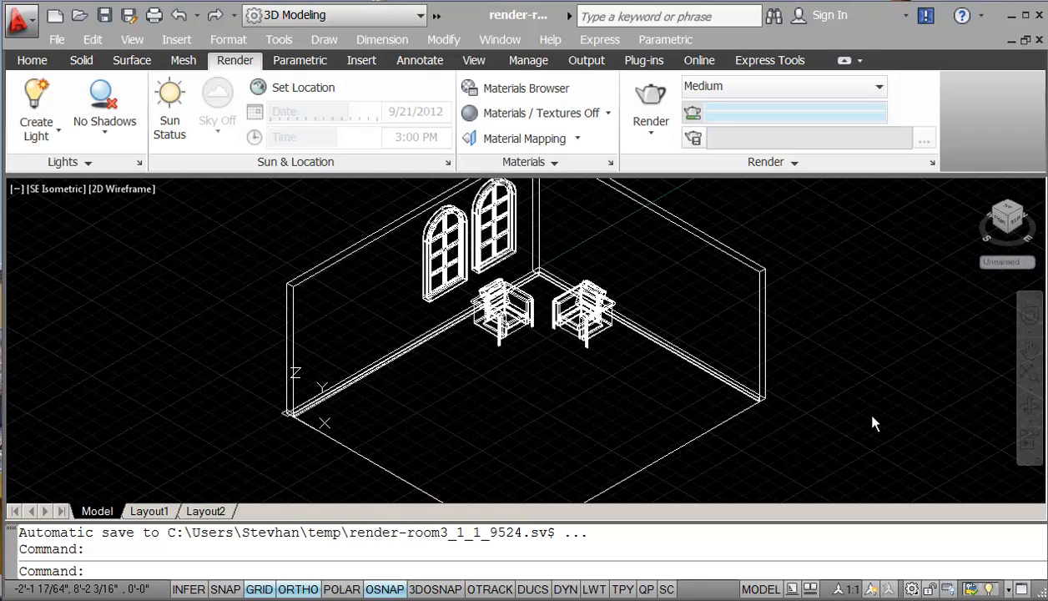
mouse_move(865, 412)
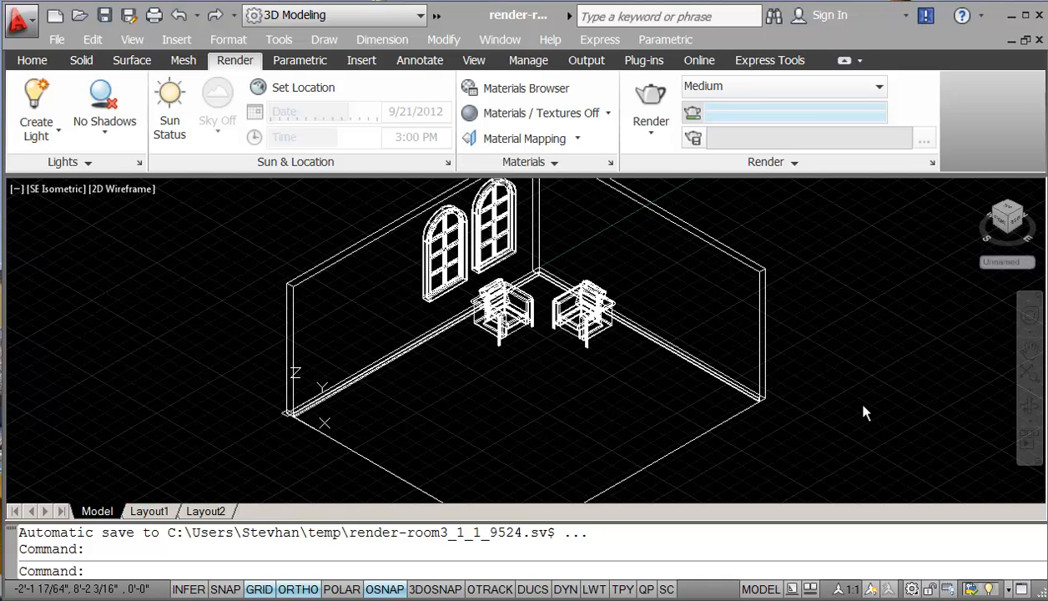
mouse_move(853, 406)
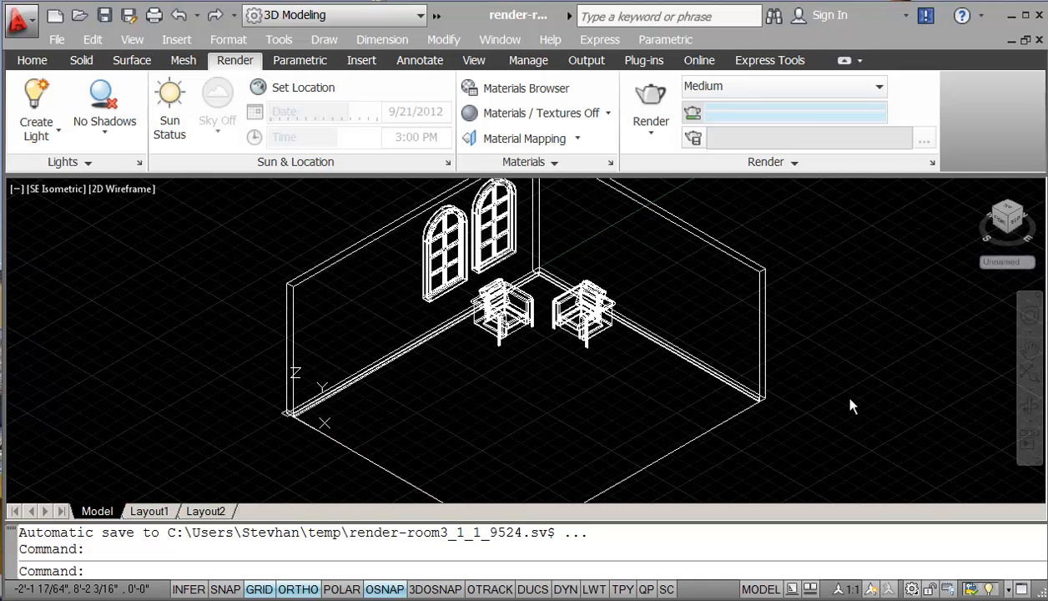
mouse_move(842, 392)
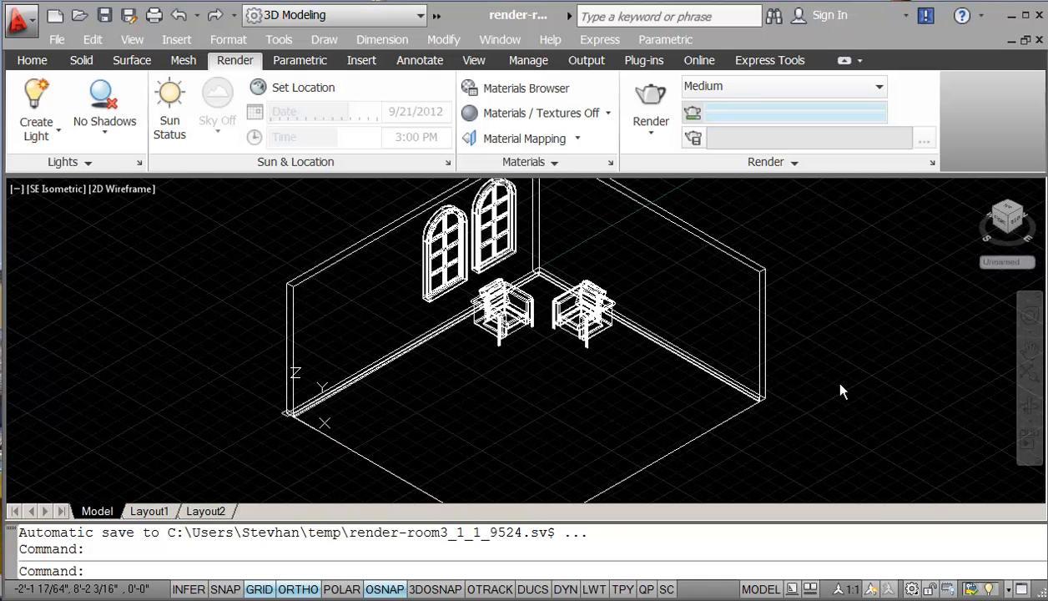
mouse_move(622, 308)
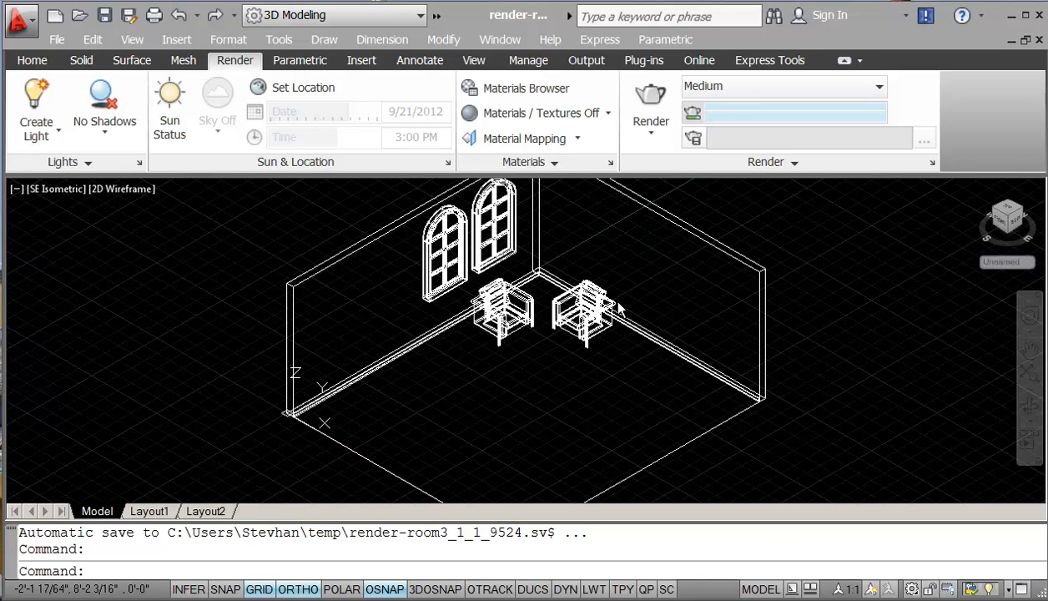
mouse_move(918, 287)
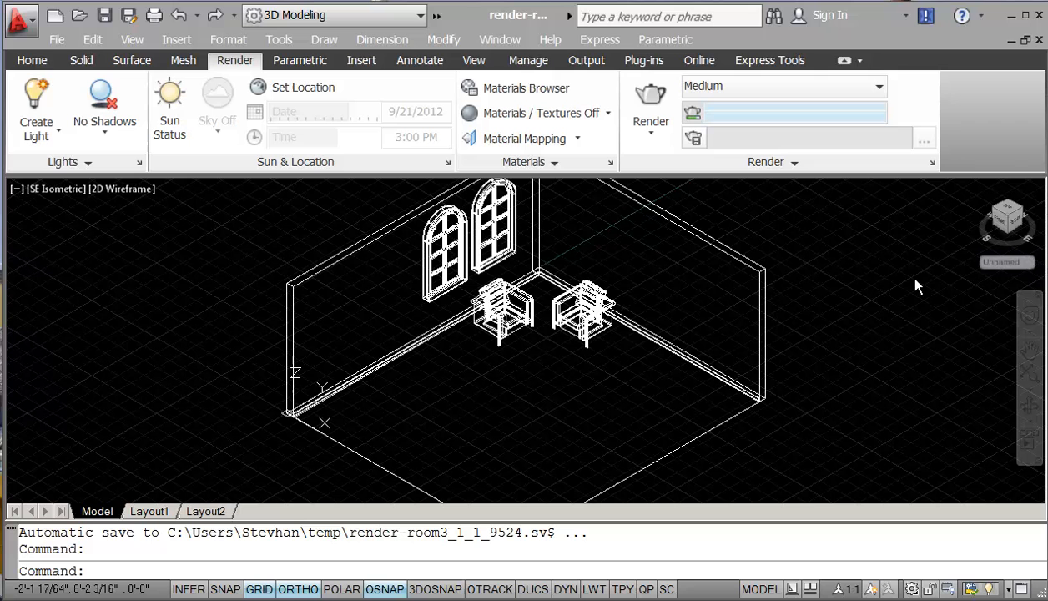
mouse_move(908, 282)
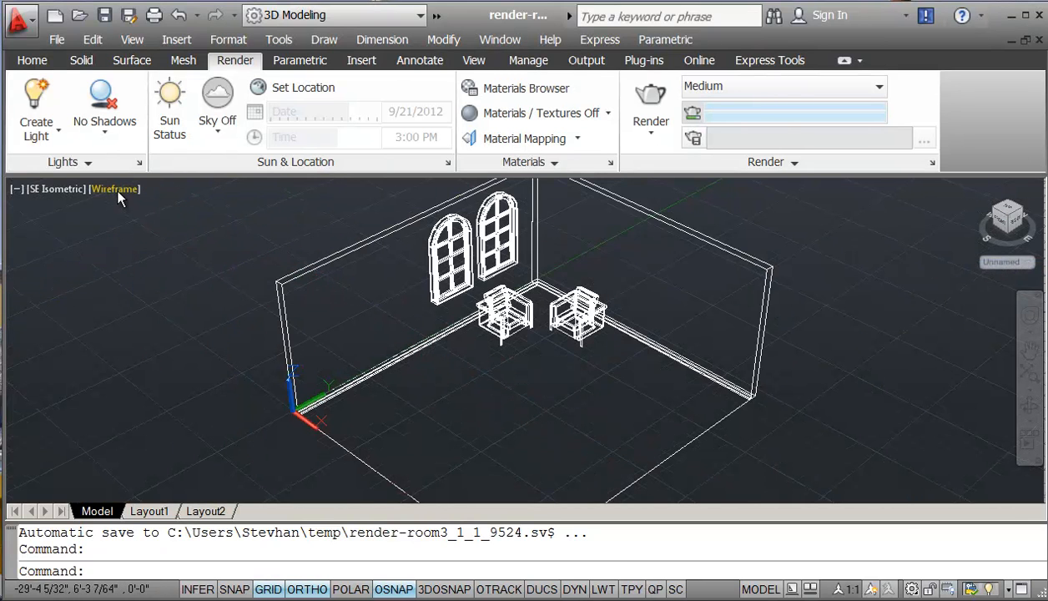
Switch the viewport visual style to Realistic.
left_click(114, 189)
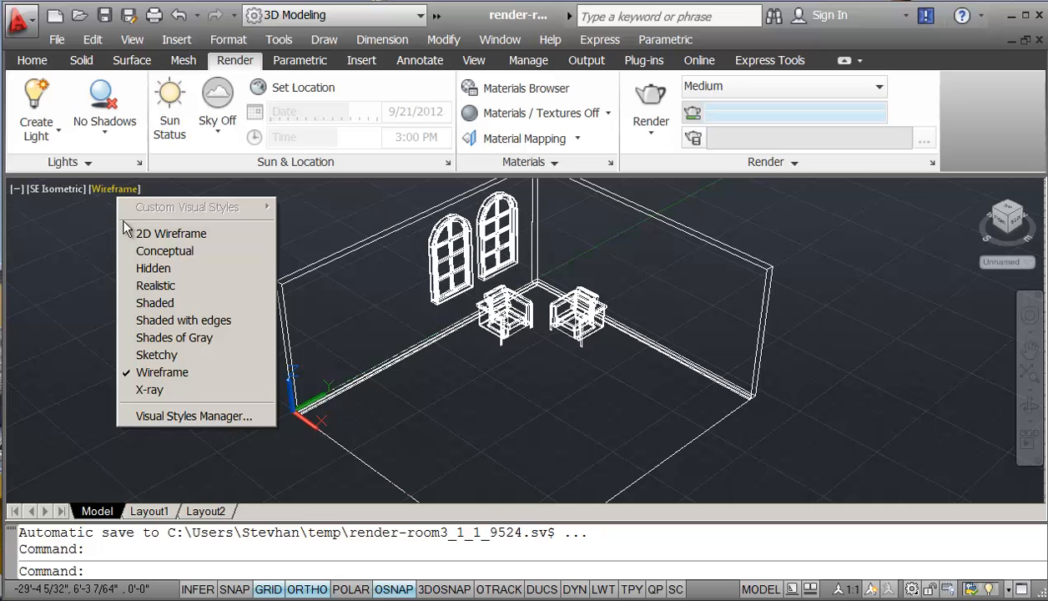
mouse_move(155, 285)
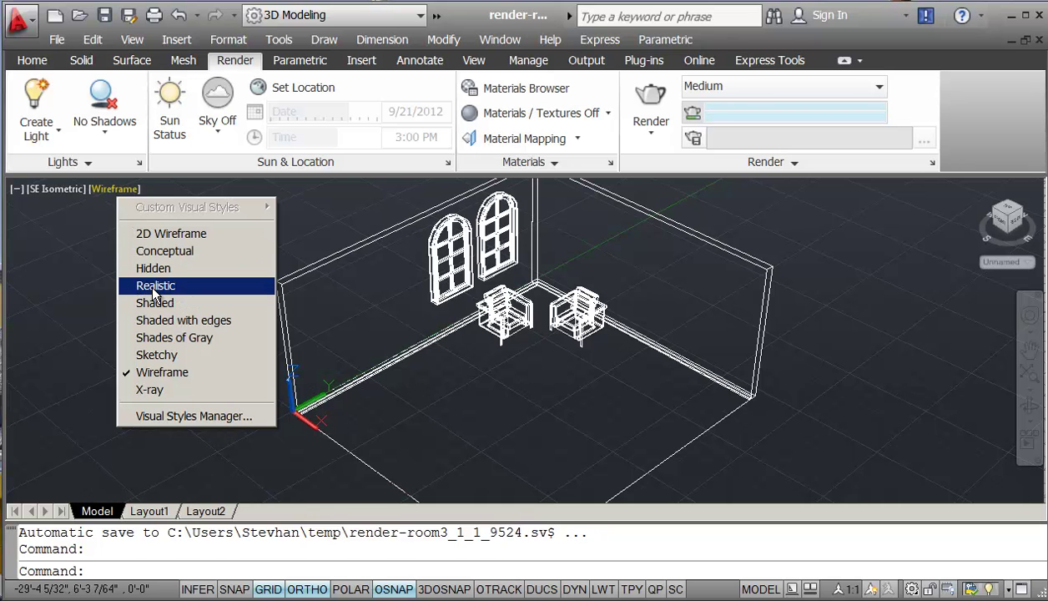
left_click(155, 285)
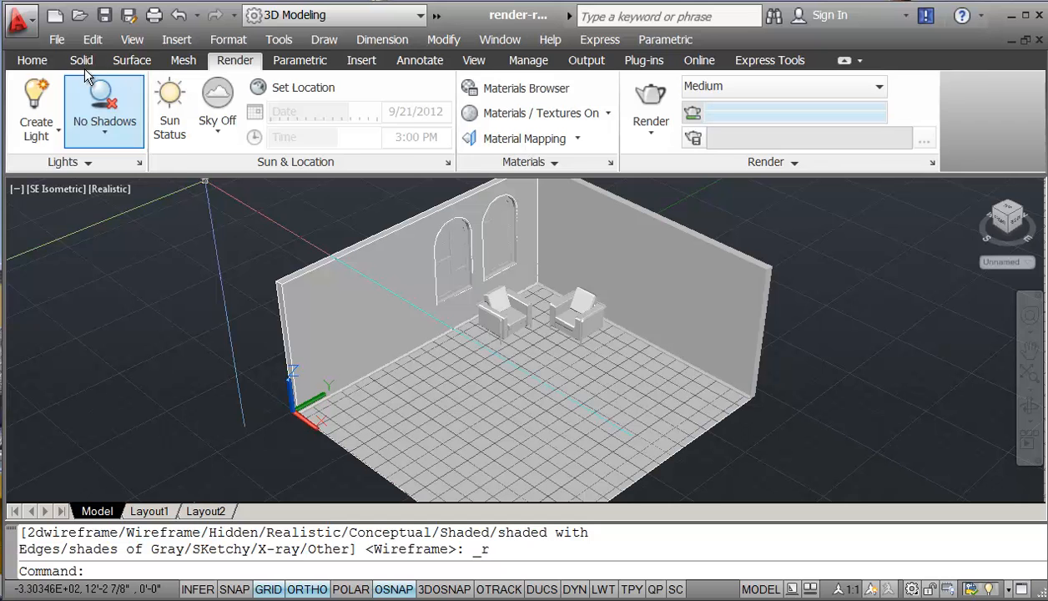
Turn the sun status on and render the sunlit room.
left_click(32, 60)
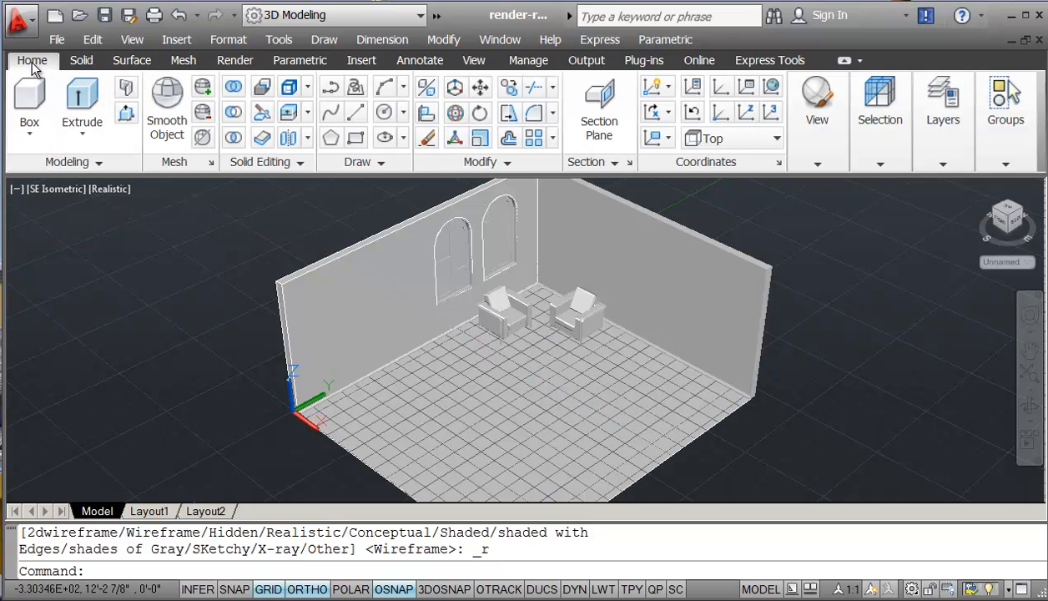
left_click(234, 59)
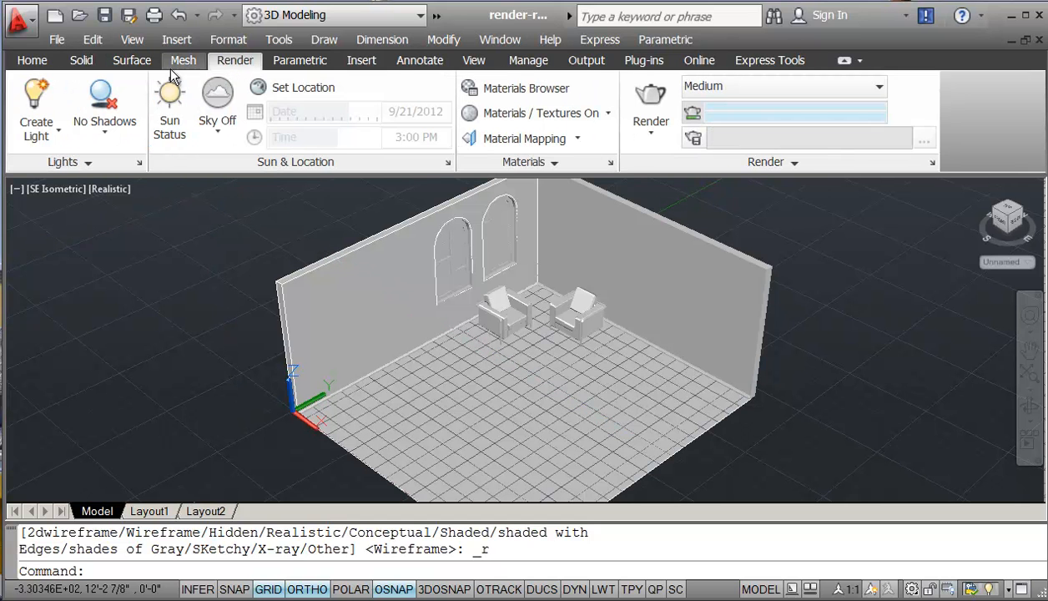
left_click(170, 108)
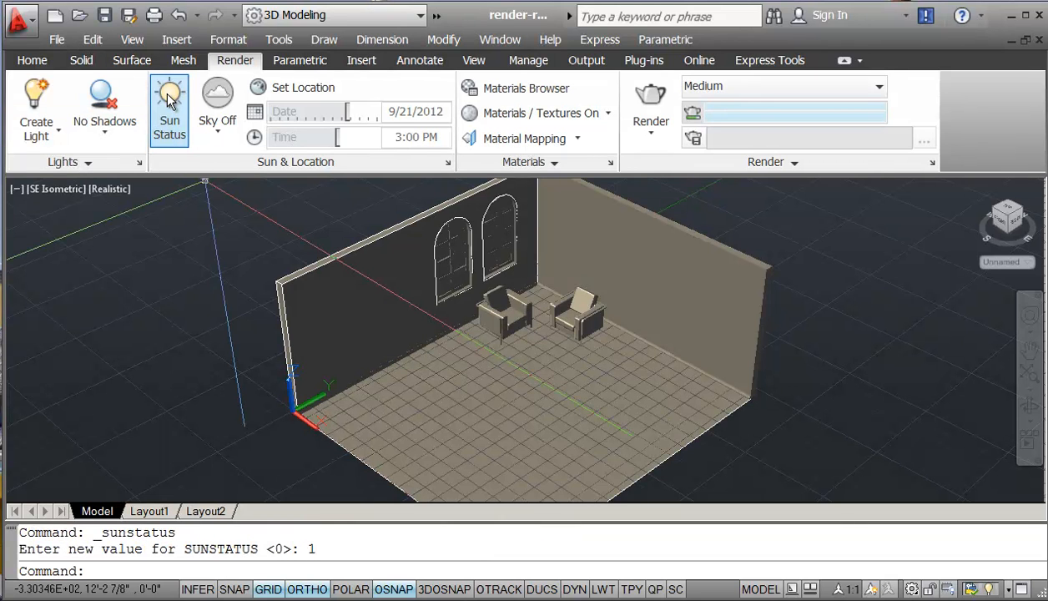
mouse_move(650, 98)
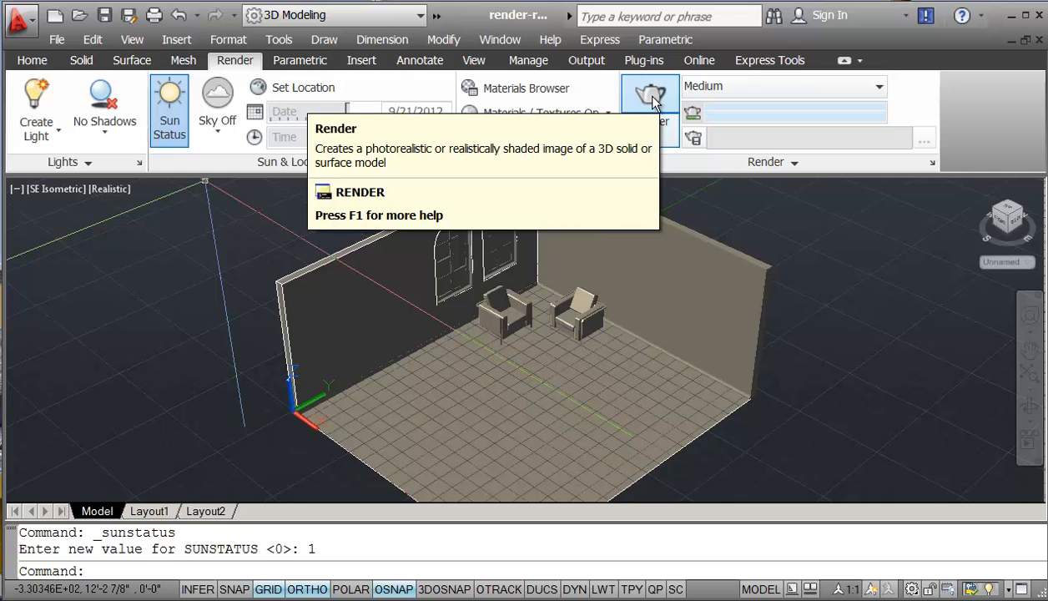
left_click(650, 100)
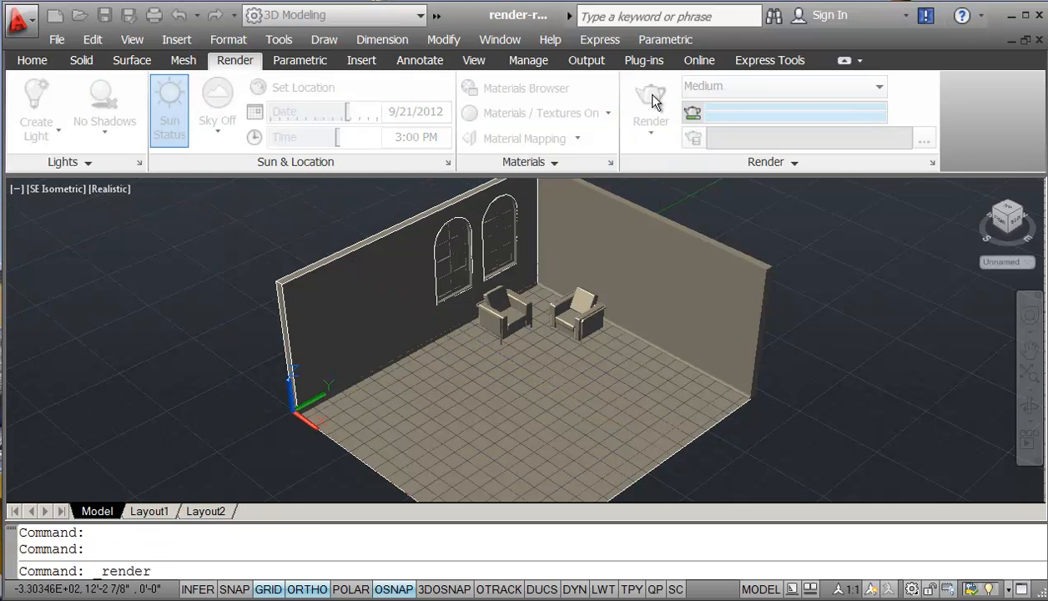
left_click(650, 101)
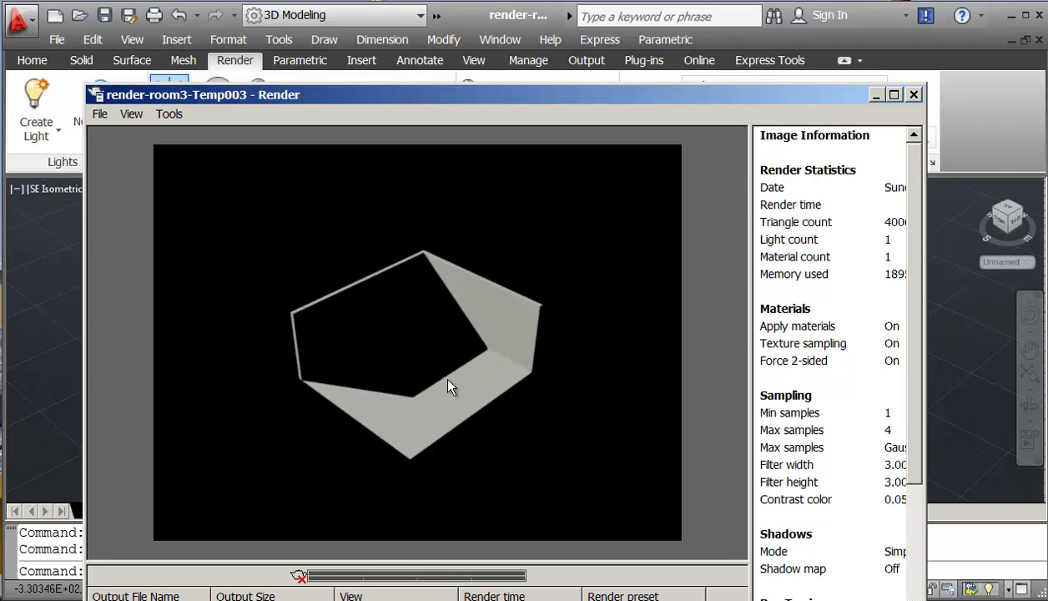
mouse_move(315, 292)
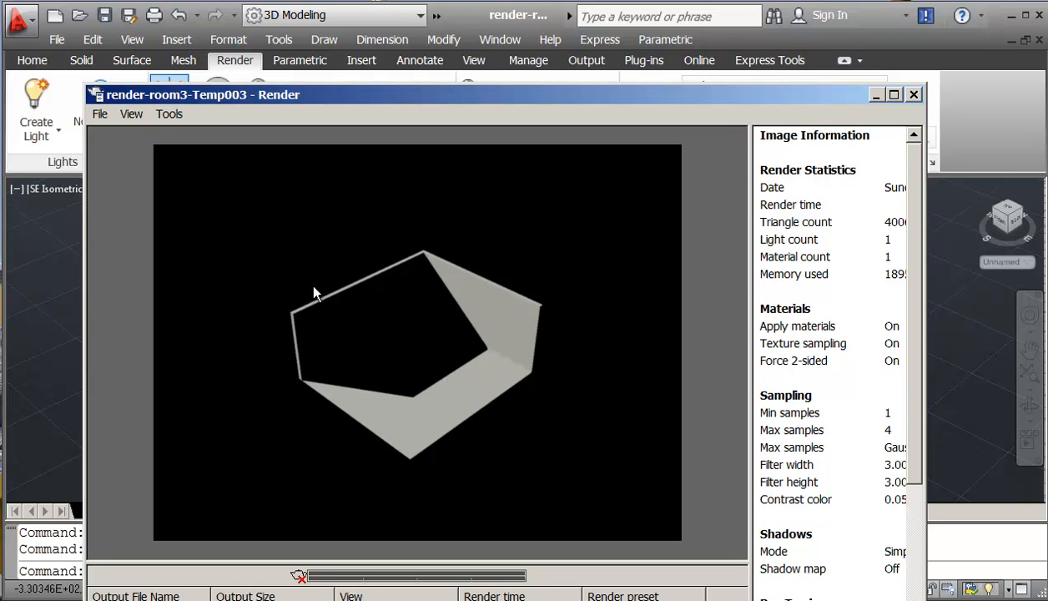
mouse_move(409, 319)
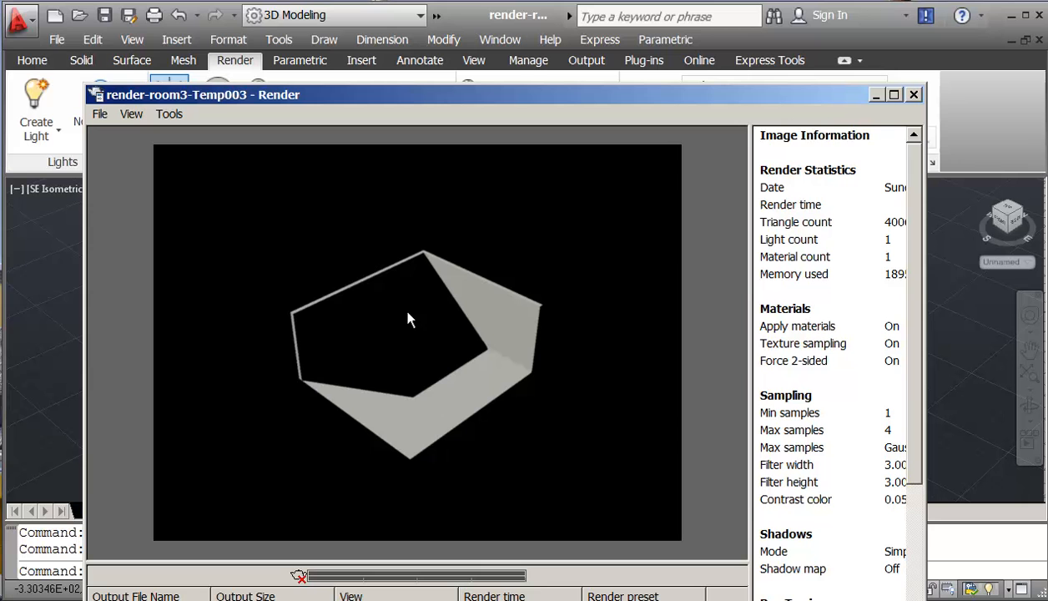
mouse_move(897, 104)
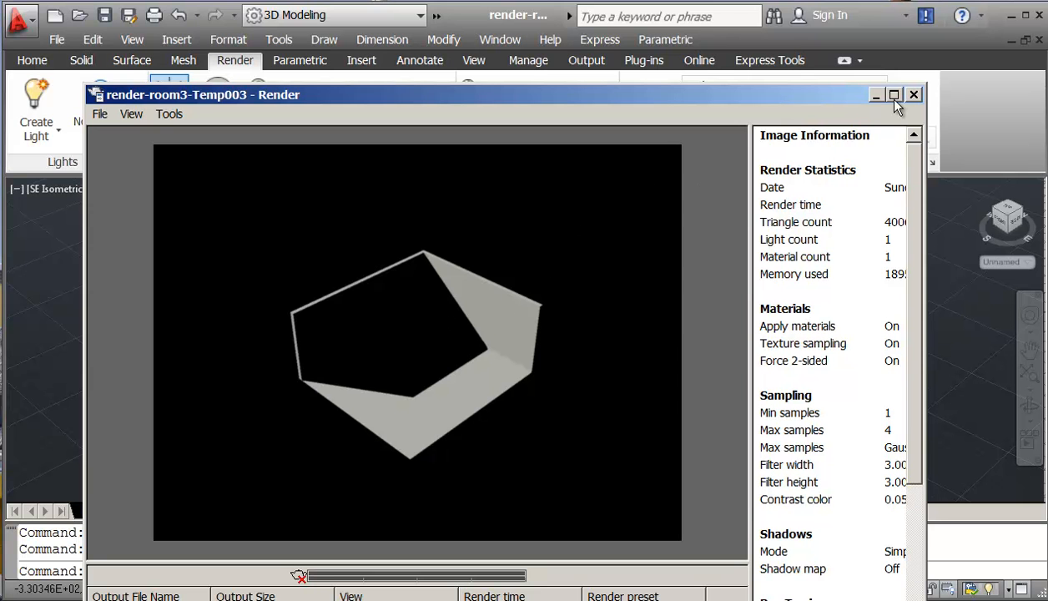
Close the first render, enable sky background and illumination, and render again.
left_click(913, 94)
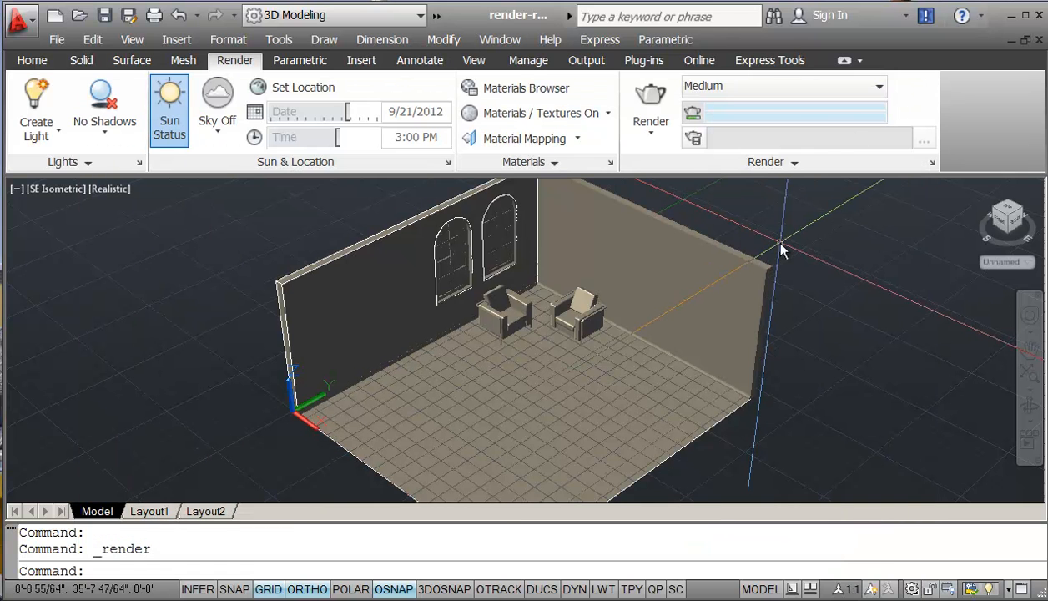
mouse_move(234, 163)
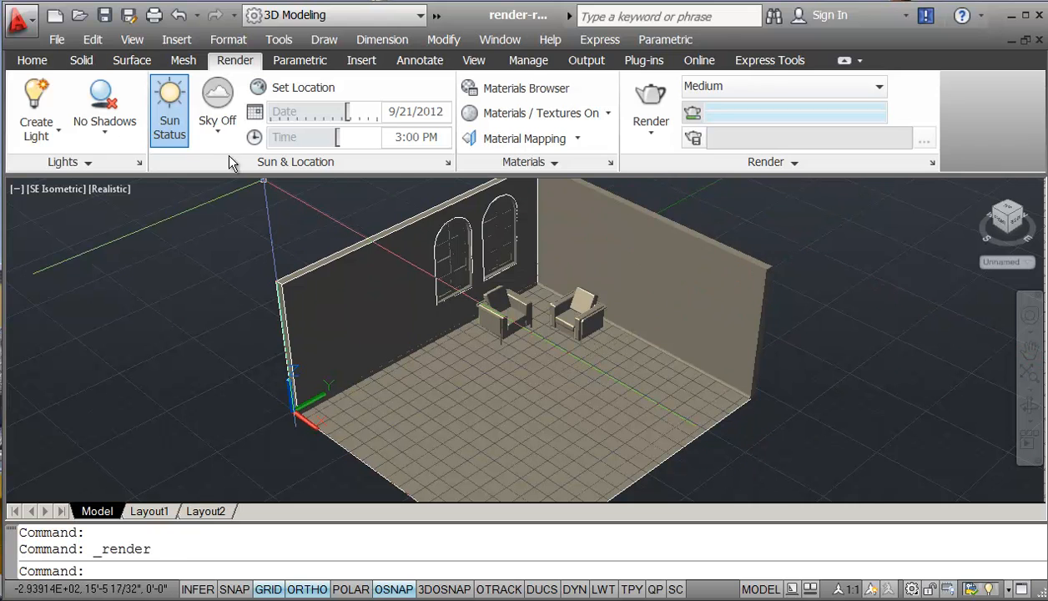
left_click(218, 108)
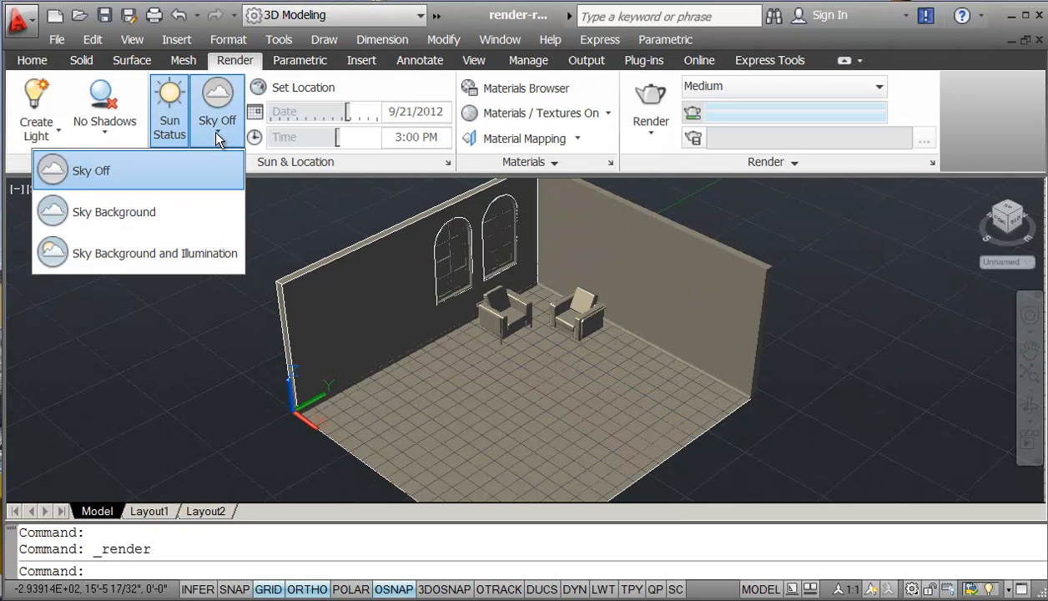
mouse_move(178, 204)
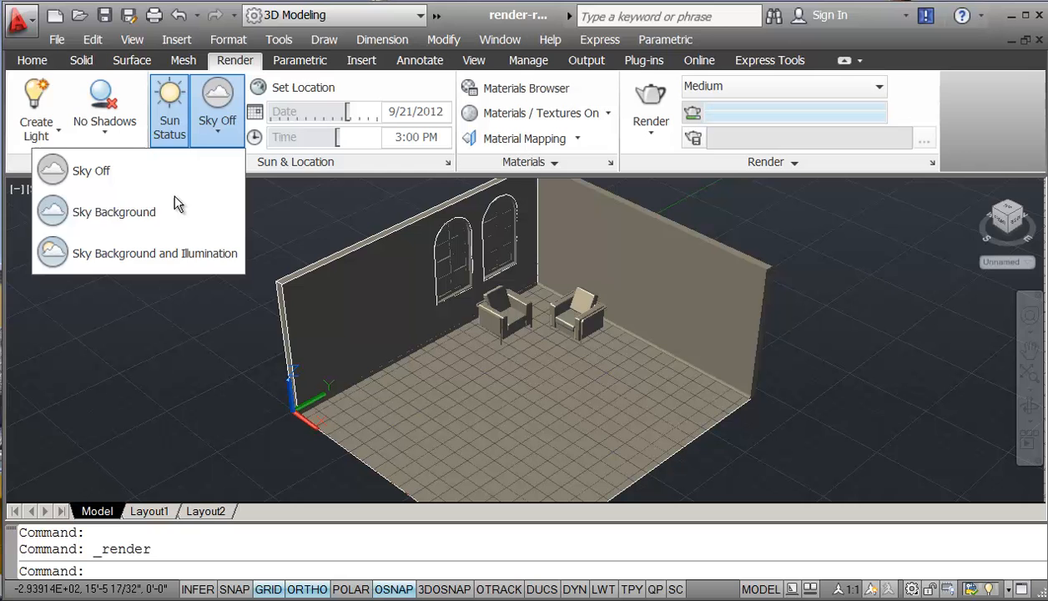
mouse_move(137, 253)
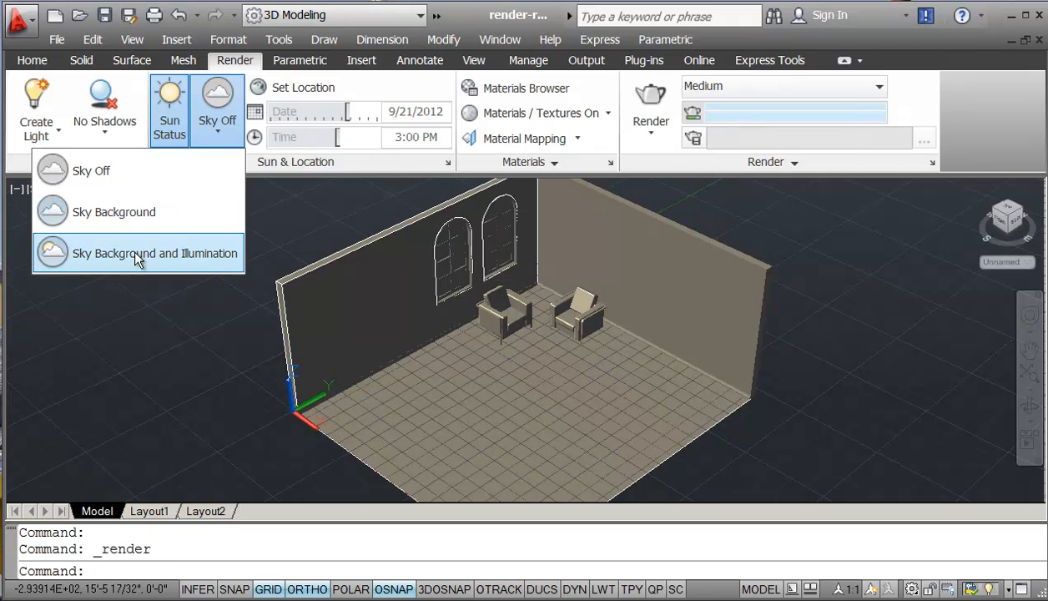
left_click(156, 253)
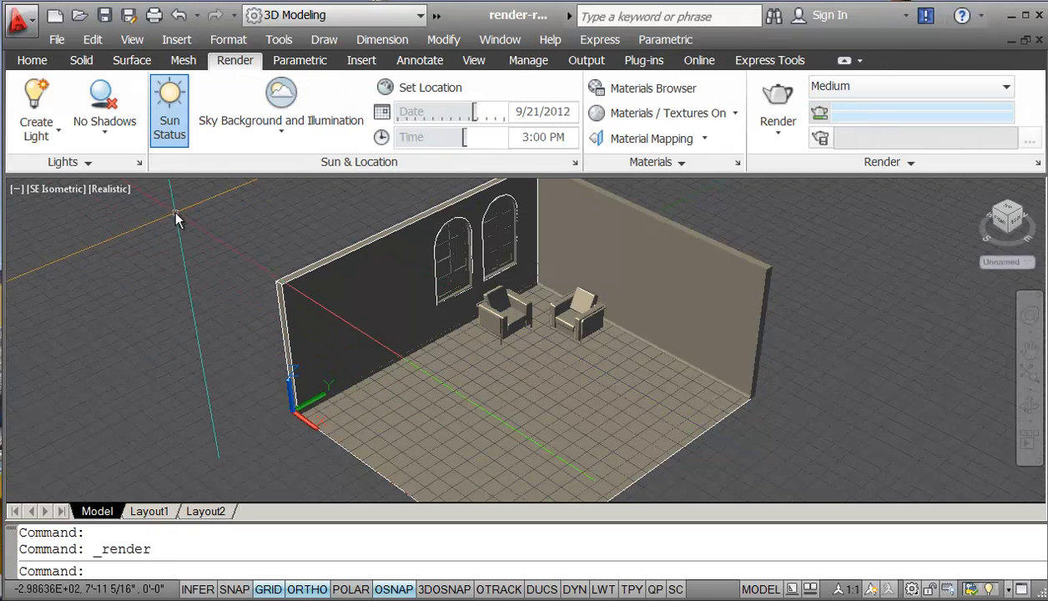
mouse_move(777, 93)
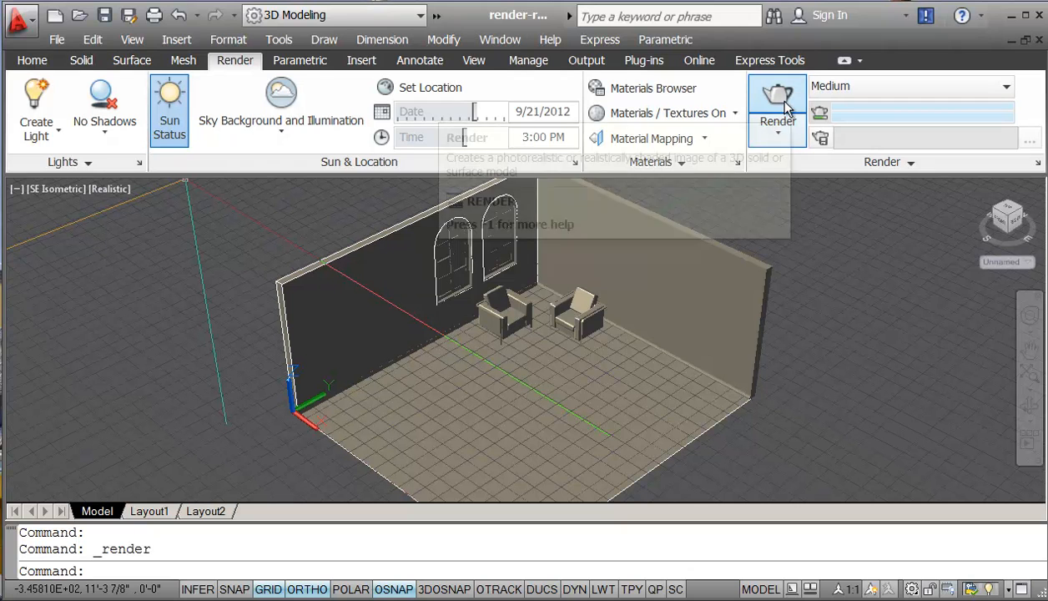
left_click(777, 100)
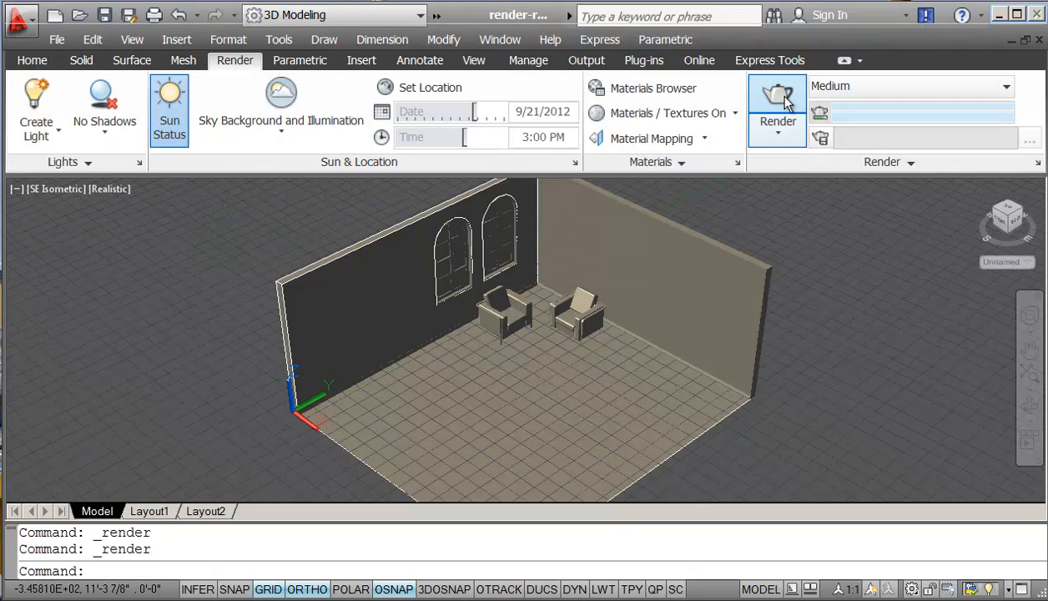
left_click(776, 96)
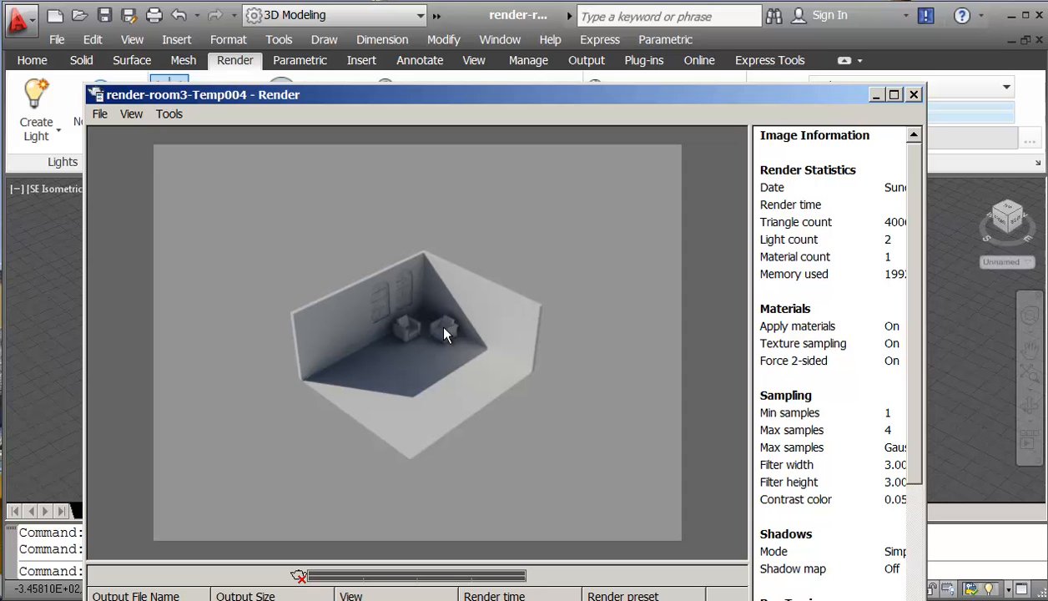
mouse_move(587, 305)
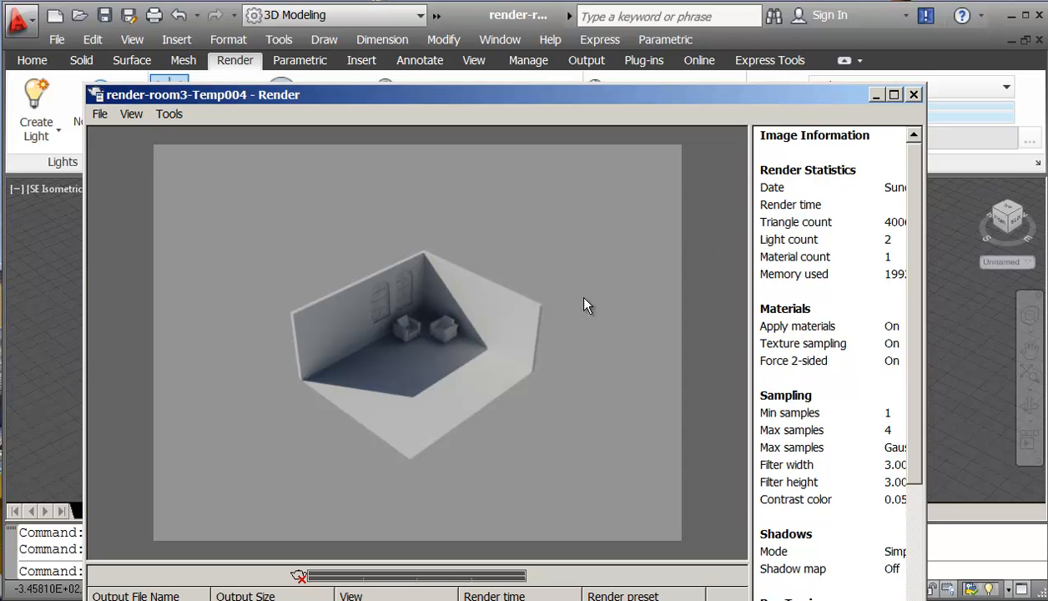
mouse_move(530, 290)
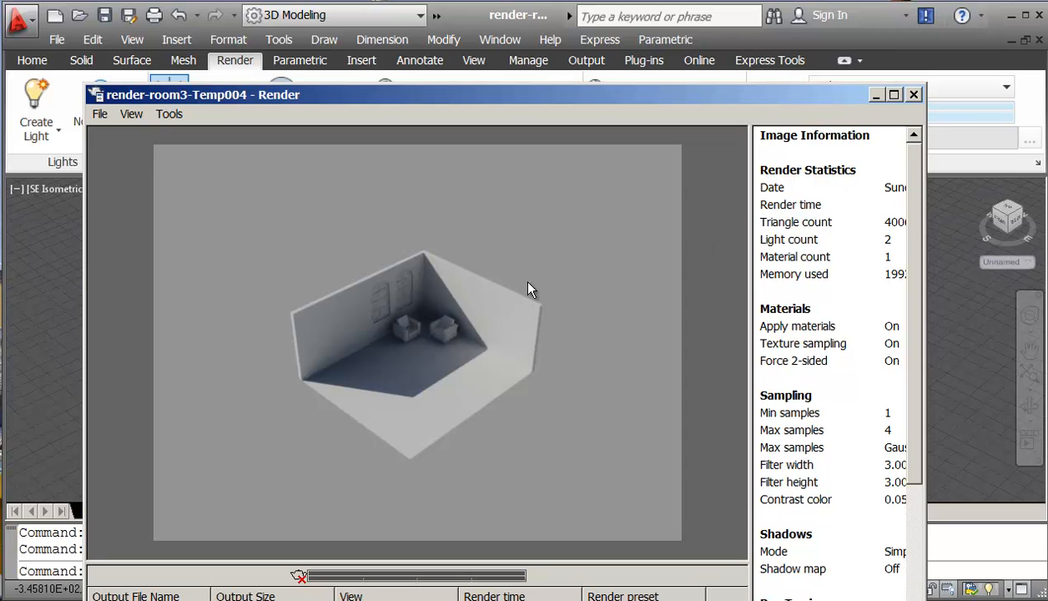
mouse_move(683, 221)
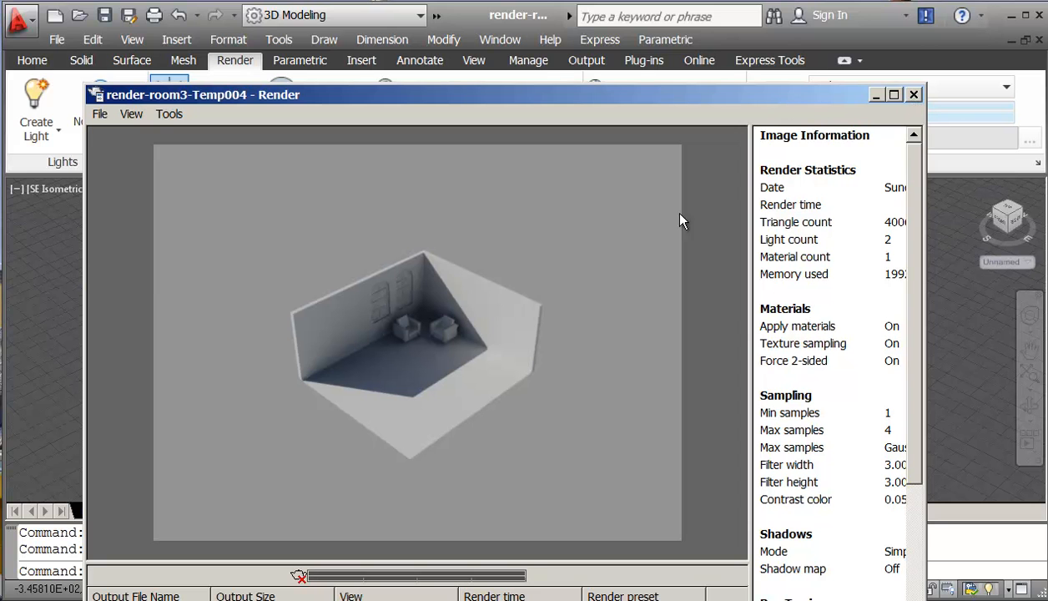
Close the render, zoom closer to the armchairs, then close the second render.
left_click(913, 94)
type("P")
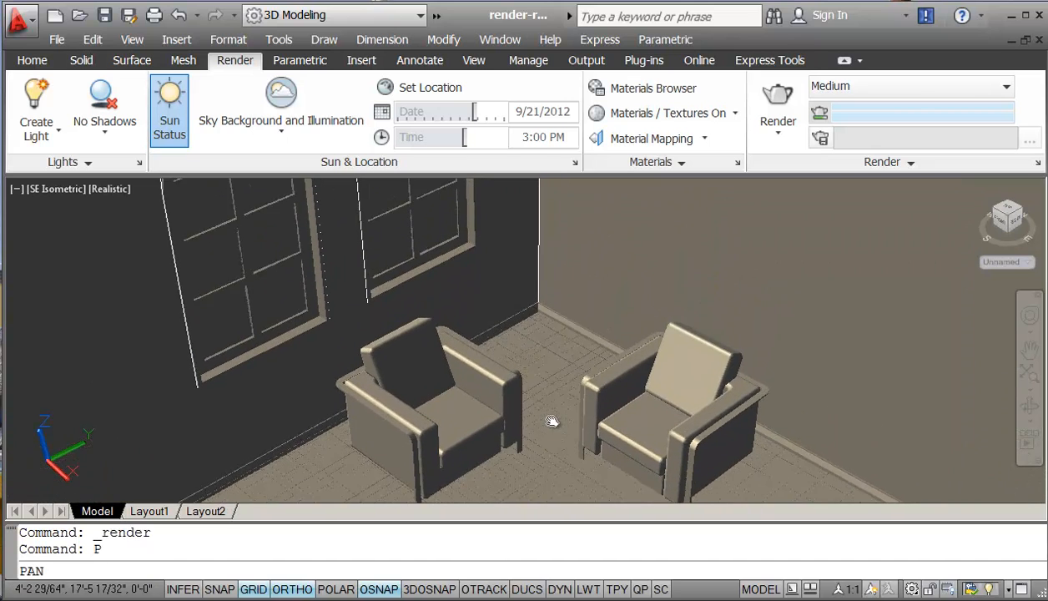
left_click_drag(550, 421, 526, 369)
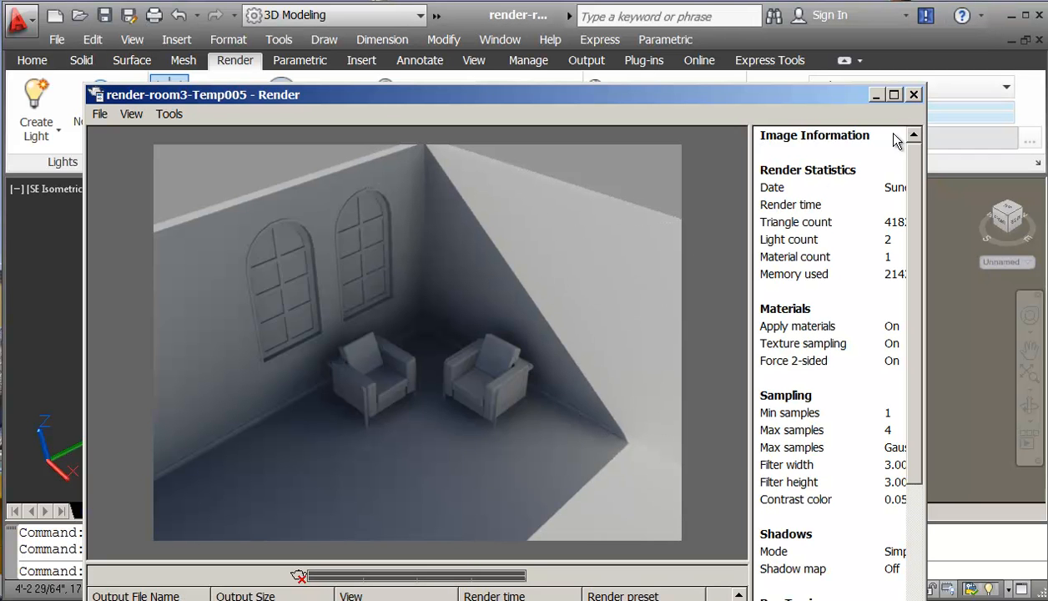
mouse_move(915, 95)
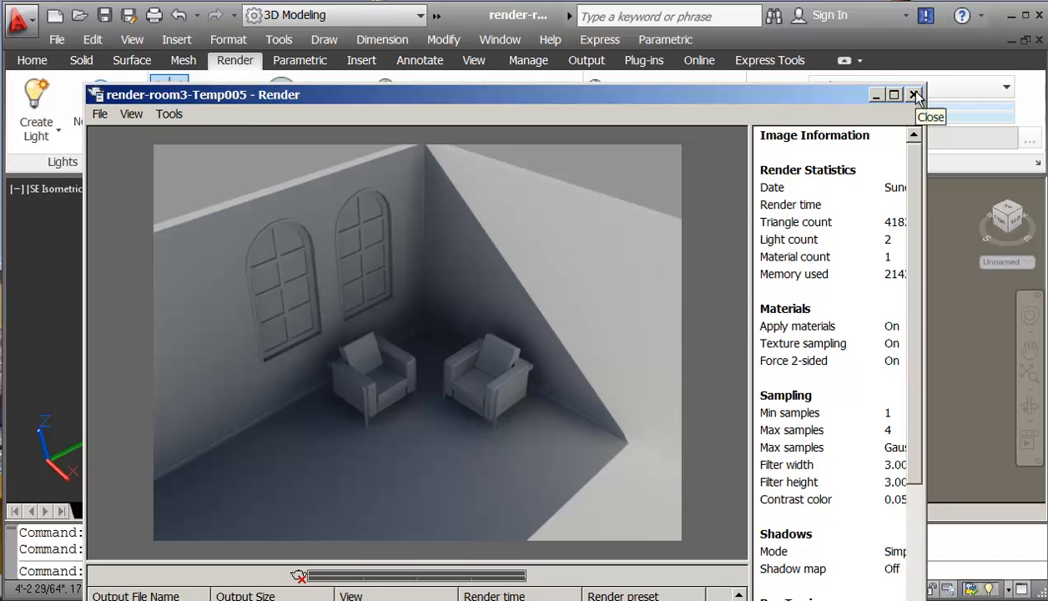
left_click(914, 94)
type("P")
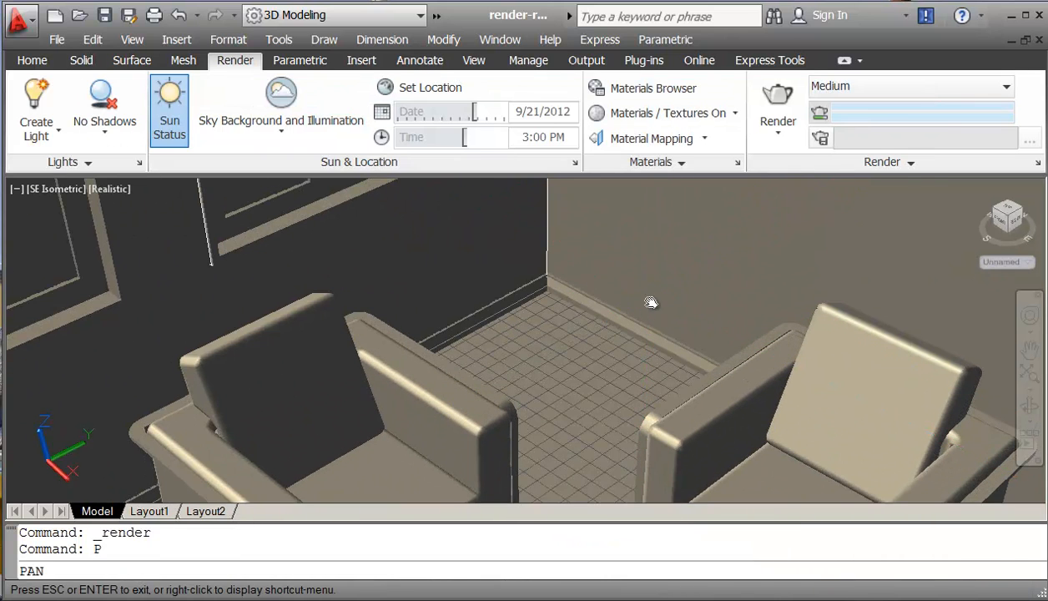
Zoom in tightly on the two armchairs and render the close-up.
left_click_drag(651, 302, 630, 209)
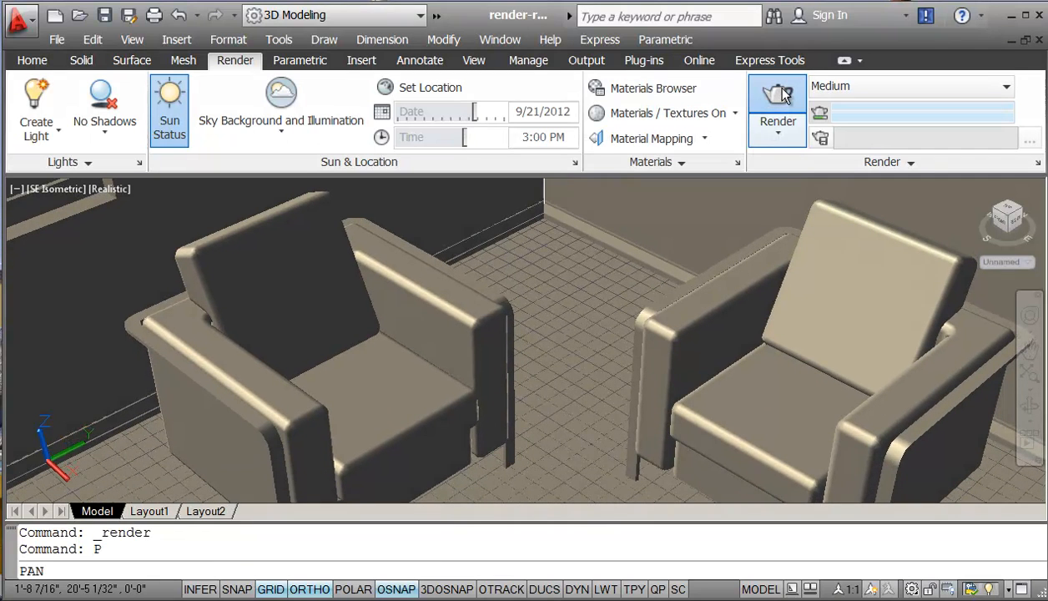
left_click(777, 94)
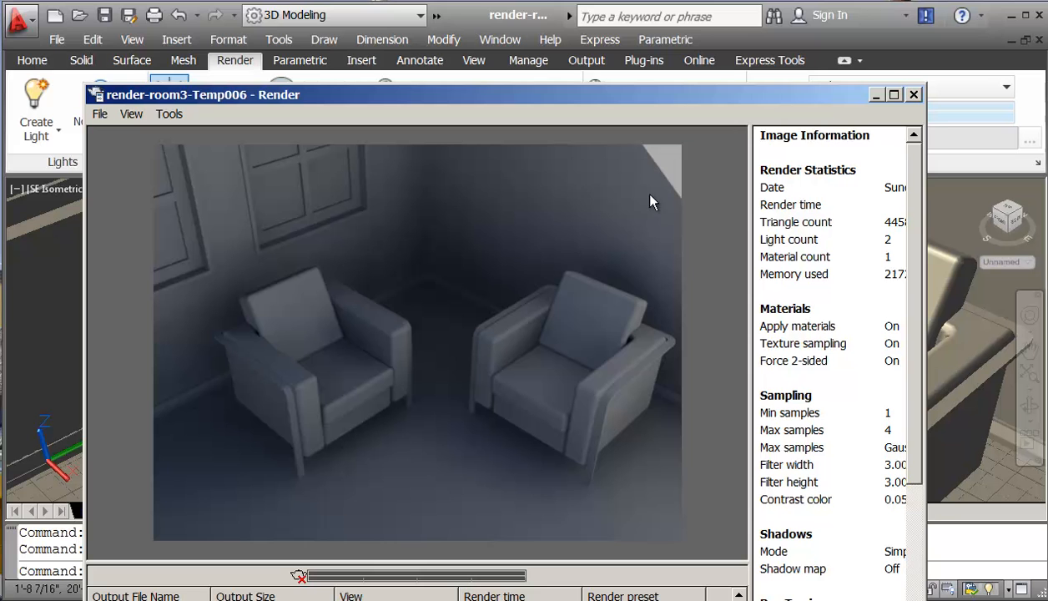
mouse_move(958, 105)
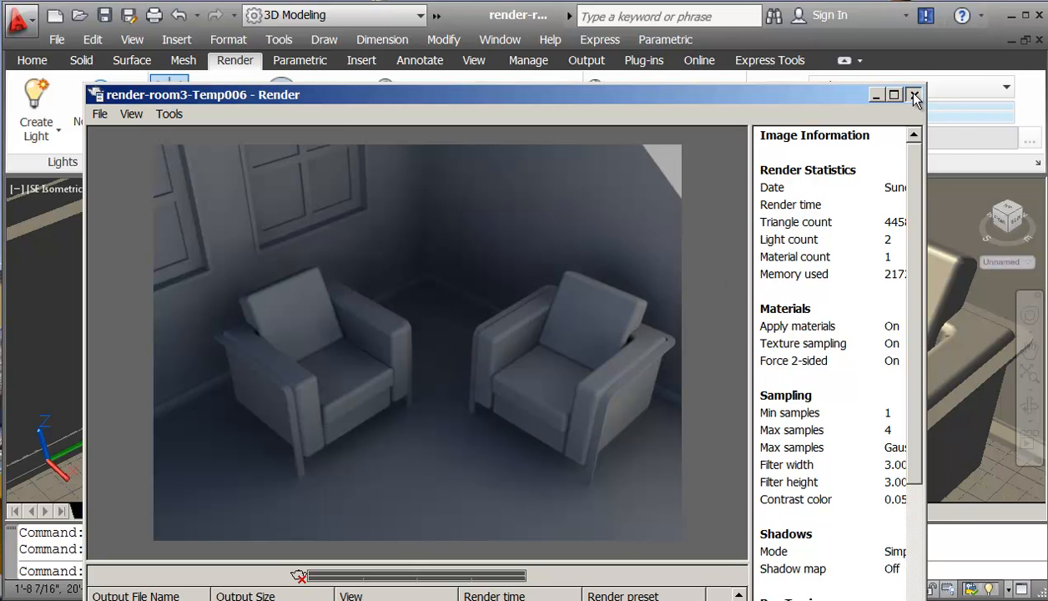
Close the close-up, orbit down to seat level, and render the eye-level view.
left_click(915, 95)
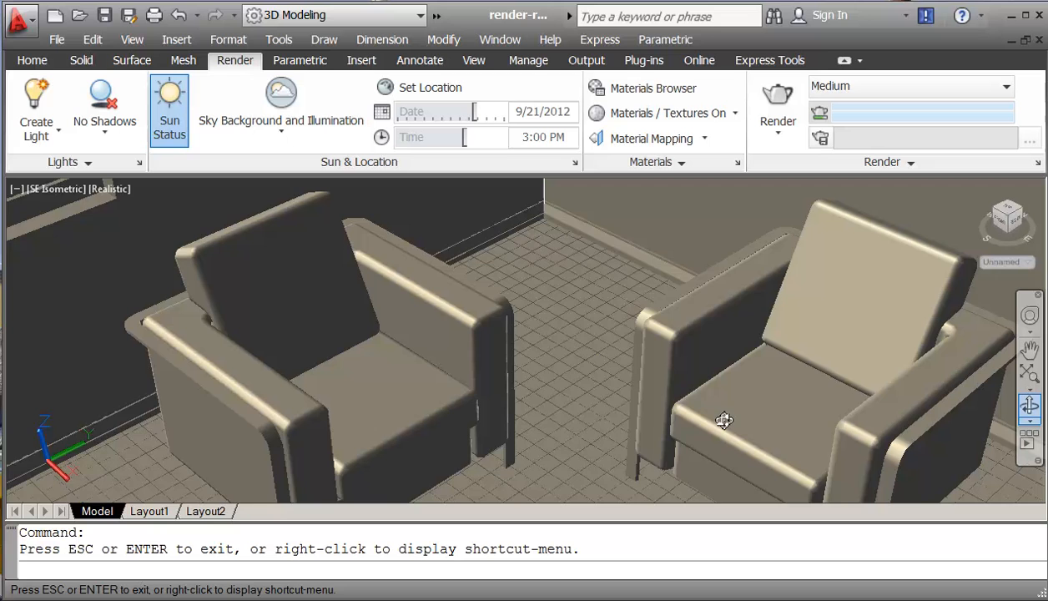
left_click_drag(723, 419, 709, 396)
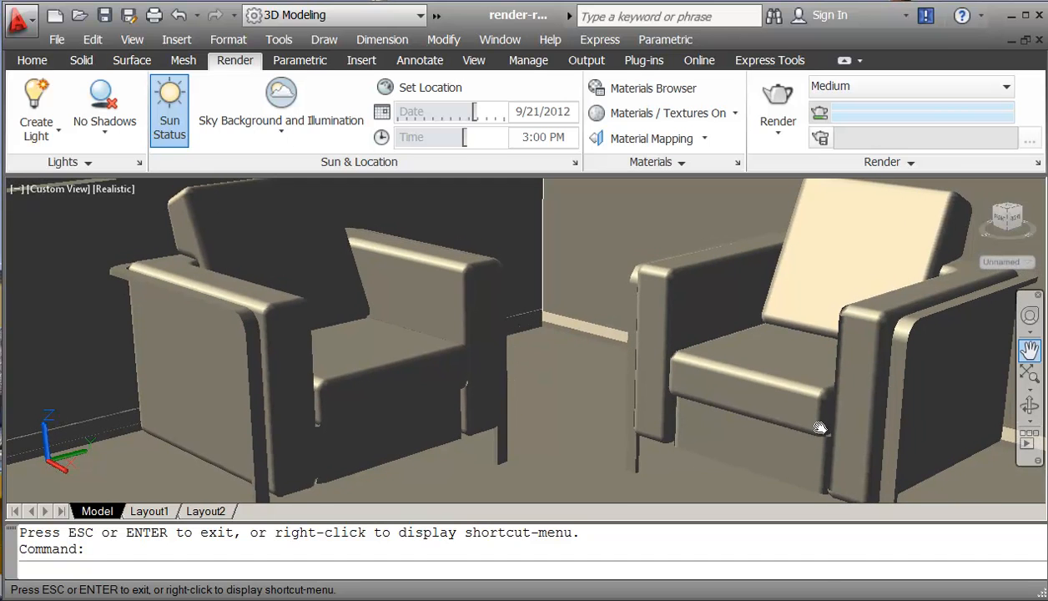
mouse_move(777, 94)
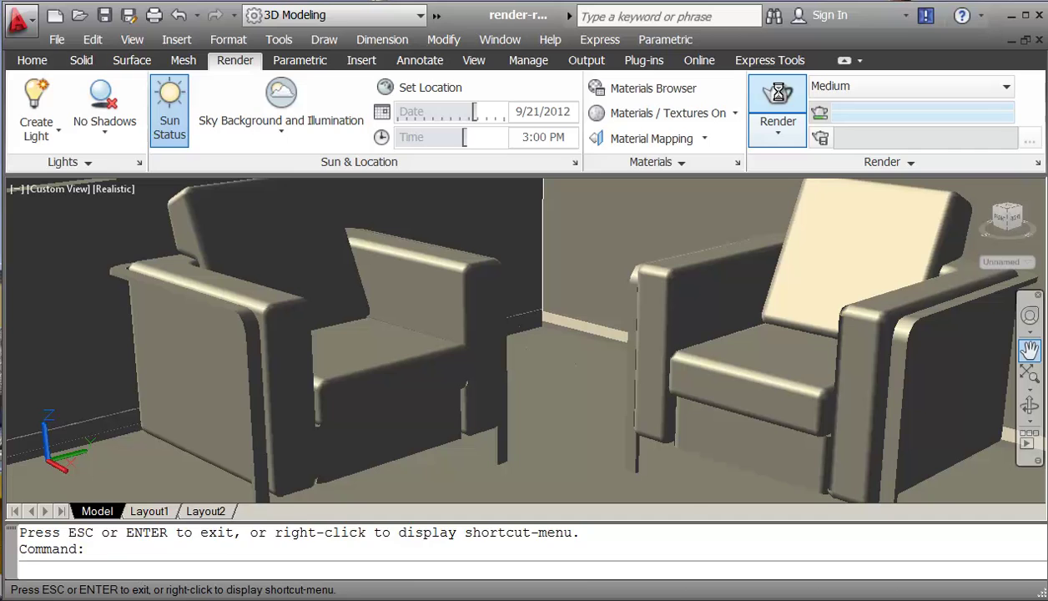
left_click(776, 112)
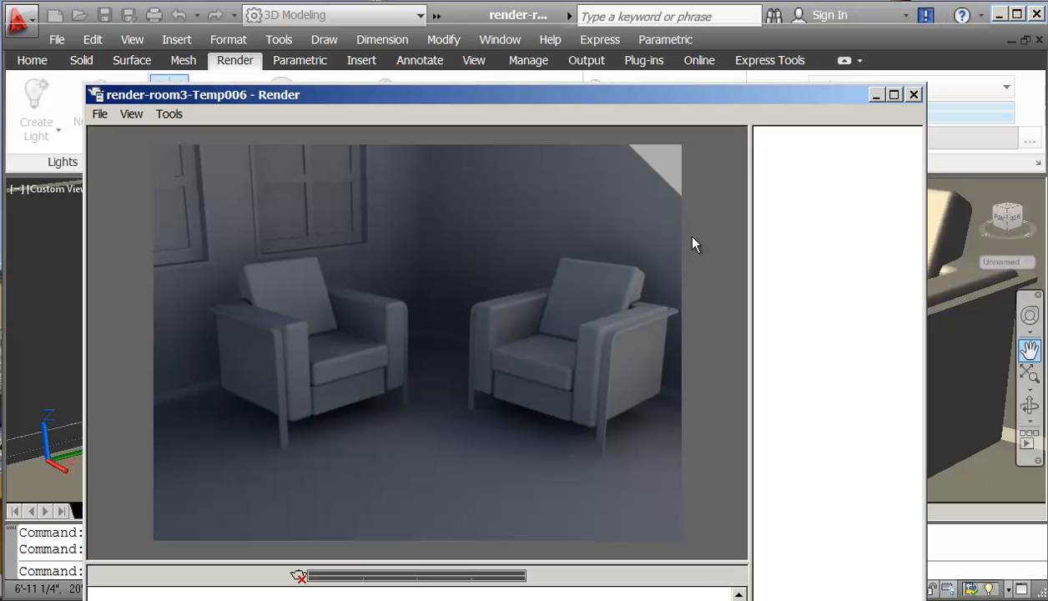
Close the eye-level render and open the View Manager.
left_click(913, 95)
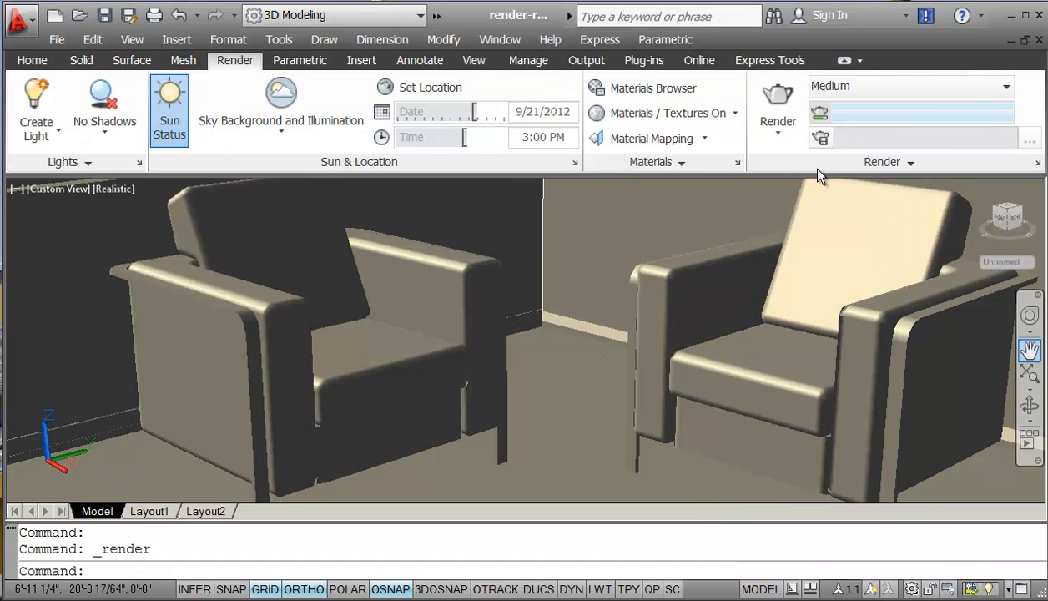
mouse_move(104, 221)
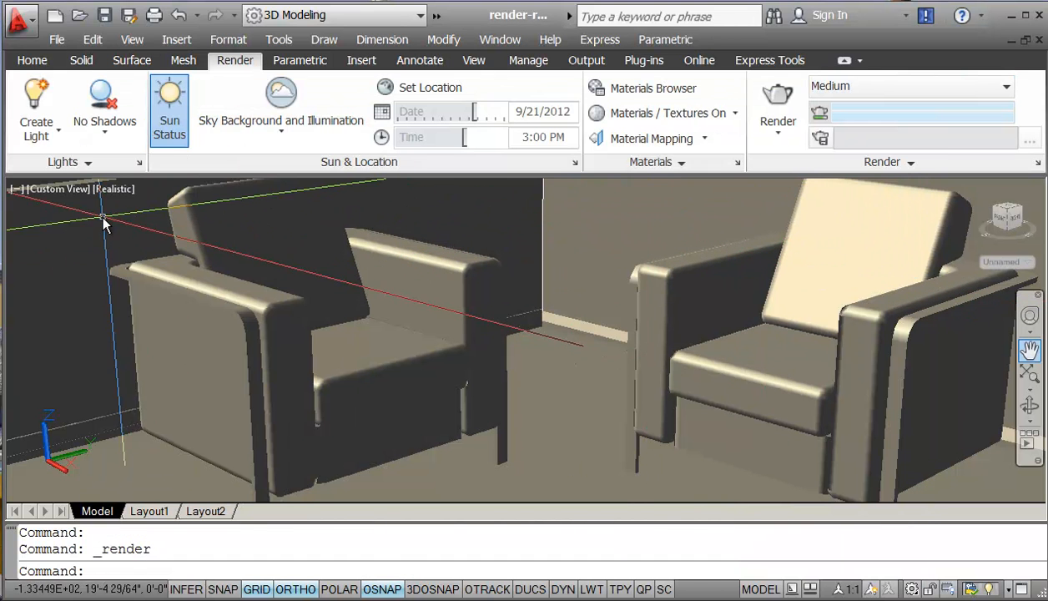
left_click(71, 188)
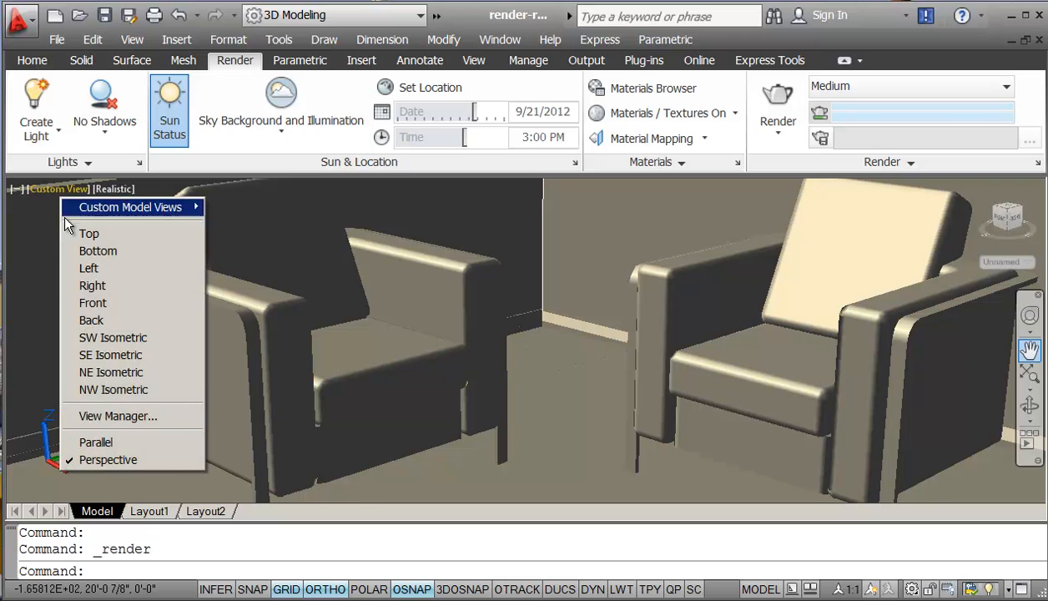
left_click(118, 415)
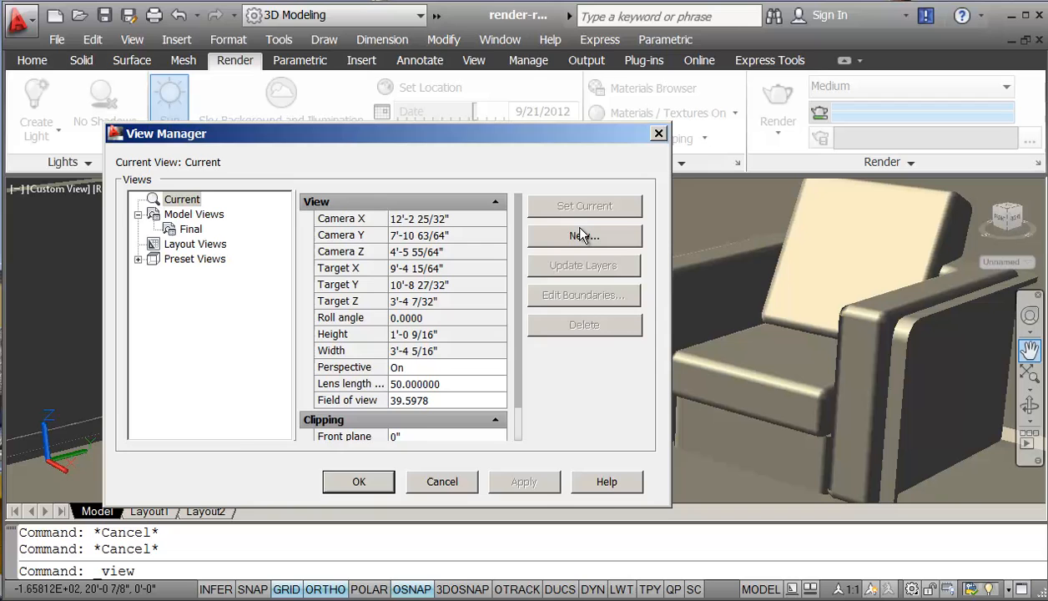
Create a new named view RENDER1 from the current eye-level angle.
left_click(584, 235)
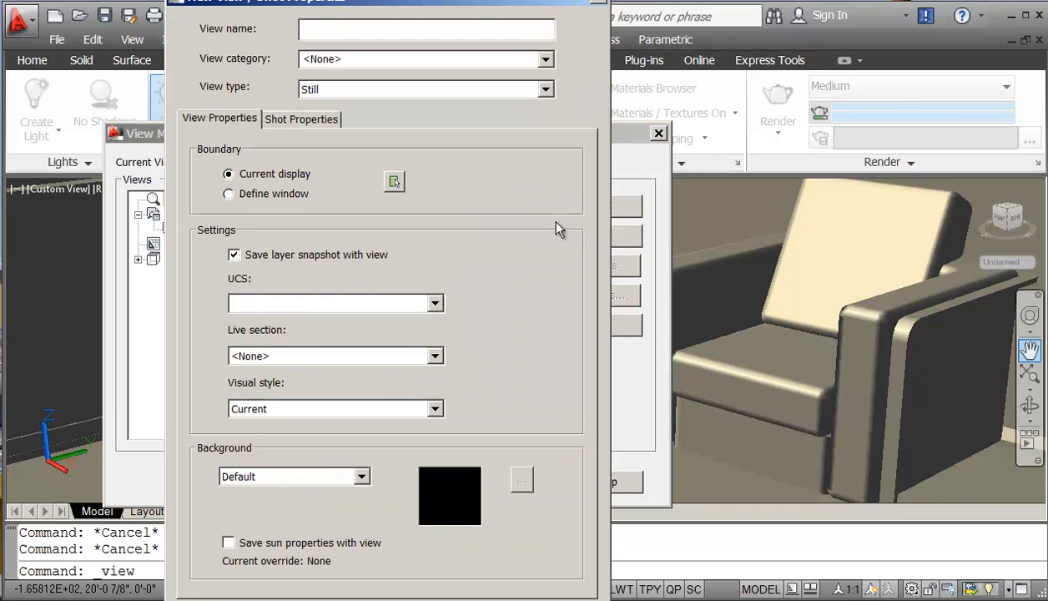
type("r")
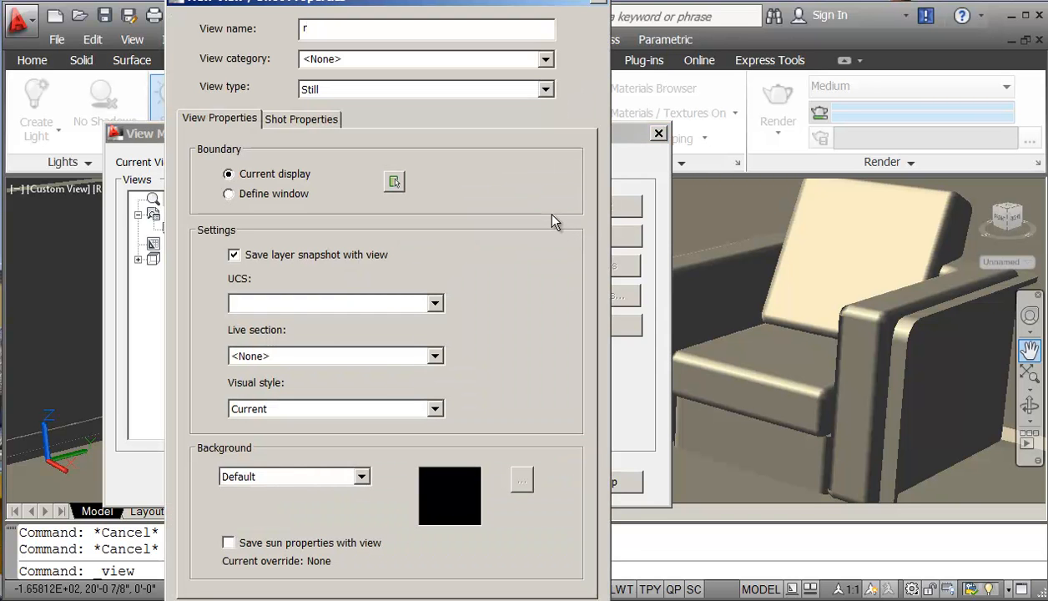
type("ENDER")
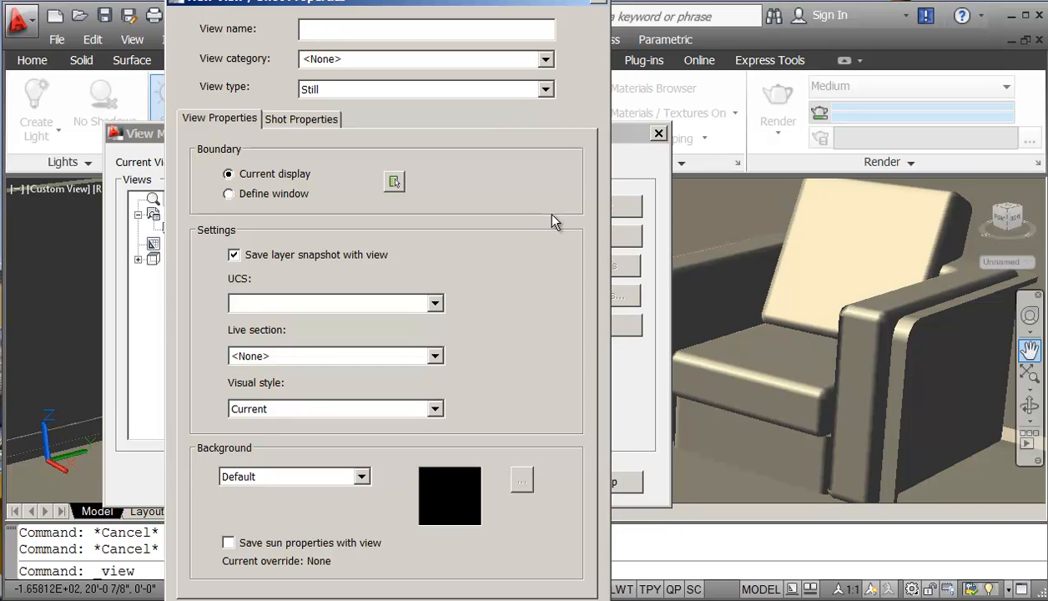
type("RENDER1")
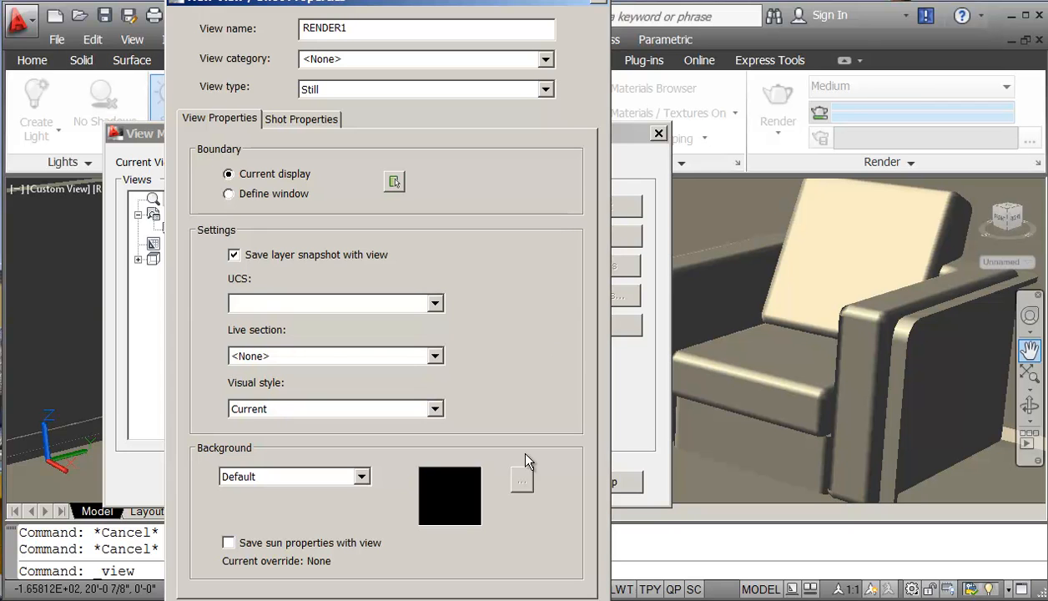
left_click(234, 254)
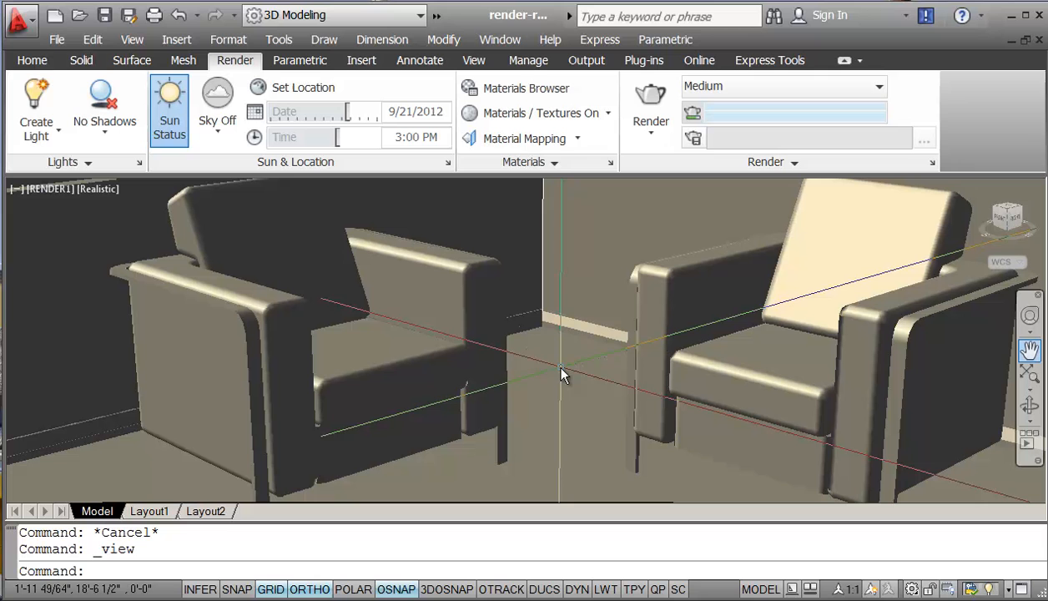
mouse_move(571, 381)
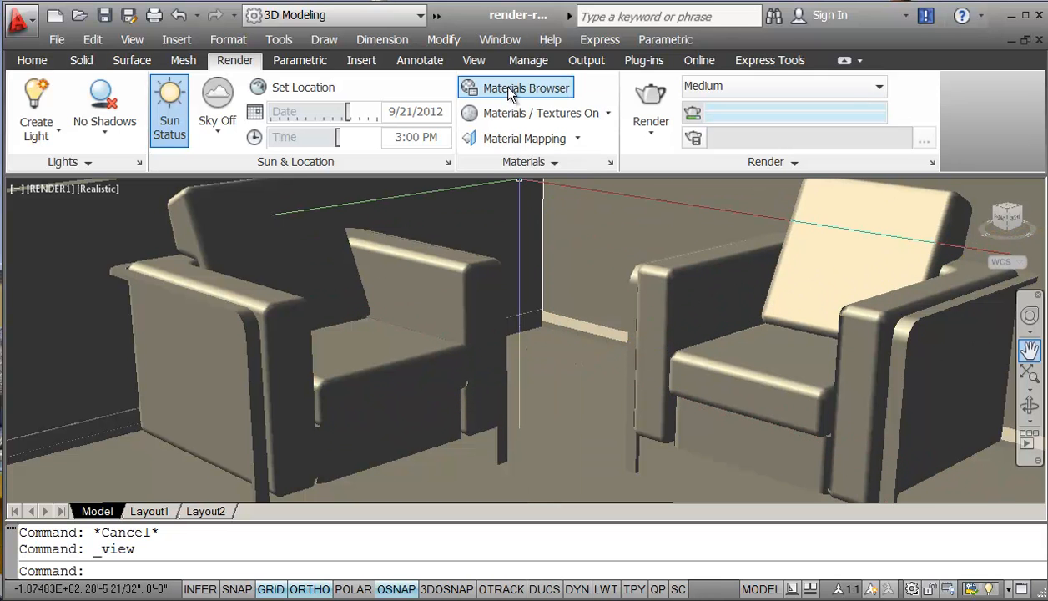
Open the Materials Browser from the Render tab.
left_click(516, 87)
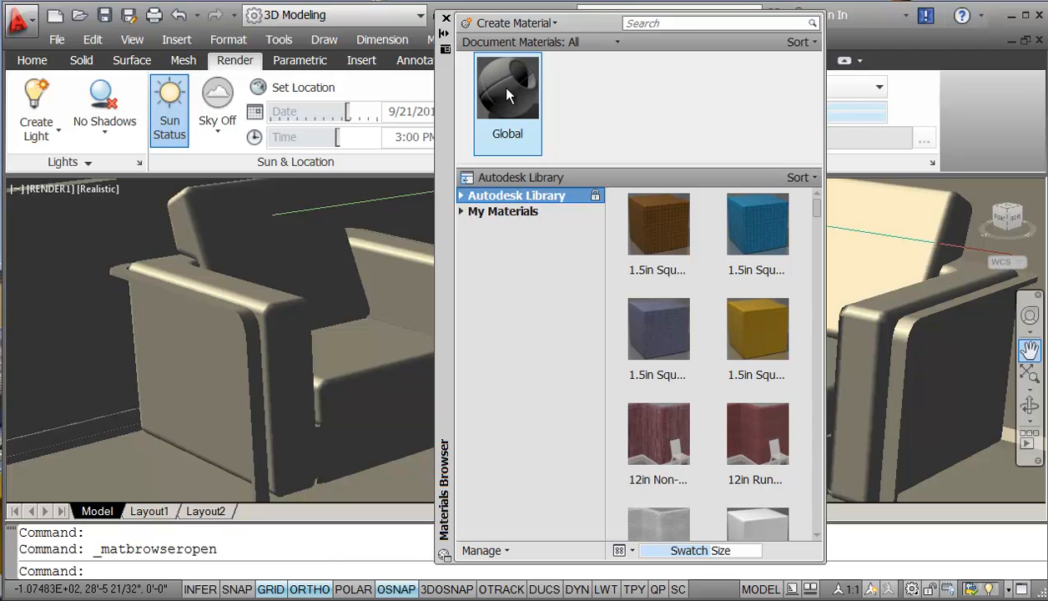
mouse_move(490, 90)
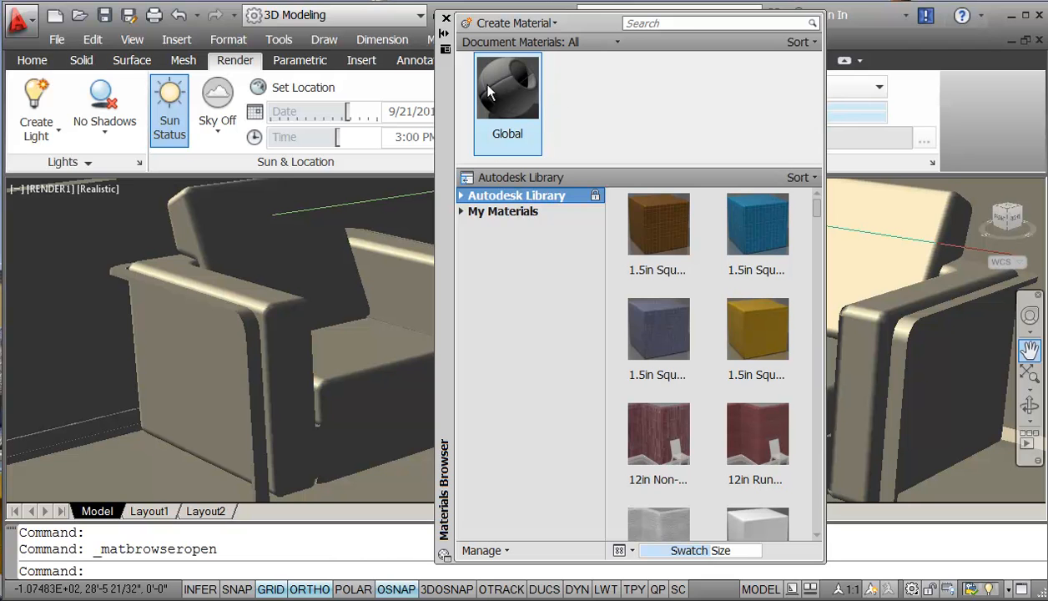
mouse_move(511, 96)
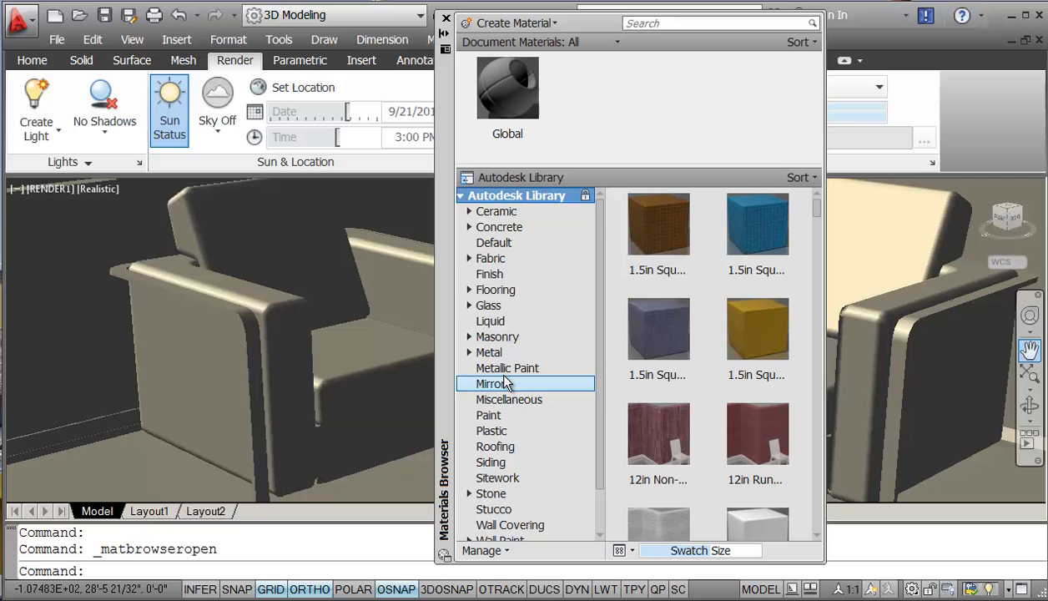
mouse_move(503, 336)
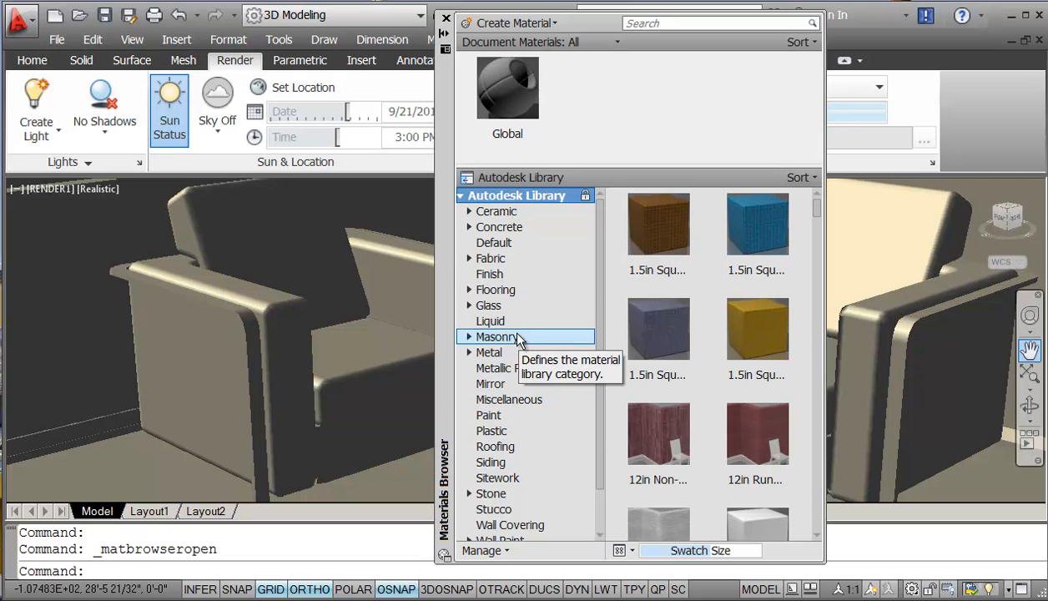
mouse_move(495, 290)
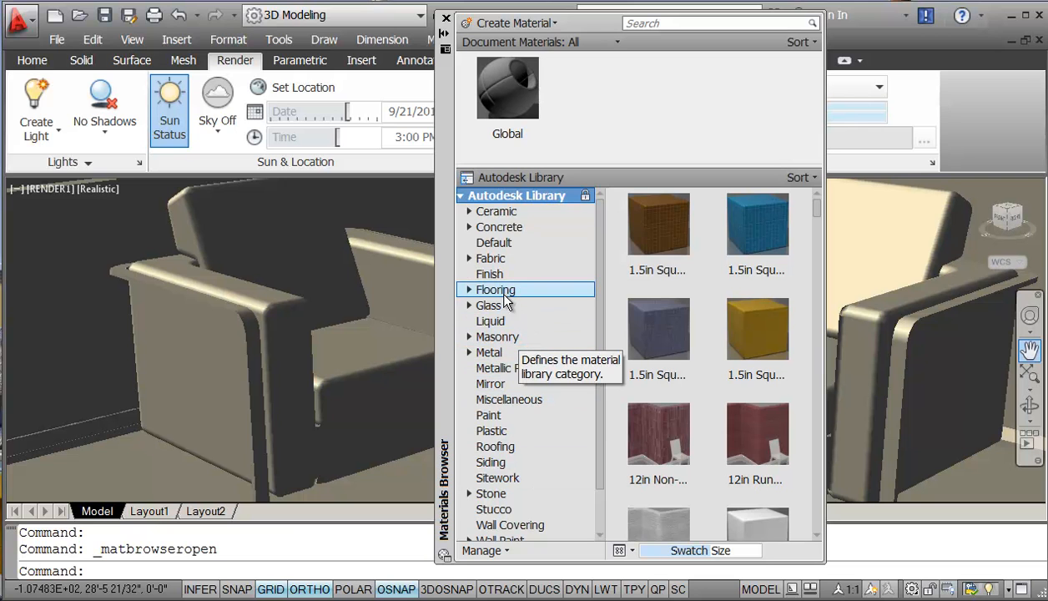
Show the Flooring category and browse the Beechwood swatches to add one.
left_click(496, 289)
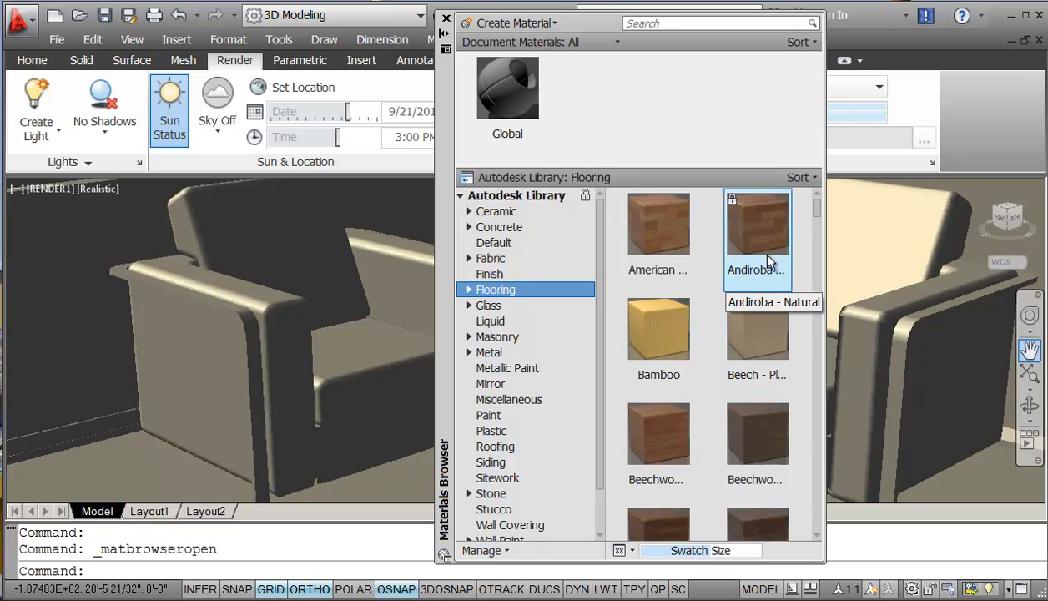
mouse_move(756, 431)
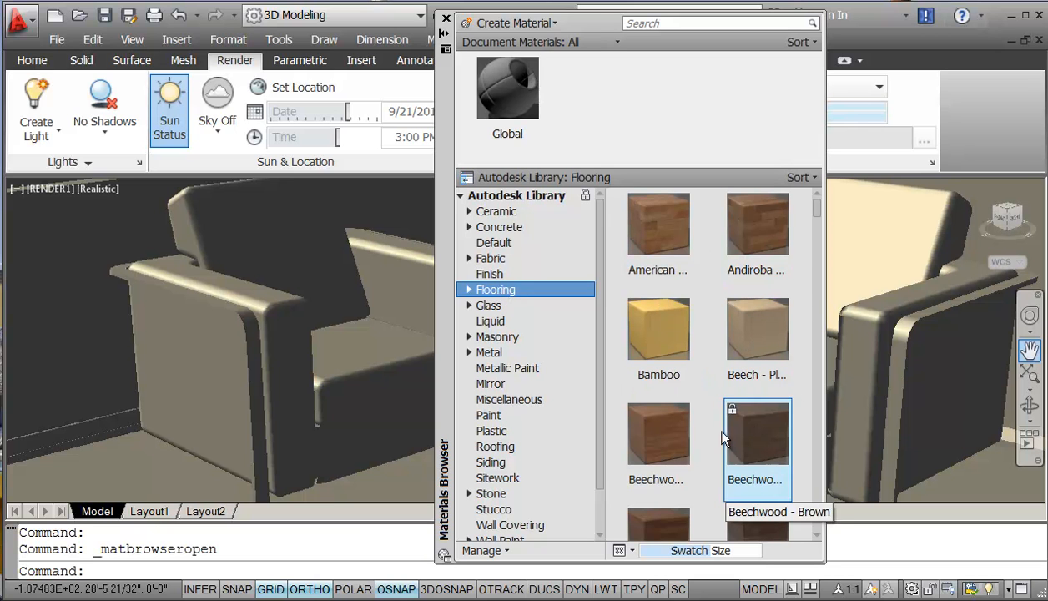
mouse_move(818, 217)
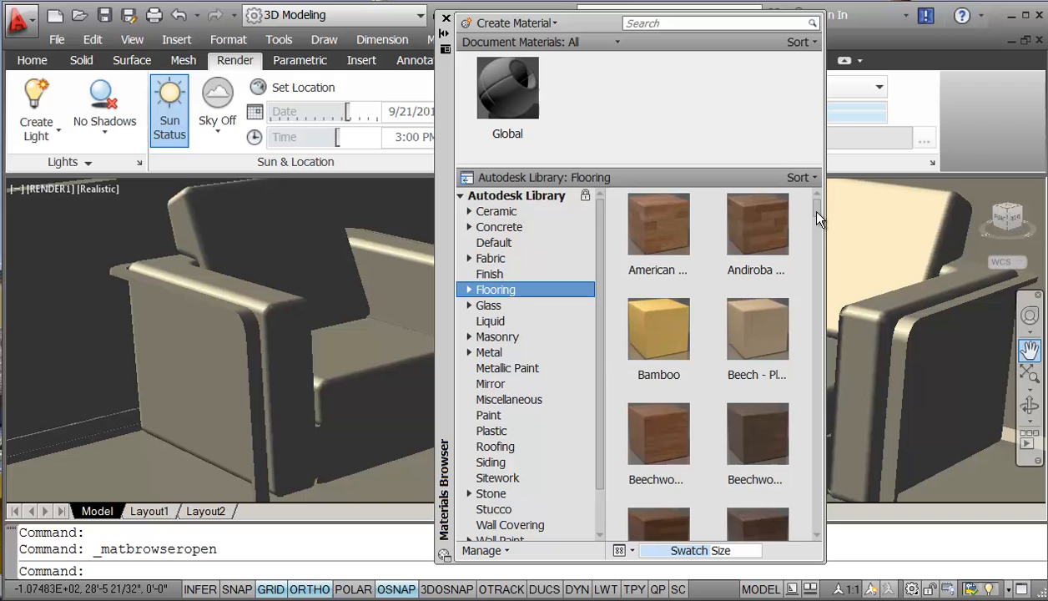
scroll("down", 3)
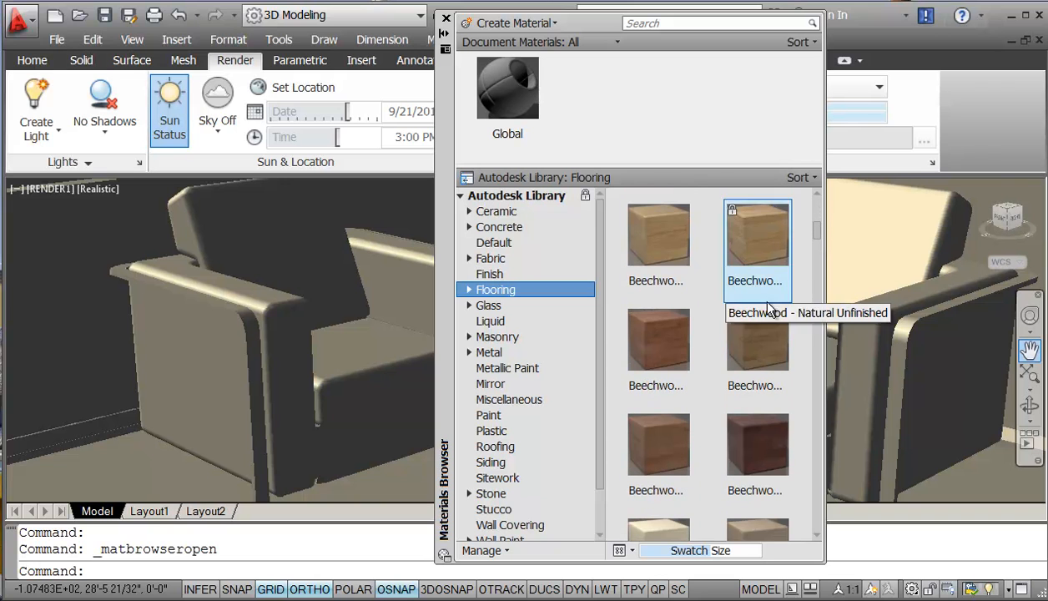
mouse_move(758, 267)
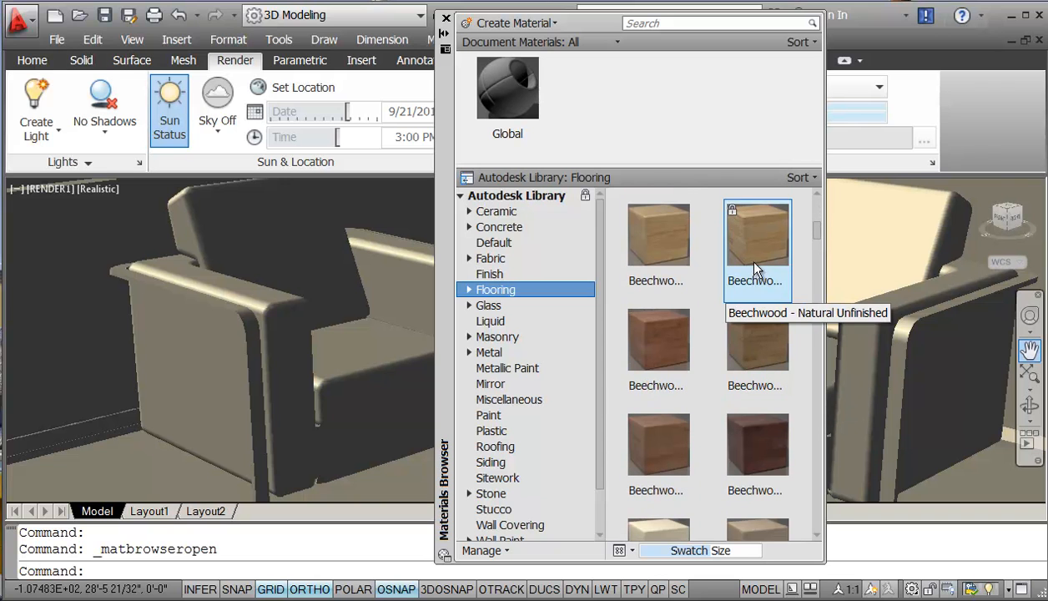
mouse_move(658, 242)
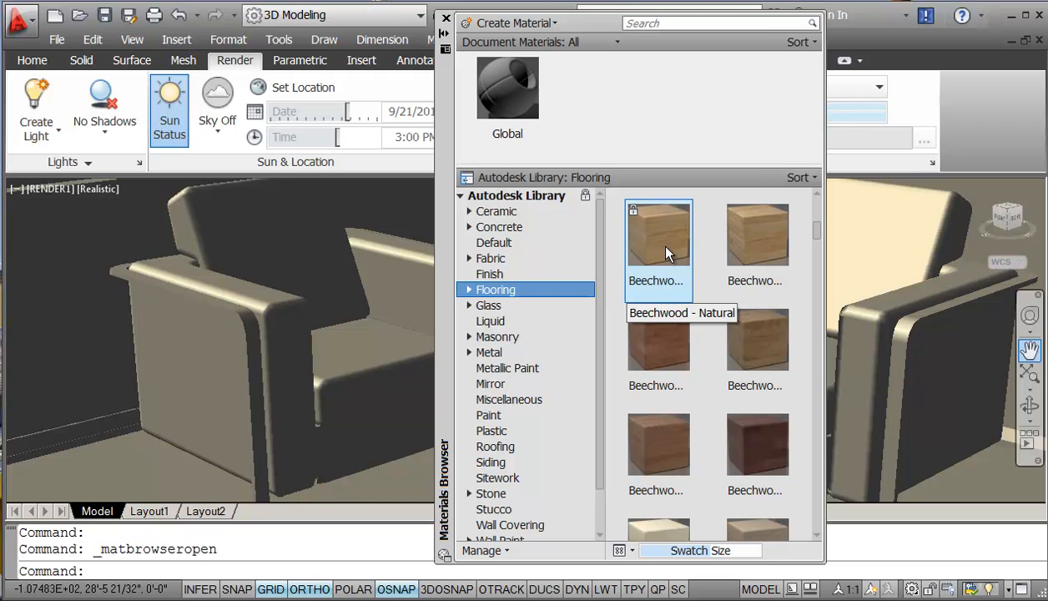
mouse_move(755, 338)
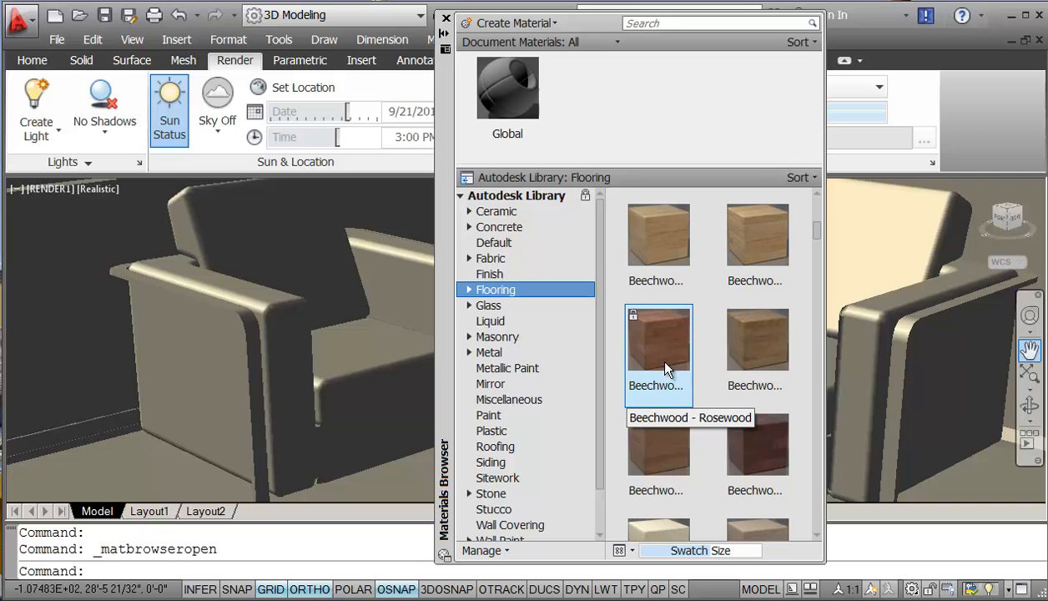
mouse_move(826, 204)
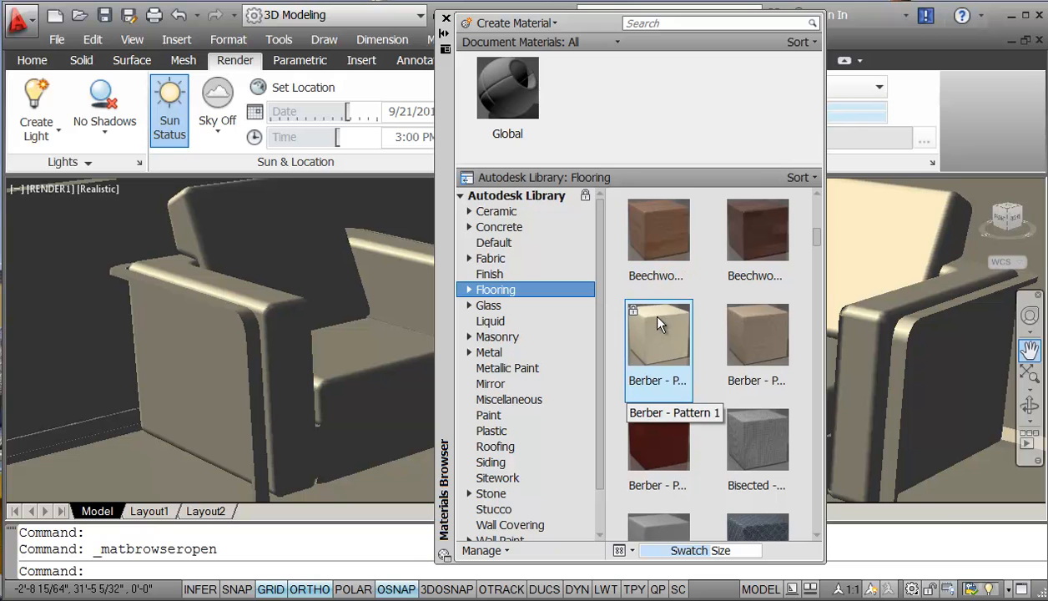
mouse_move(758, 242)
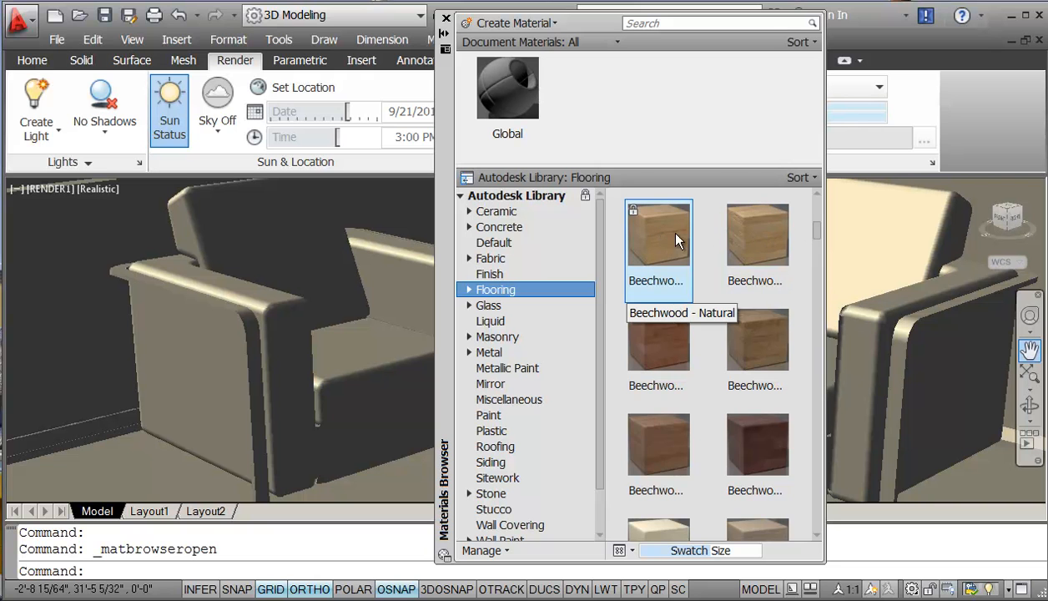
scroll("down", 3)
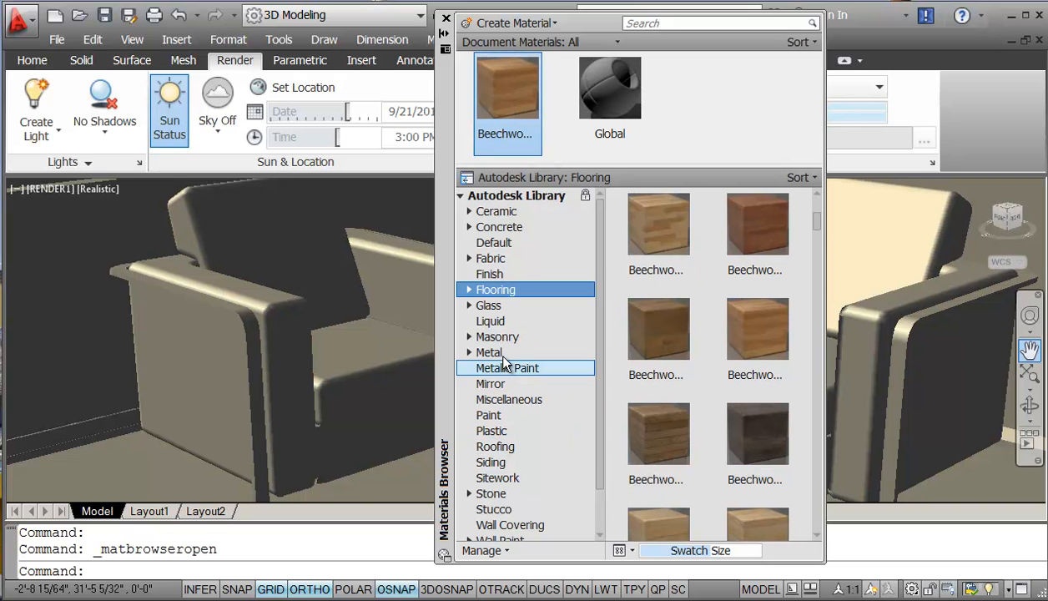
Add Chrome - Satin Screen from the Metal category to the drawing.
left_click(488, 351)
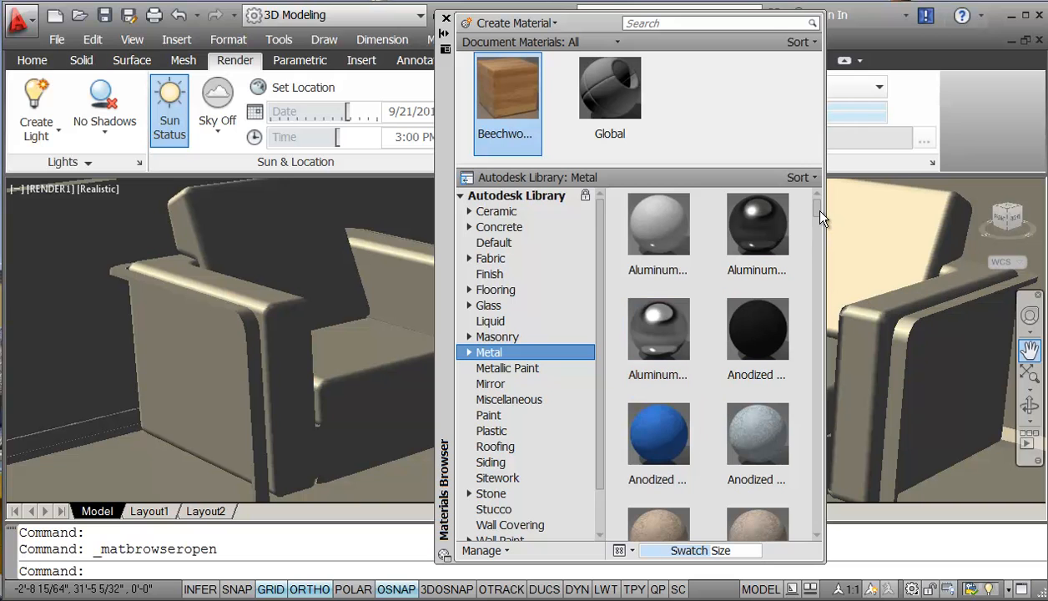
scroll("down", 3)
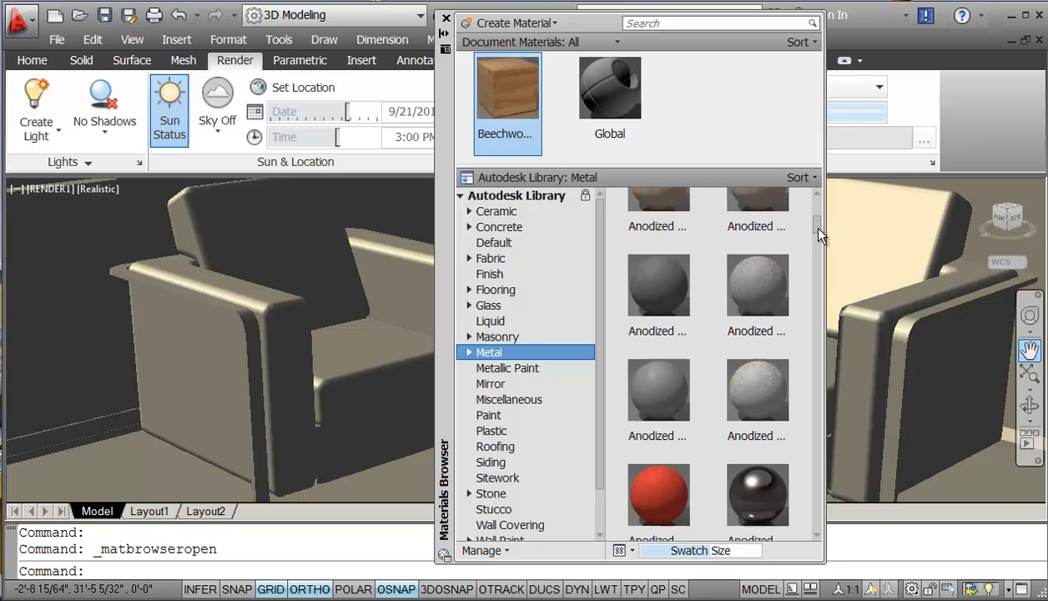
scroll("down", 3)
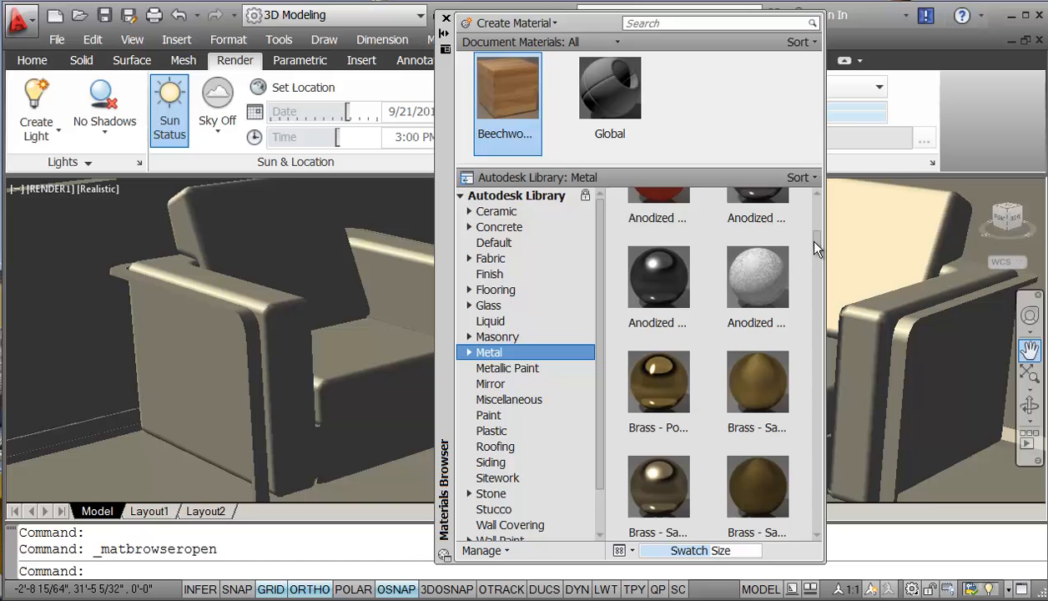
scroll("down", 3)
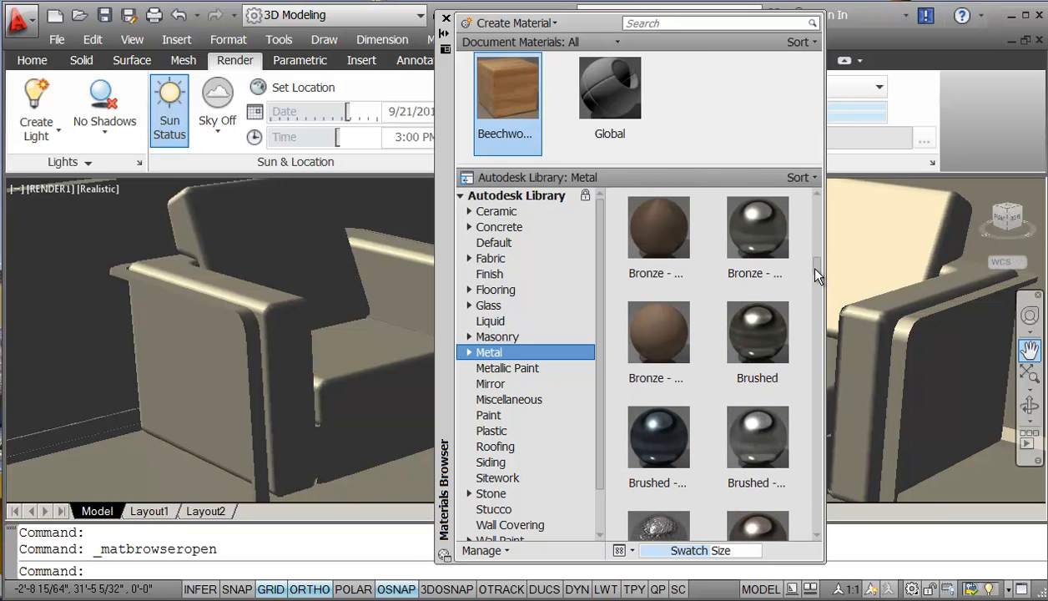
scroll("down", 3)
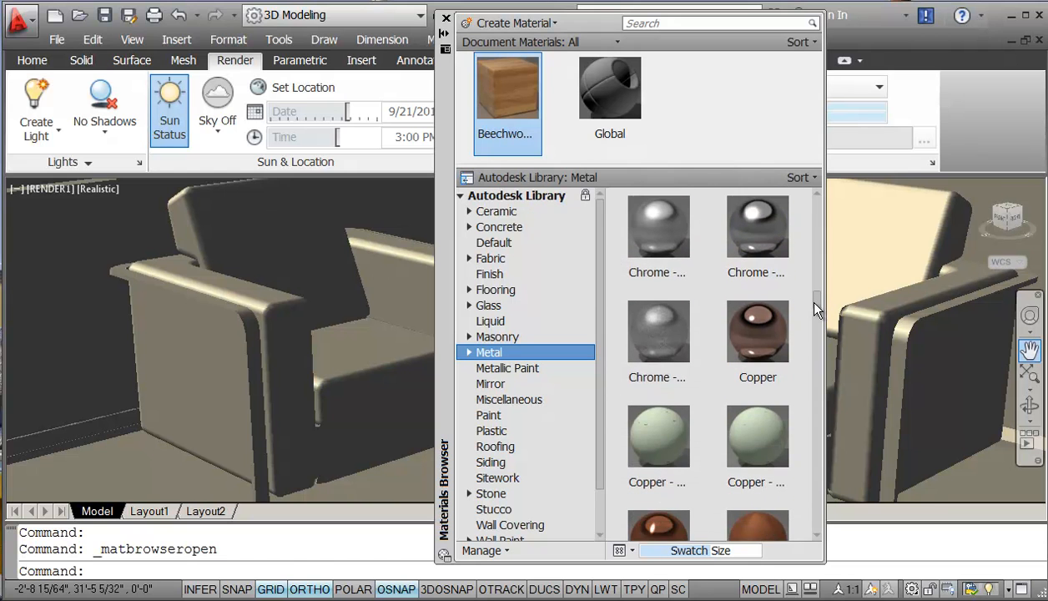
mouse_move(651, 334)
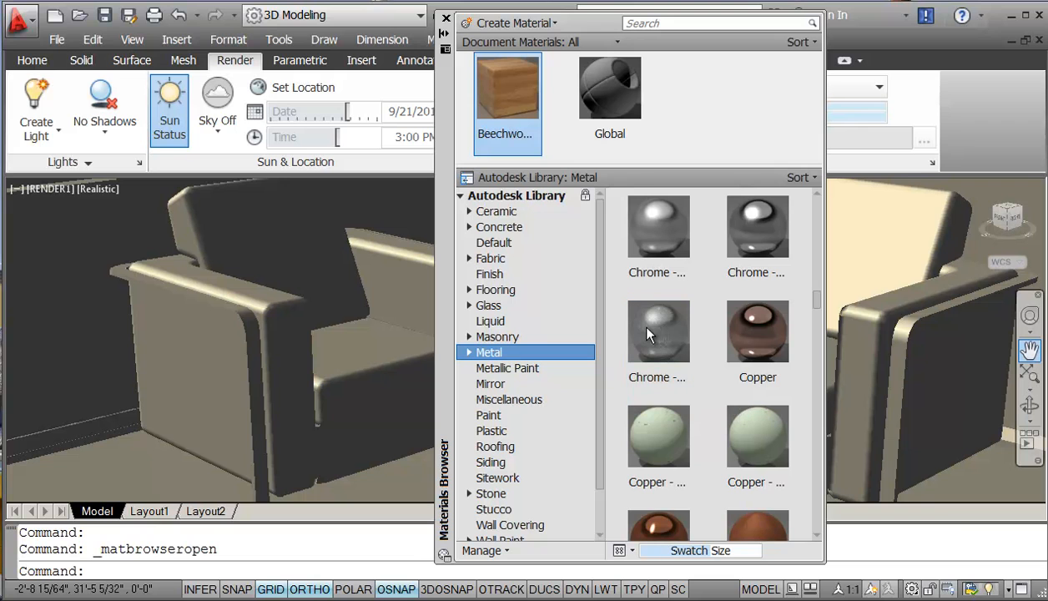
double_click(659, 329)
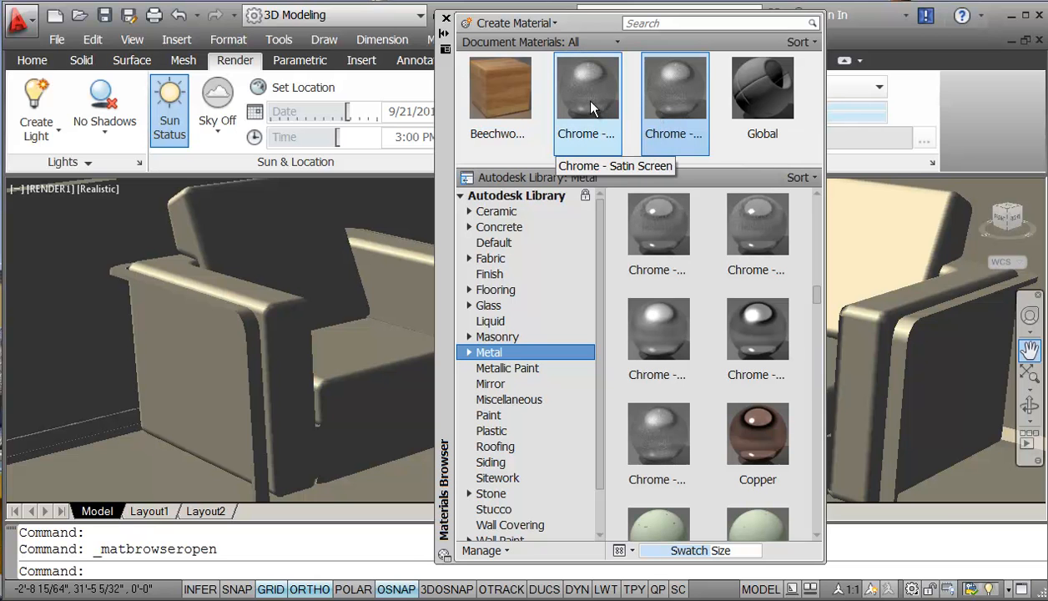
Delete the duplicate Chrome - Satin Screen from Document Materials.
right_click(674, 86)
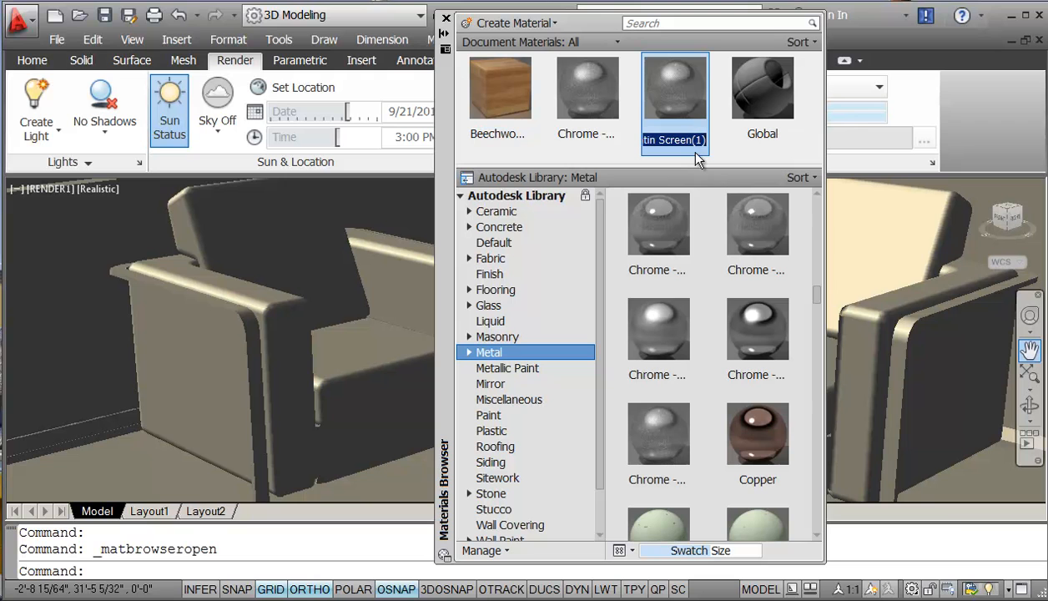
mouse_move(674, 92)
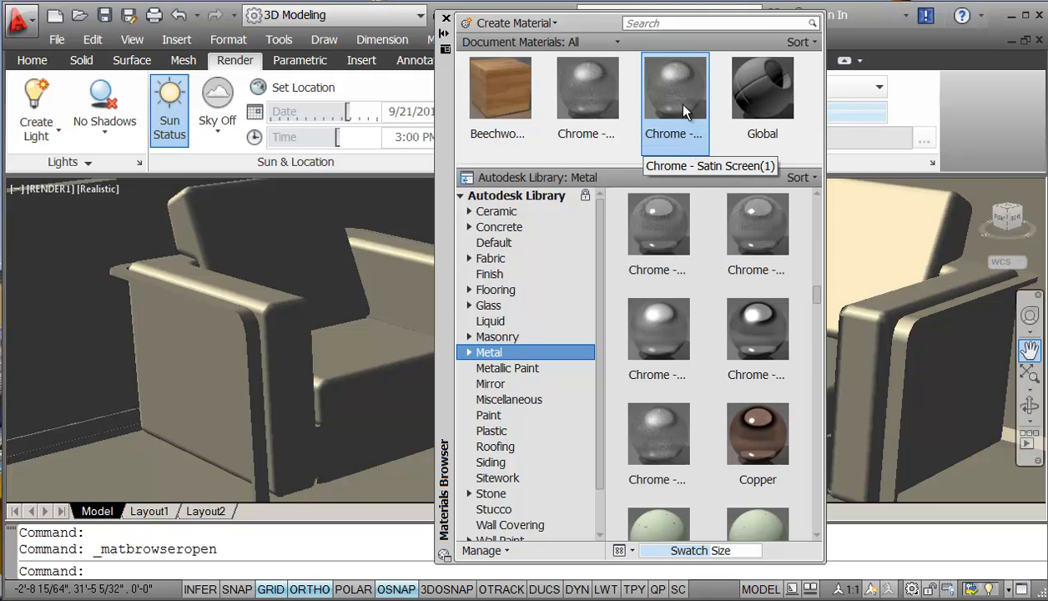
right_click(674, 87)
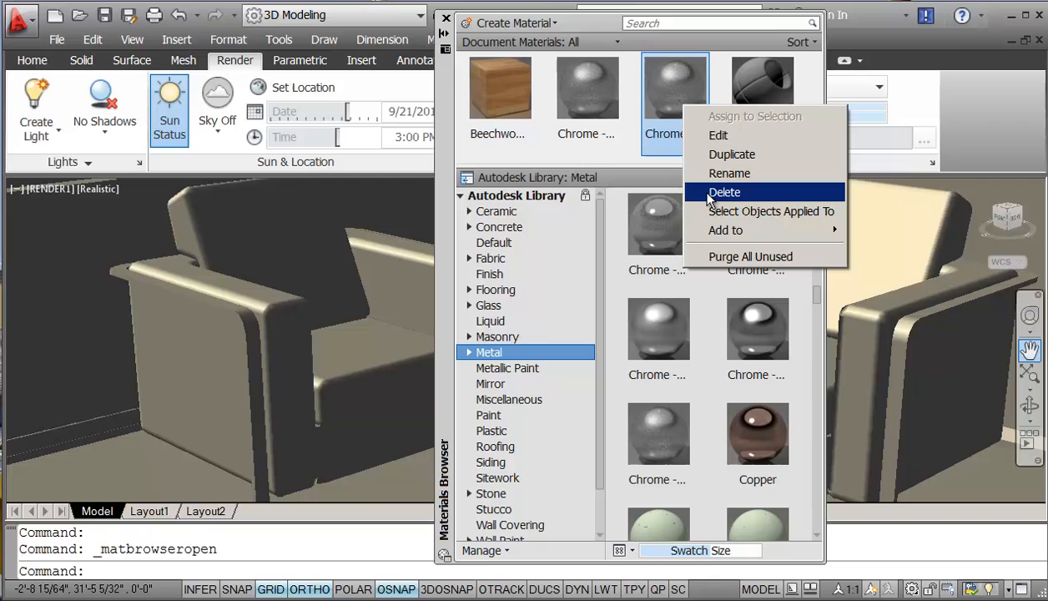
left_click(723, 191)
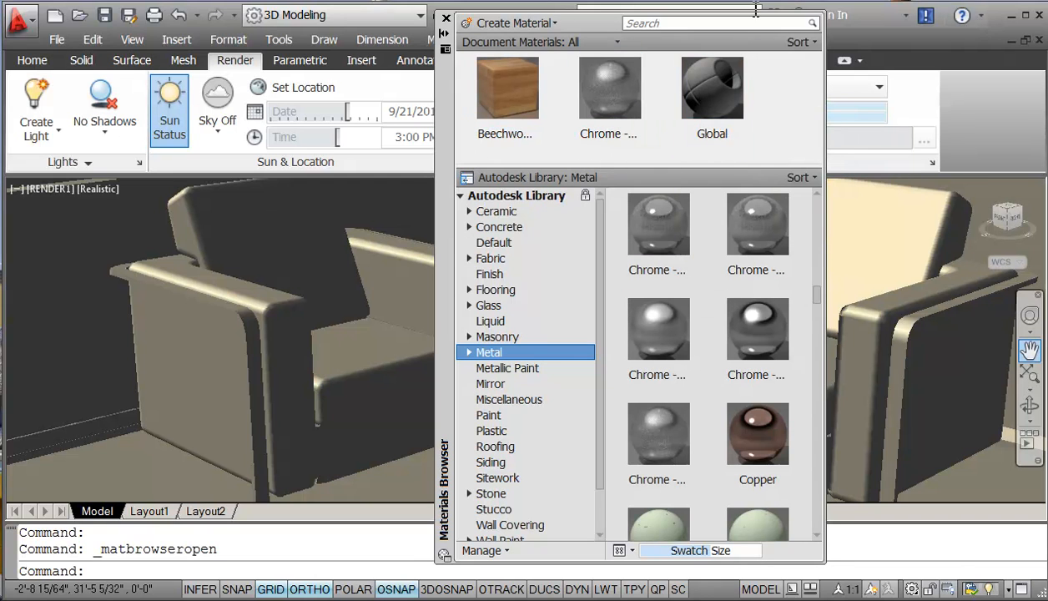
Search the materials library for CLEAR GLASS and scroll to the Clear - Light result.
left_click(713, 23)
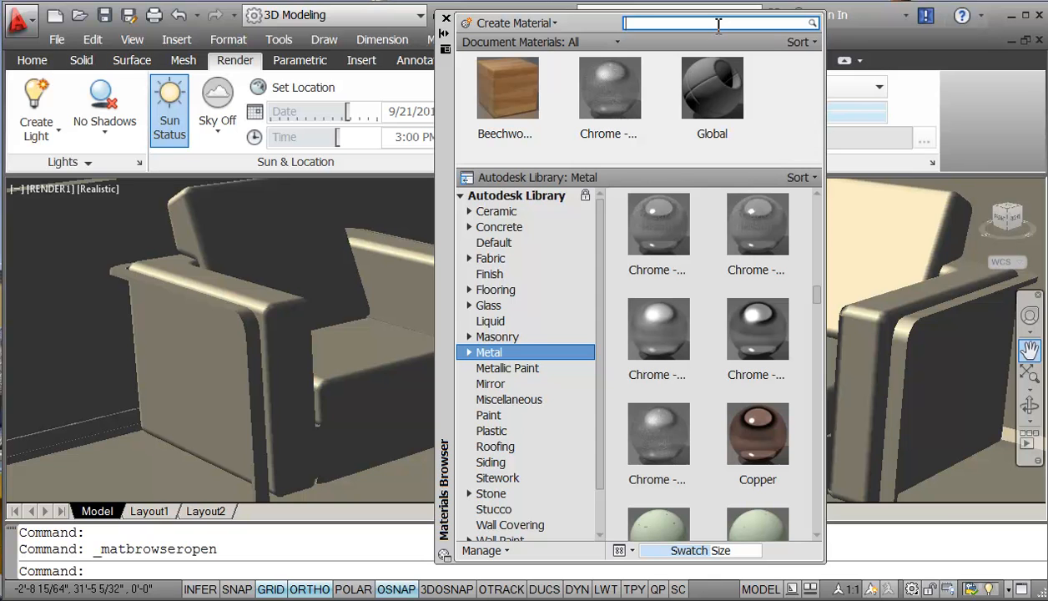
type("CKEA")
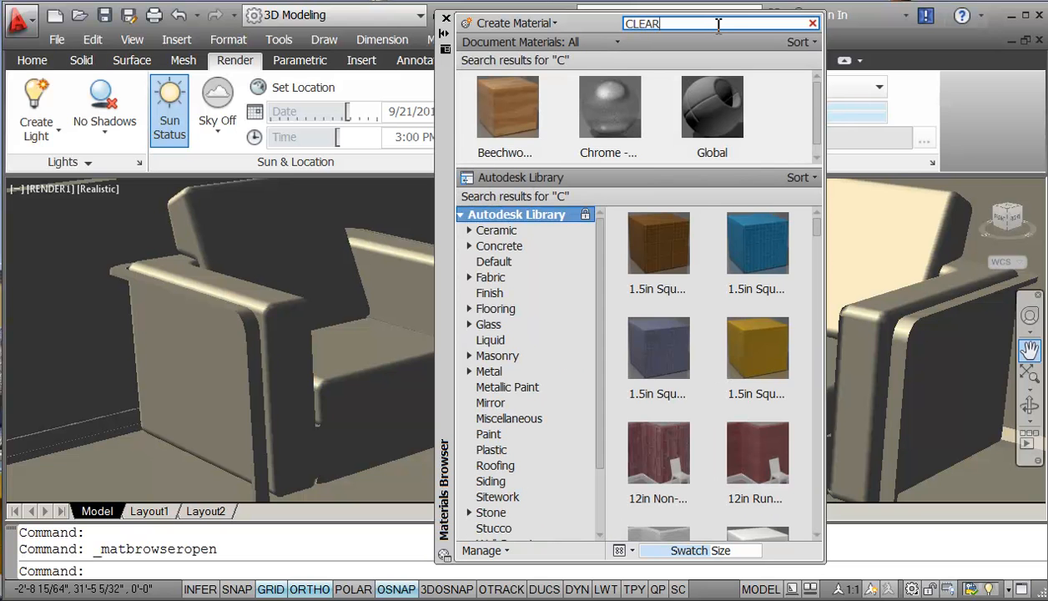
type("GL")
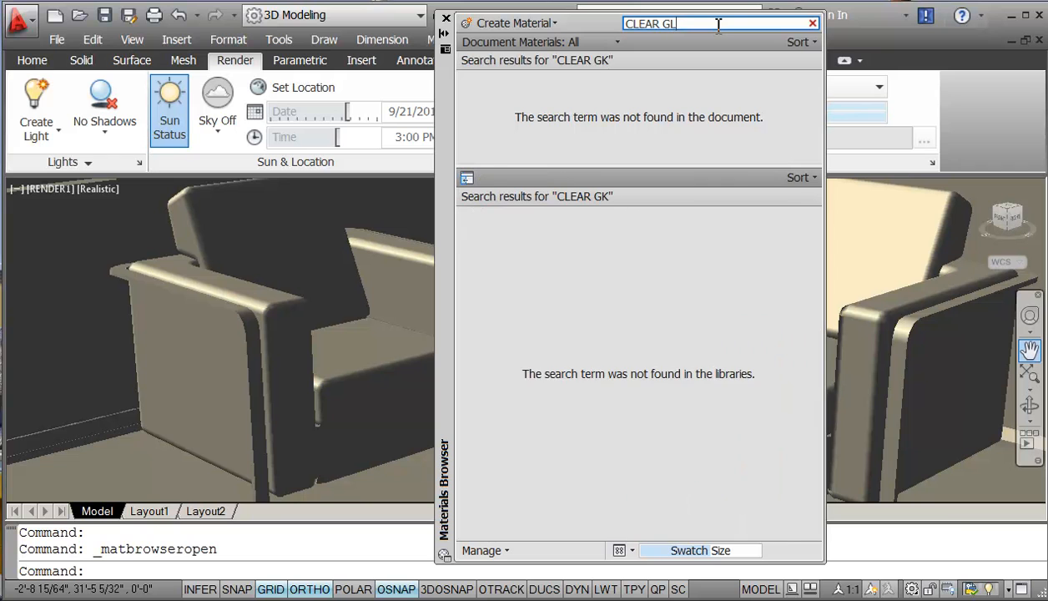
type("ASS")
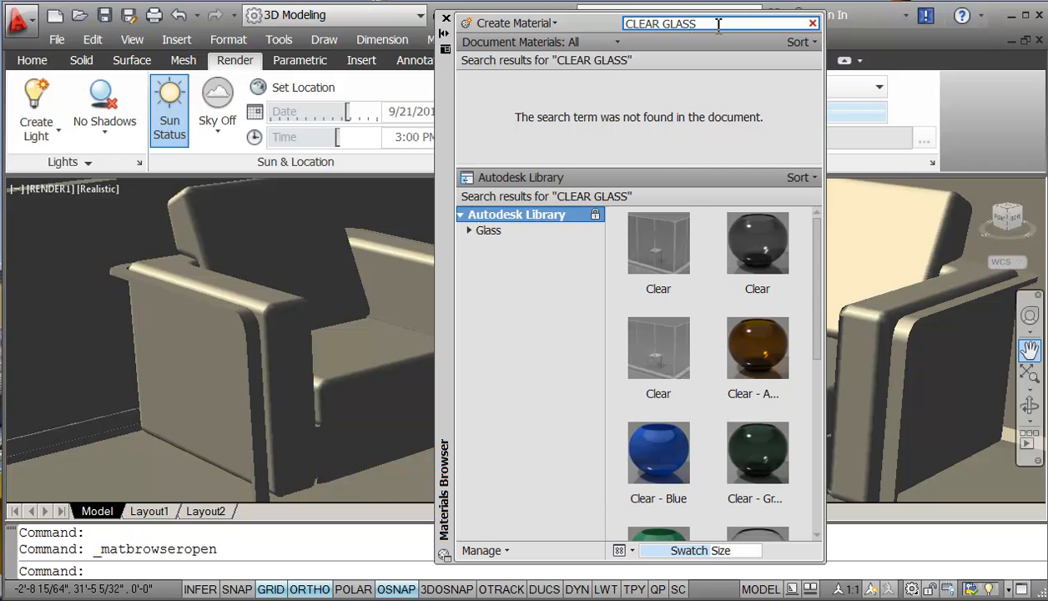
scroll("down", 3)
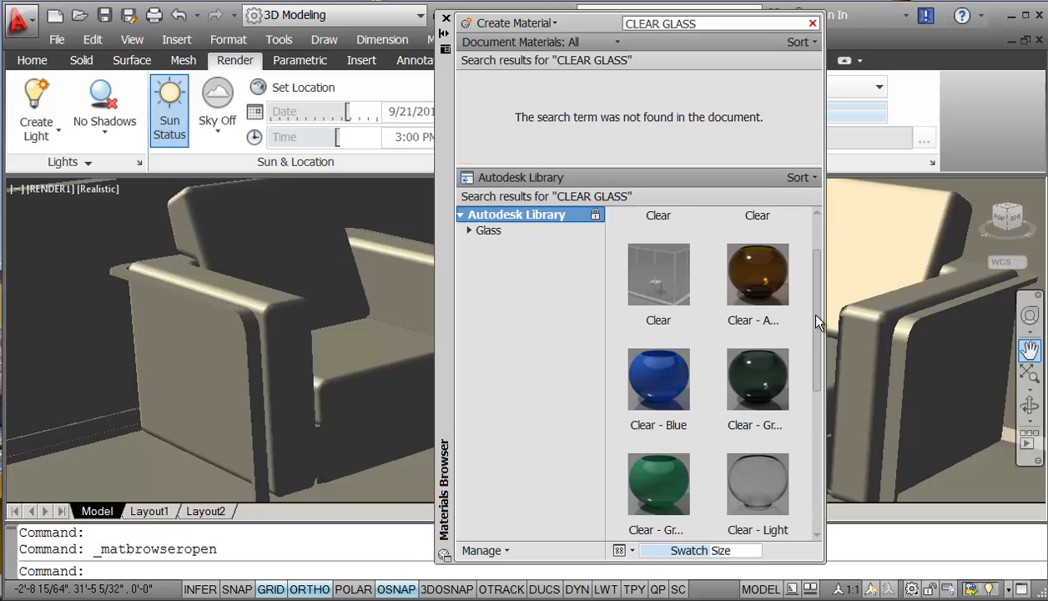
scroll("down", 3)
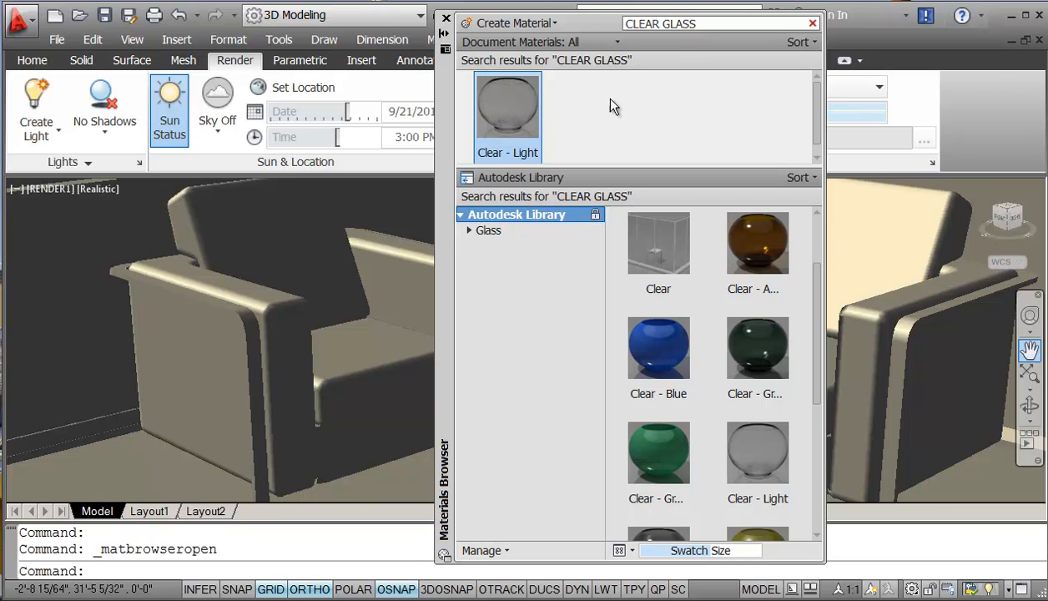
mouse_move(552, 109)
type("W")
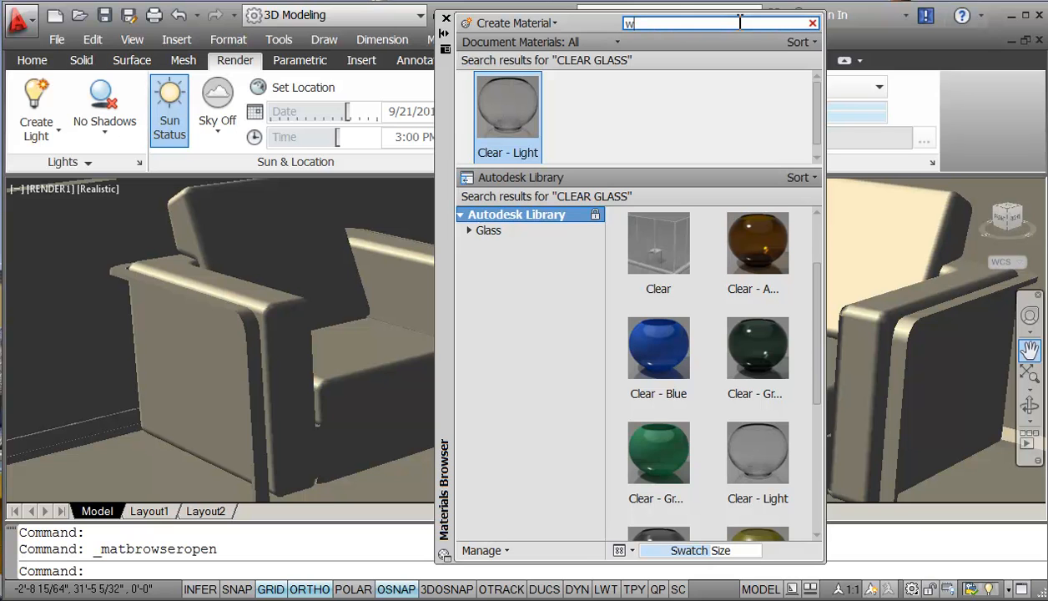
Finish searching for 'white' and browse the Cool White results.
type("HITE")
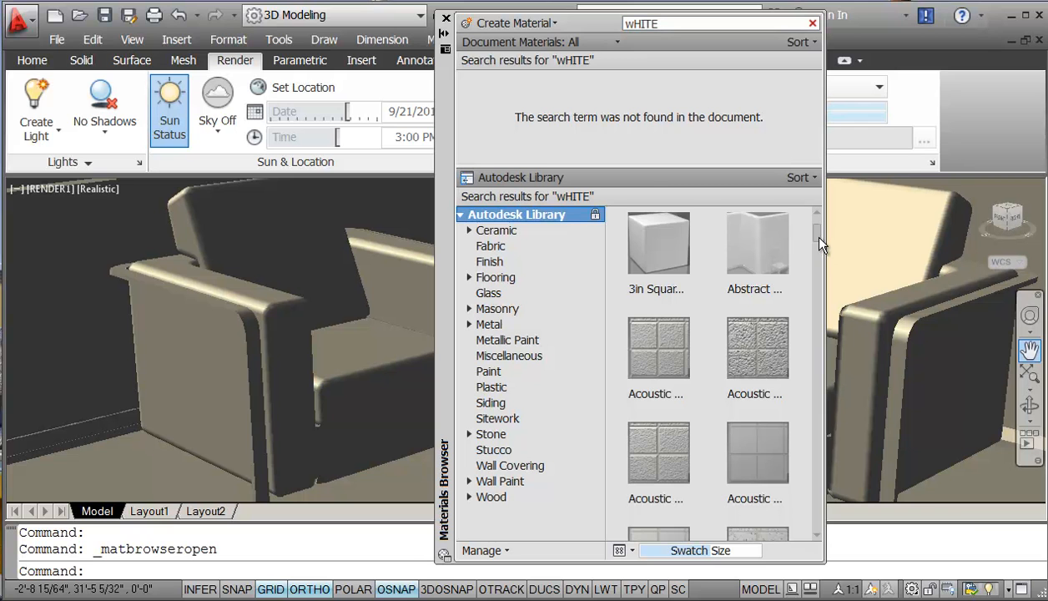
scroll("down", 3)
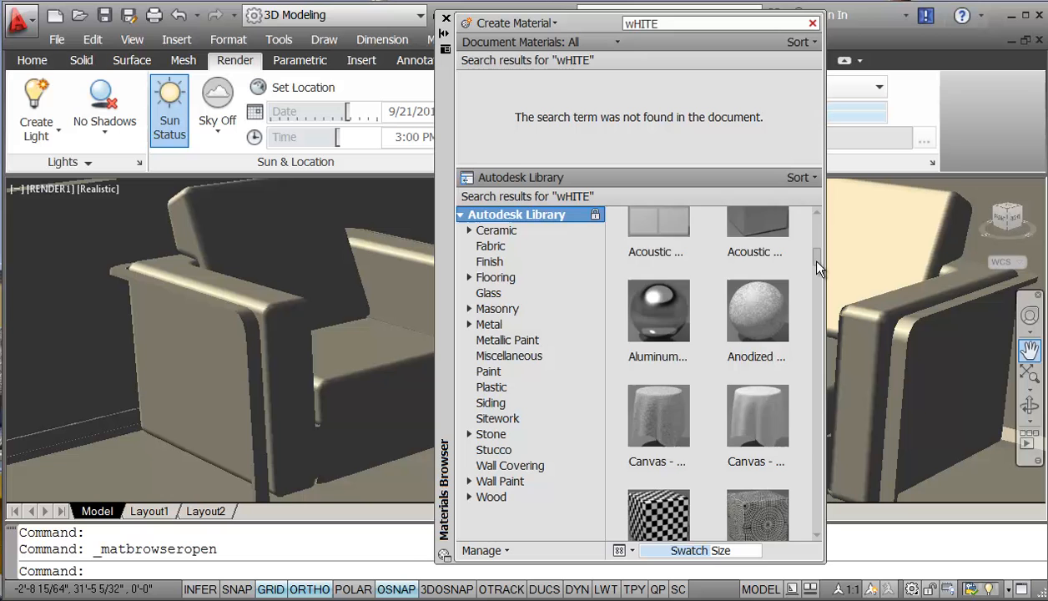
scroll("up", 3)
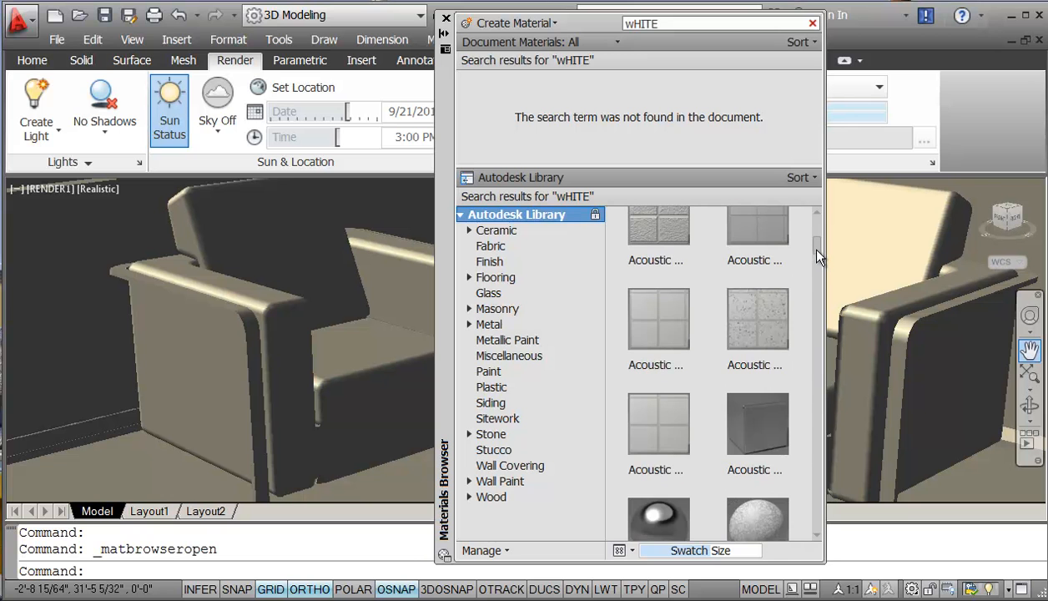
scroll("down", 3)
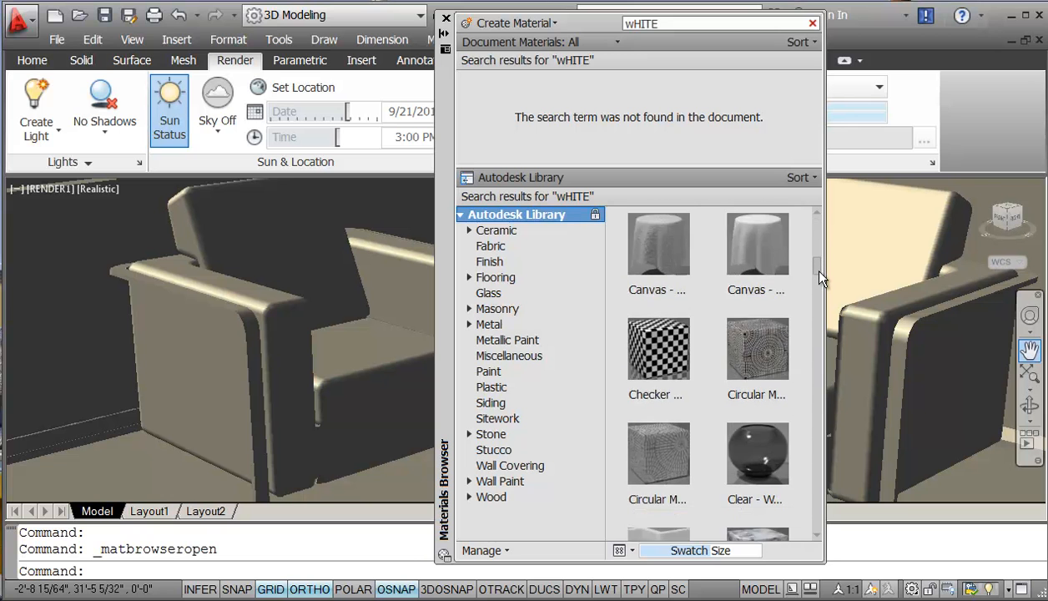
scroll("down", 3)
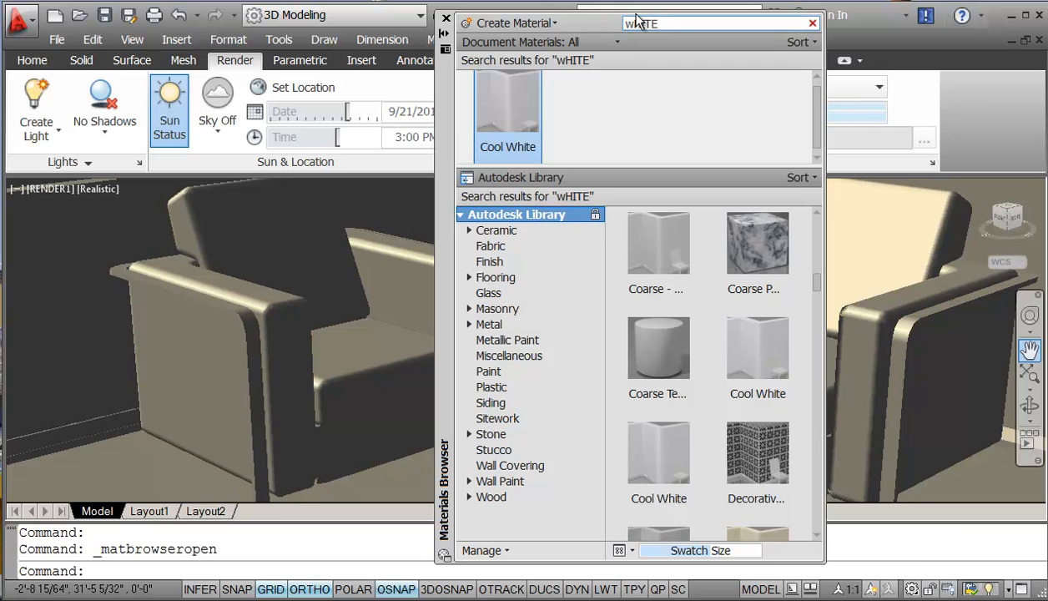
Search the library for 'pebble' and add Pebbled - Light Brown to Document Materials.
triple_click(717, 22)
type("SAND")
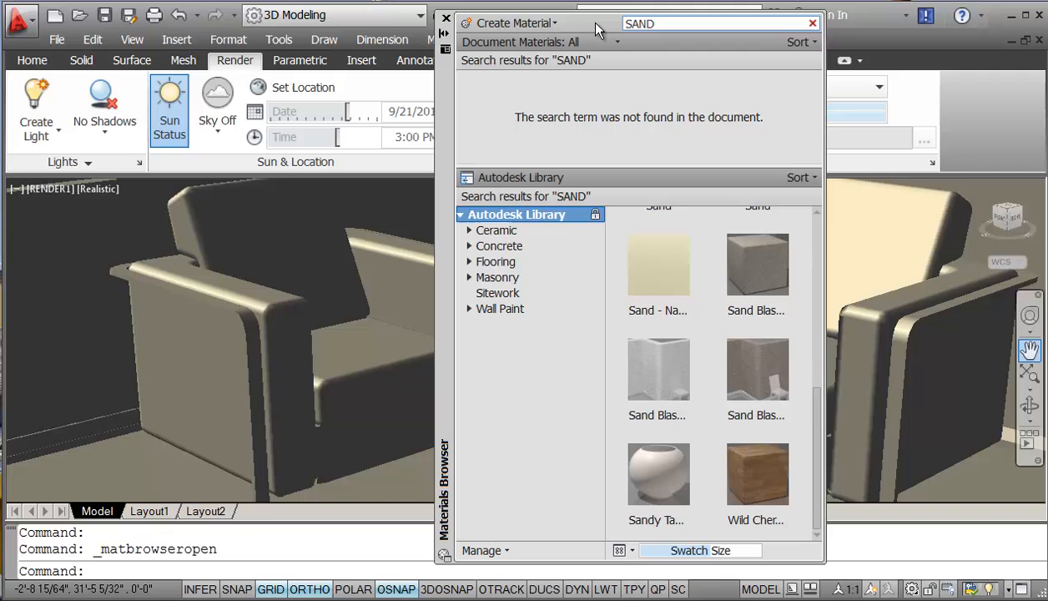
mouse_move(617, 190)
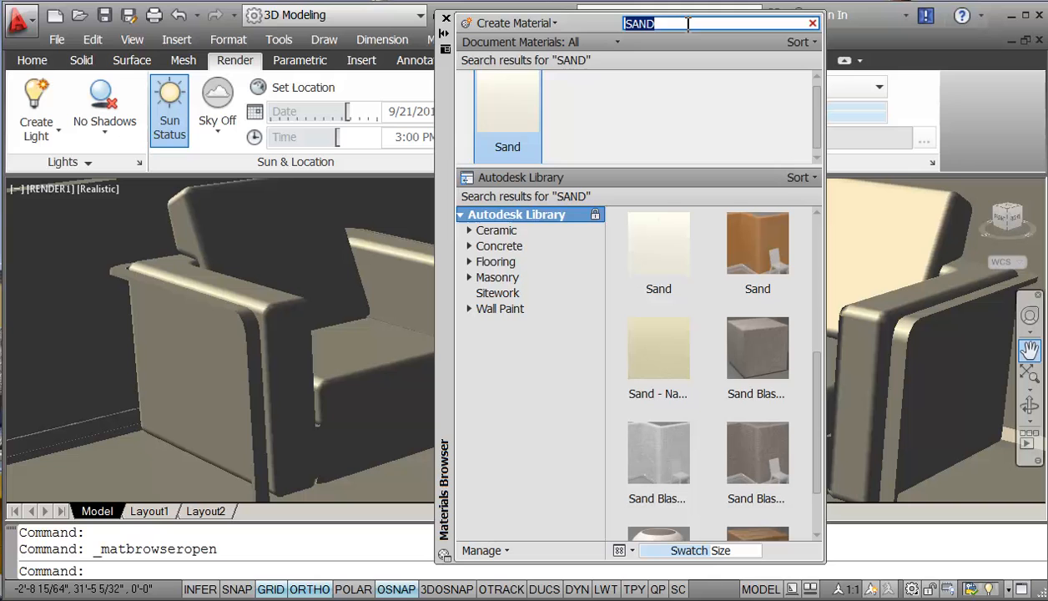
type("pEBL")
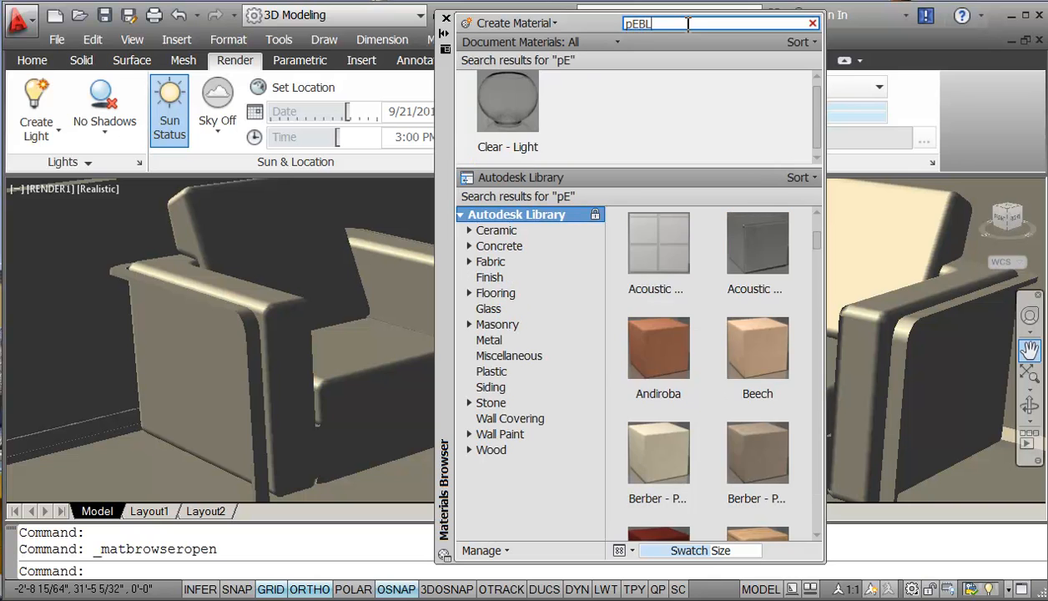
type("BL")
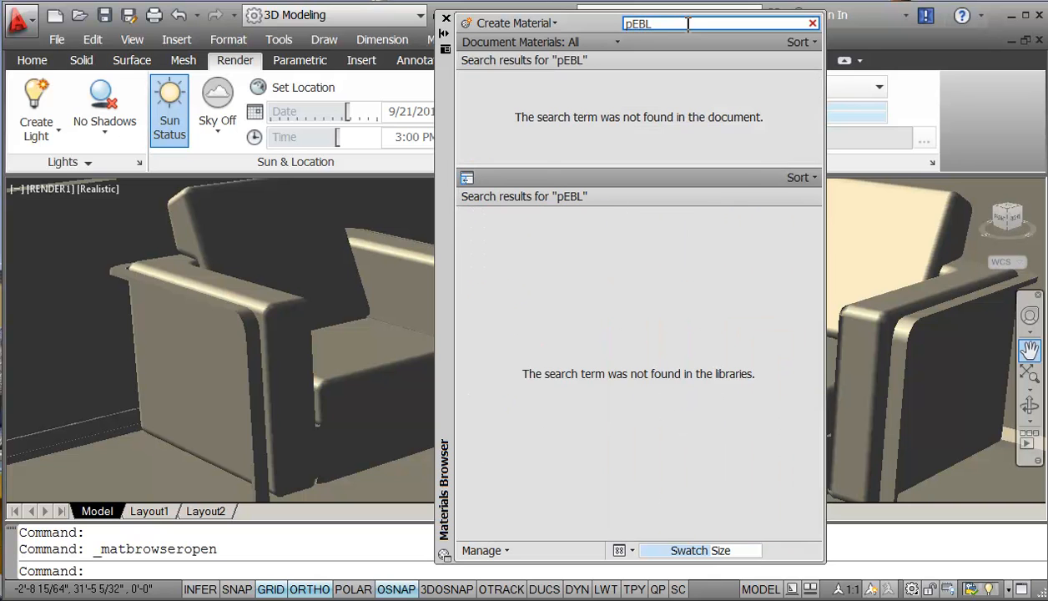
key("Backspace")
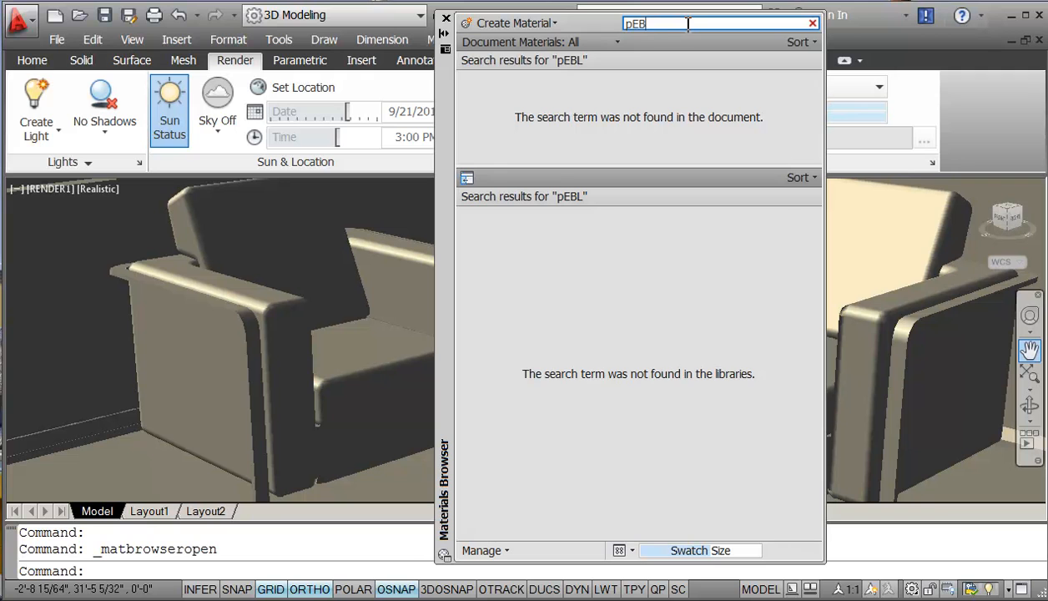
type("BLE")
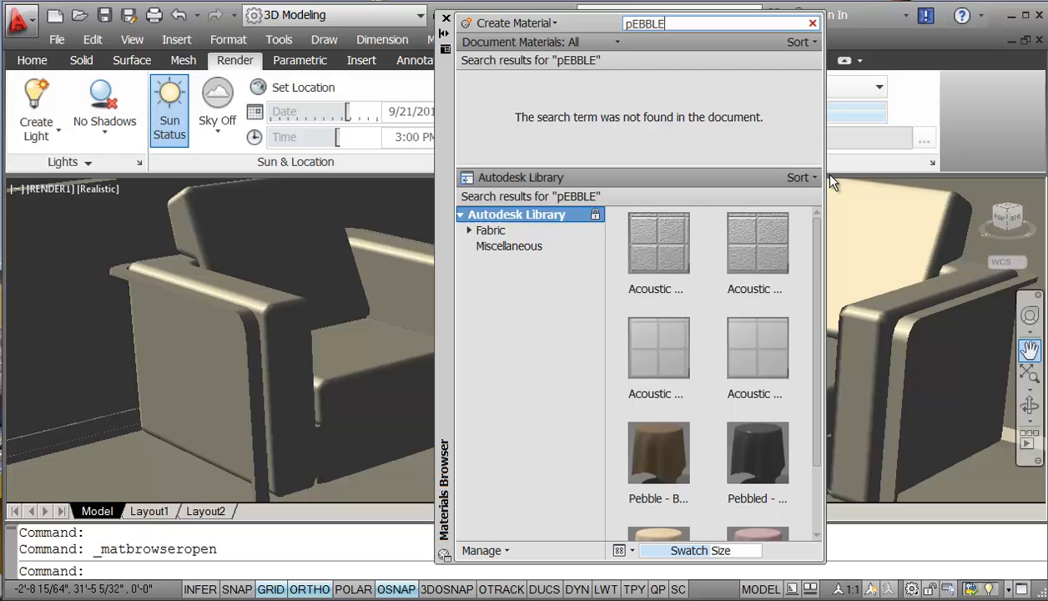
scroll("down", 3)
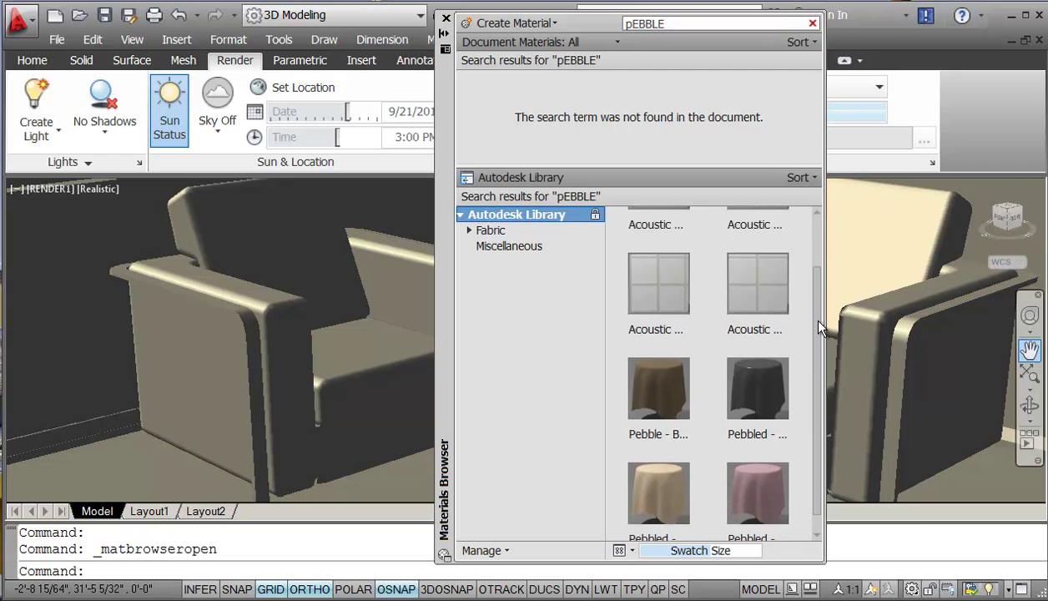
left_click(658, 473)
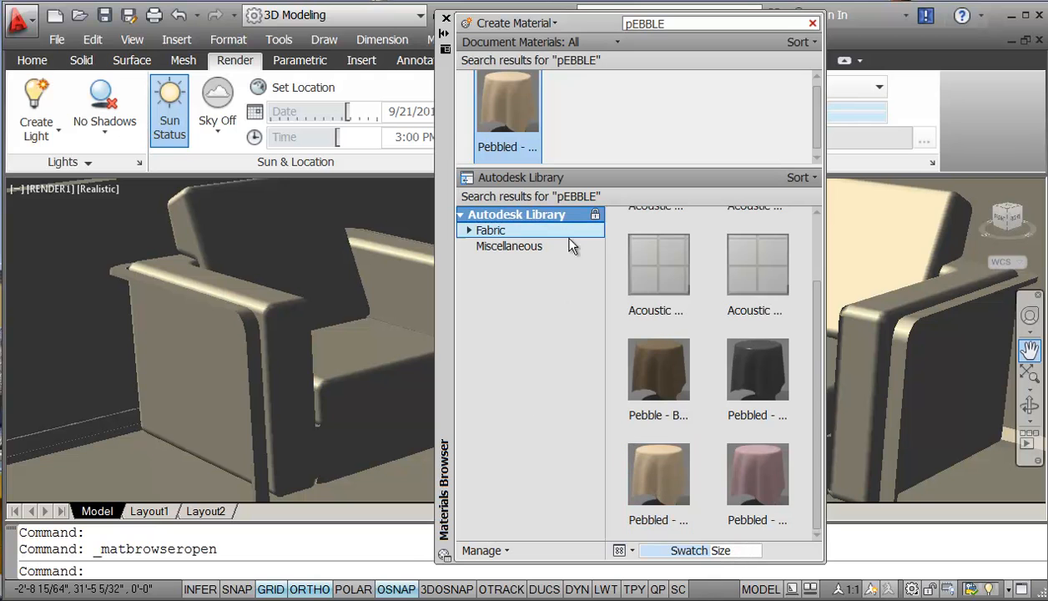
scroll("up", 3)
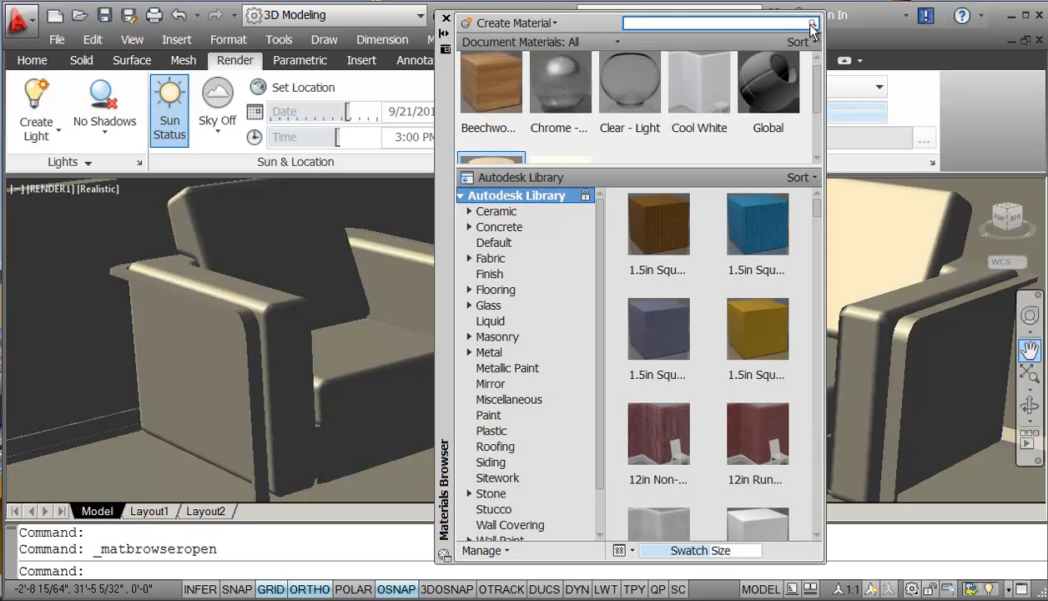
Clear the search, drag Beechwood - Honey onto the floor, and pick Sand for the walls.
left_click(767, 88)
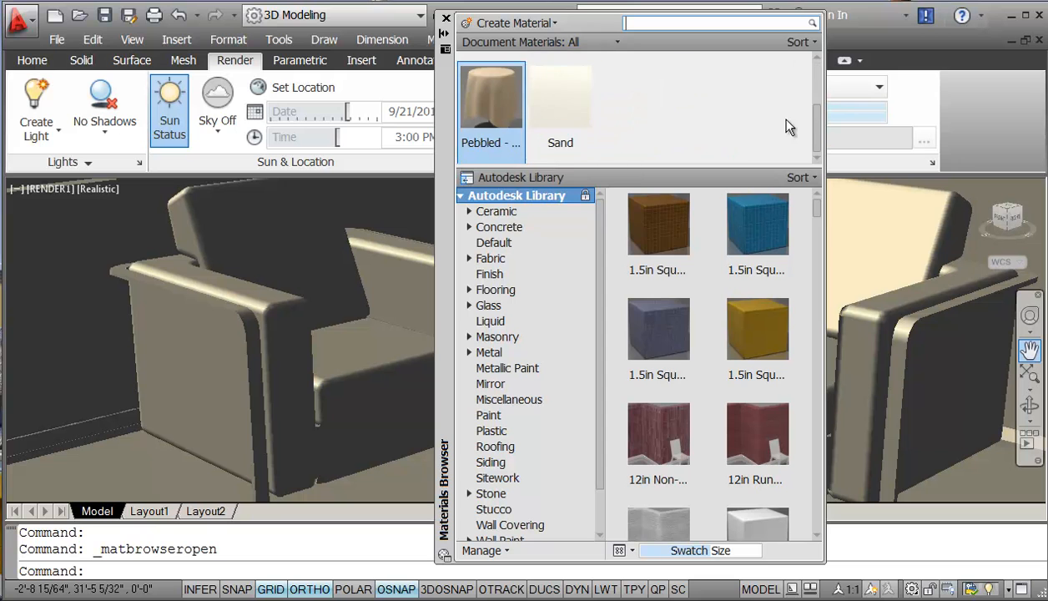
scroll("up", 3)
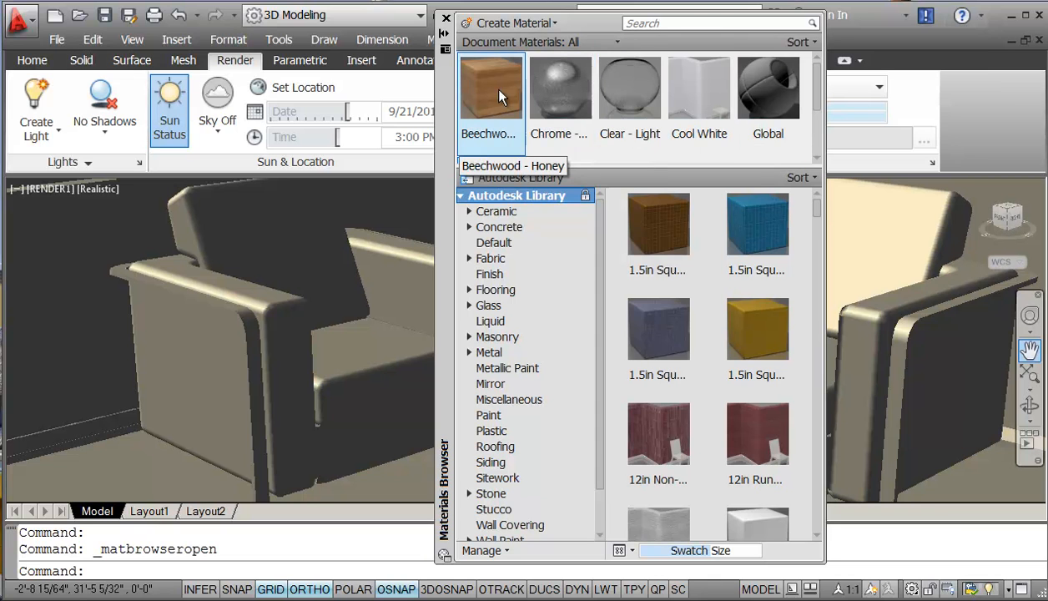
mouse_move(491, 92)
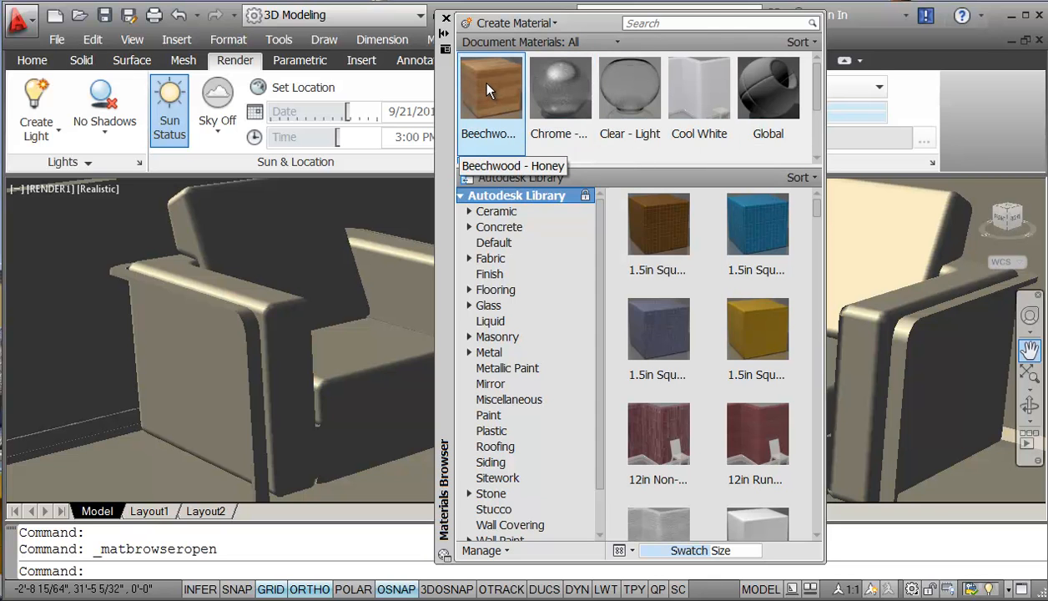
left_click_drag(491, 88, 321, 367)
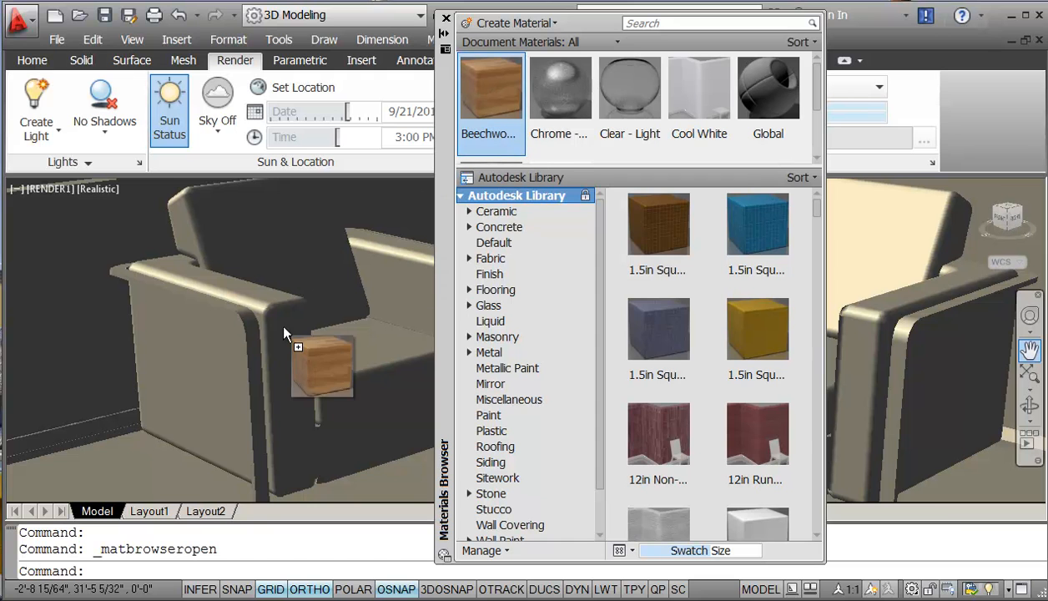
left_click_drag(322, 367, 163, 505)
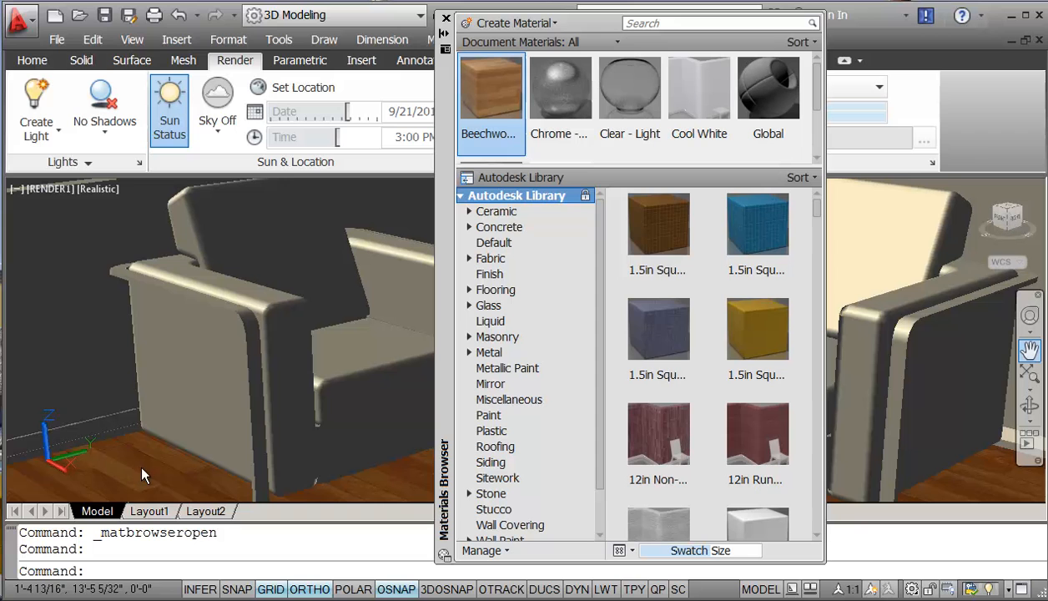
mouse_move(757, 223)
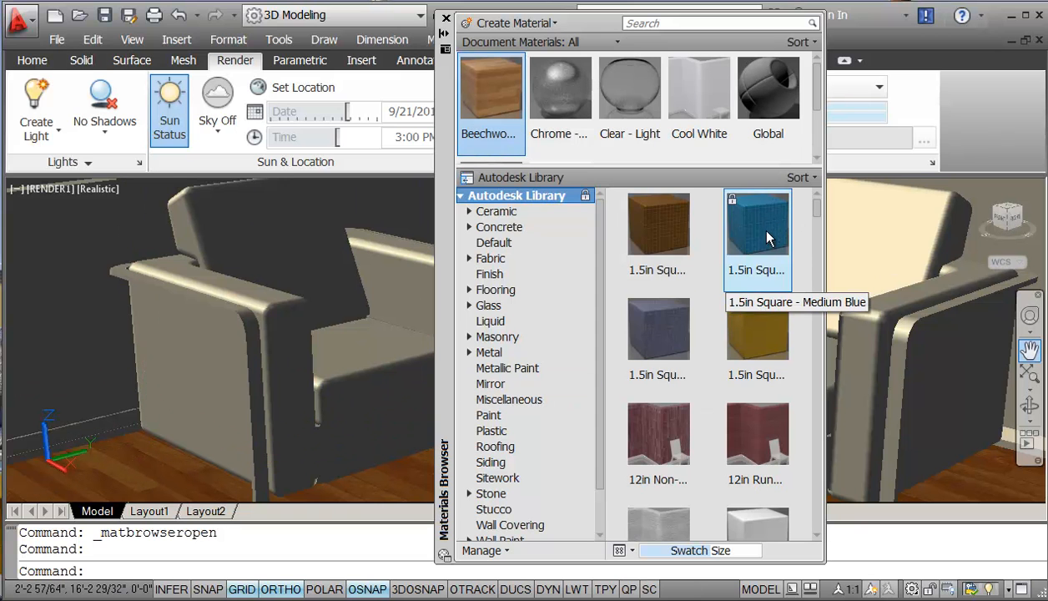
mouse_move(816, 129)
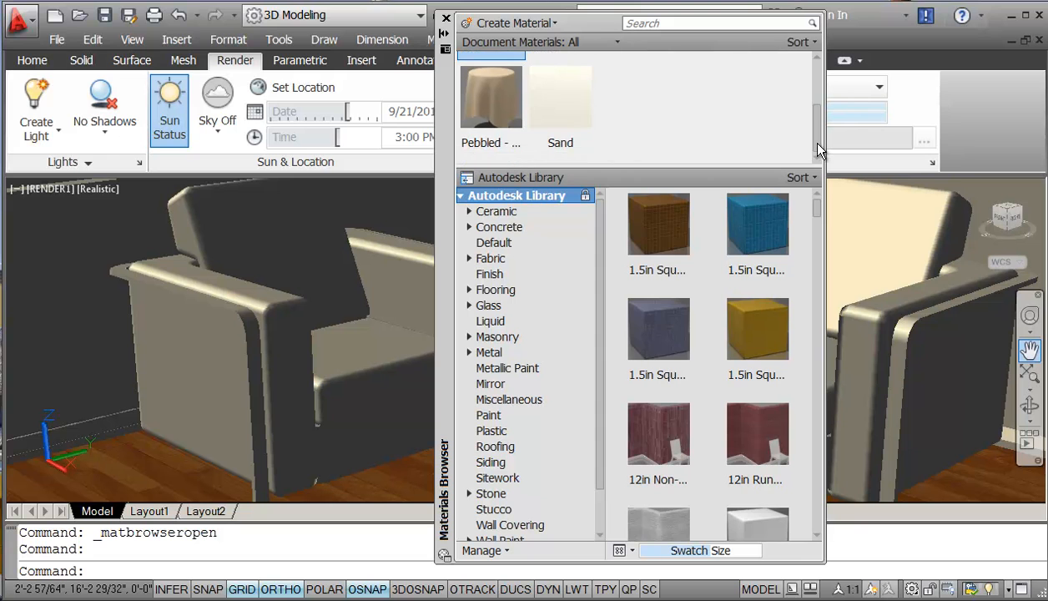
left_click(560, 96)
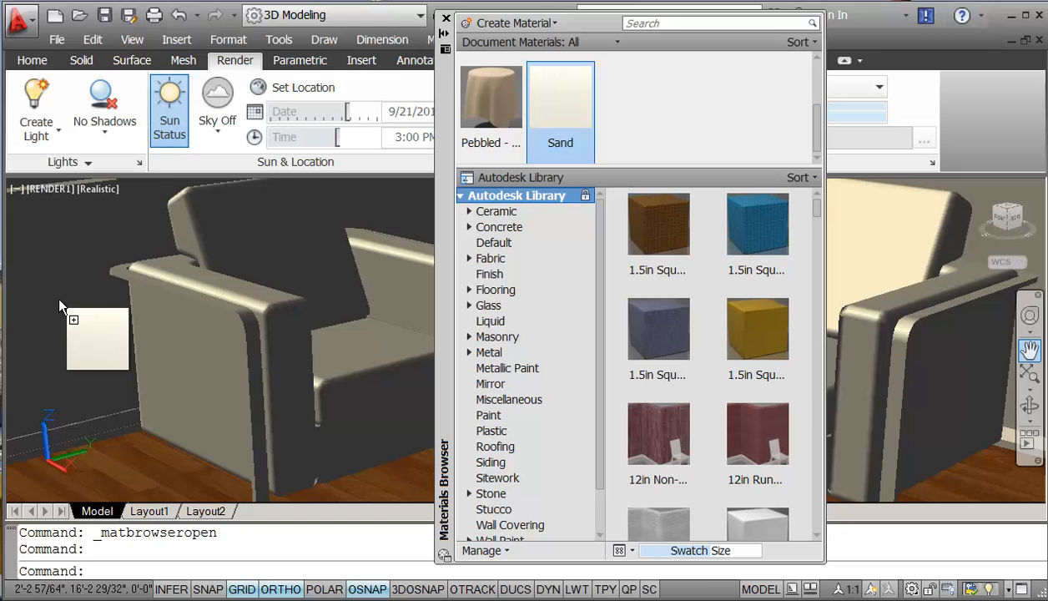
mouse_move(756, 221)
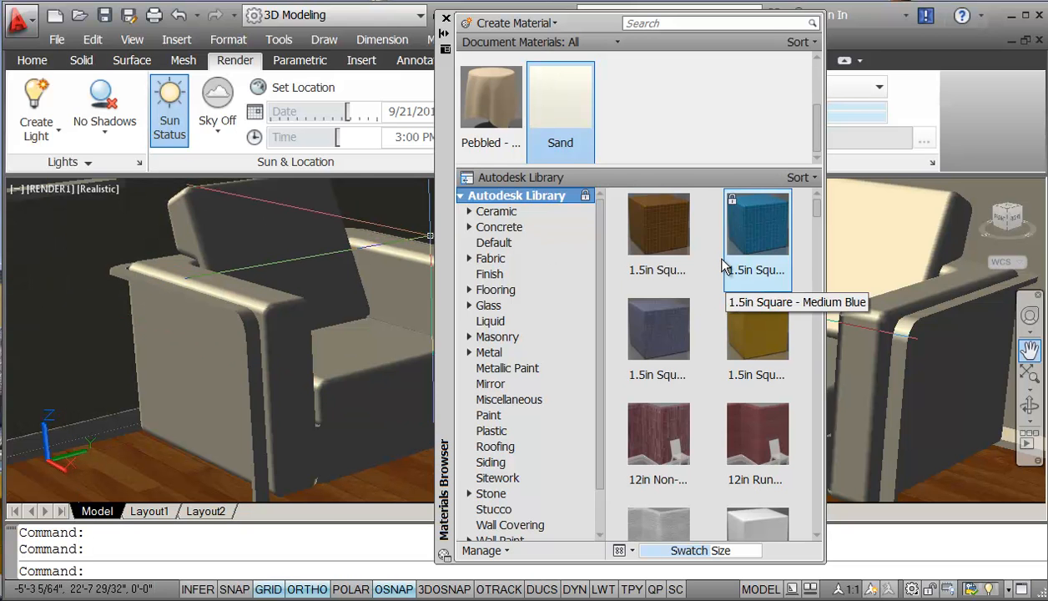
mouse_move(833, 263)
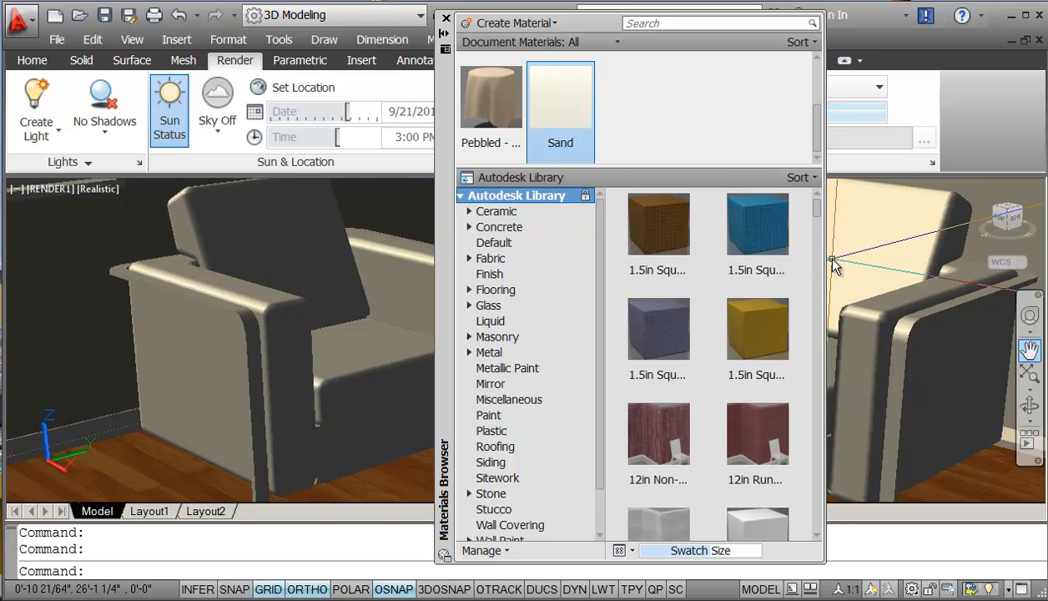
mouse_move(372, 326)
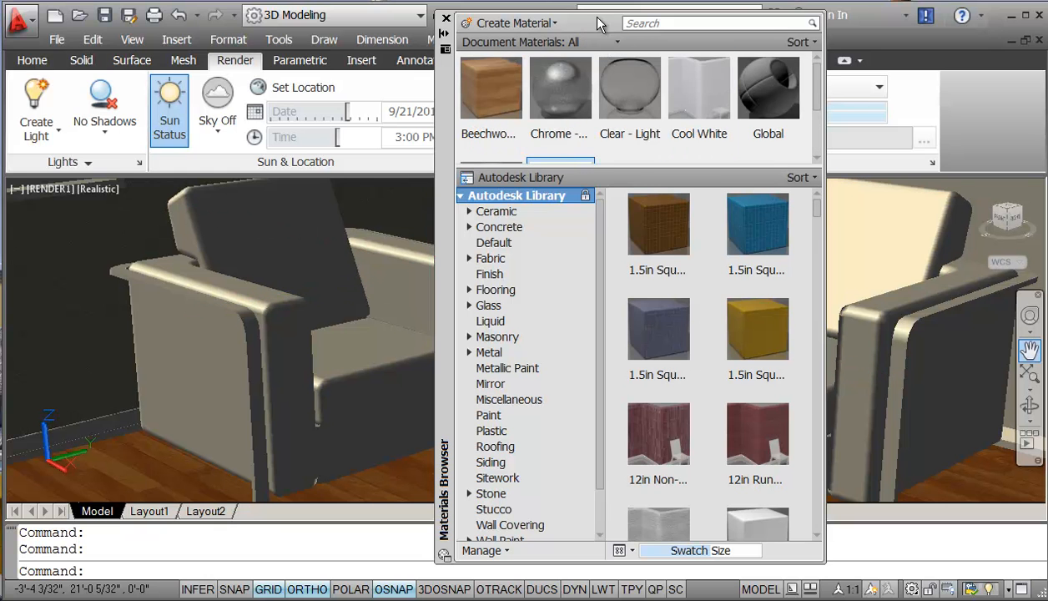
mouse_move(446, 113)
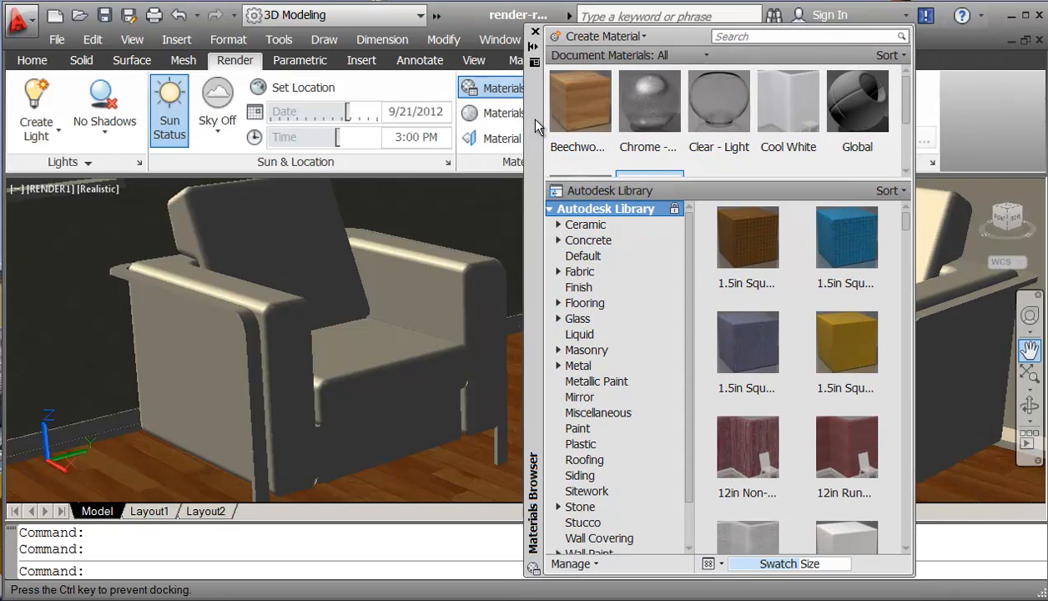
Close the Materials Browser and open Attach By Layer from the expanded Materials panel.
left_click(856, 100)
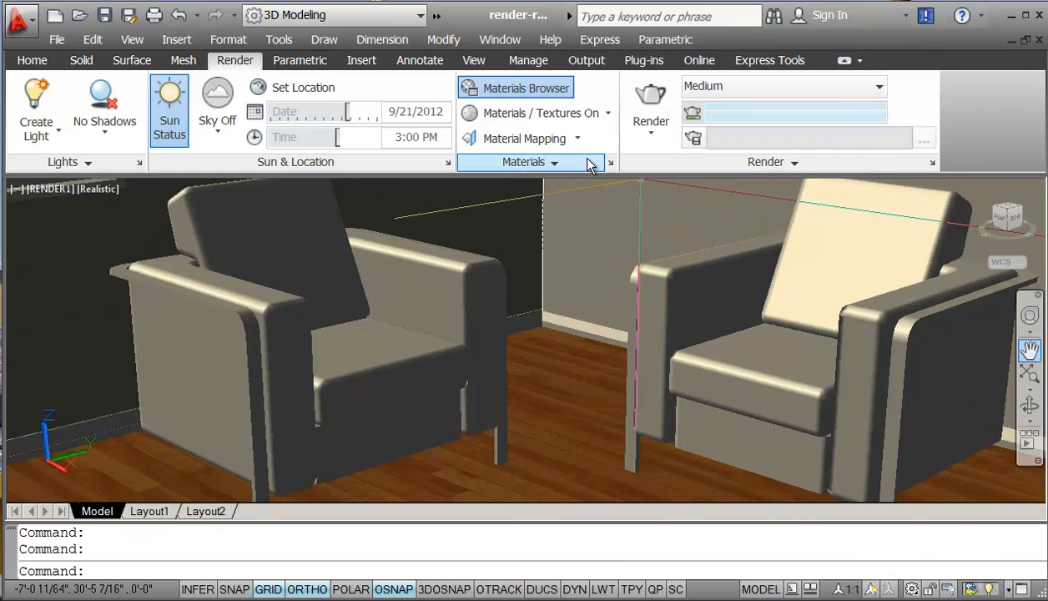
left_click(525, 162)
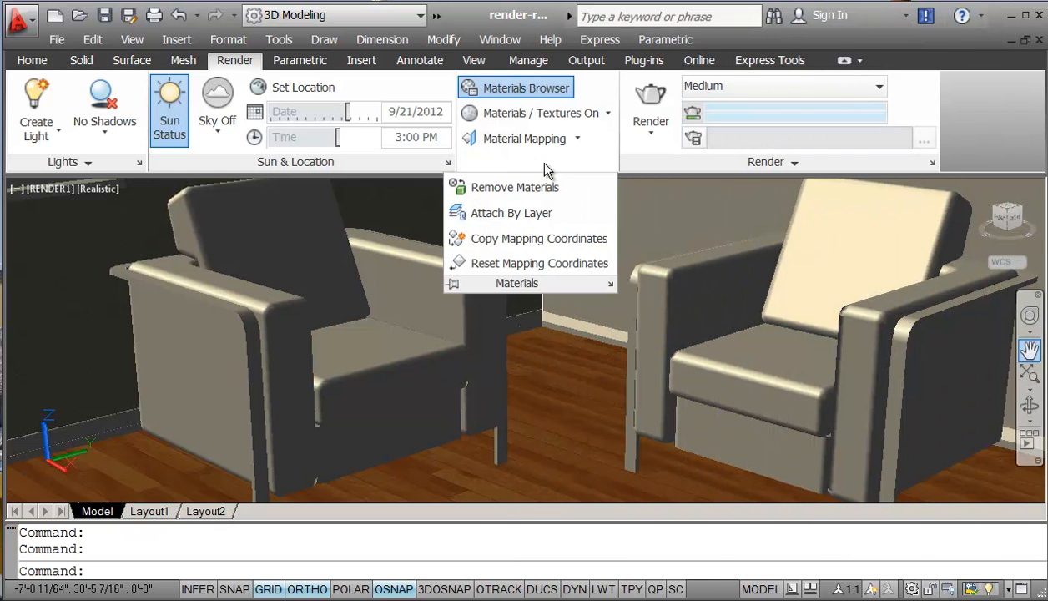
mouse_move(517, 187)
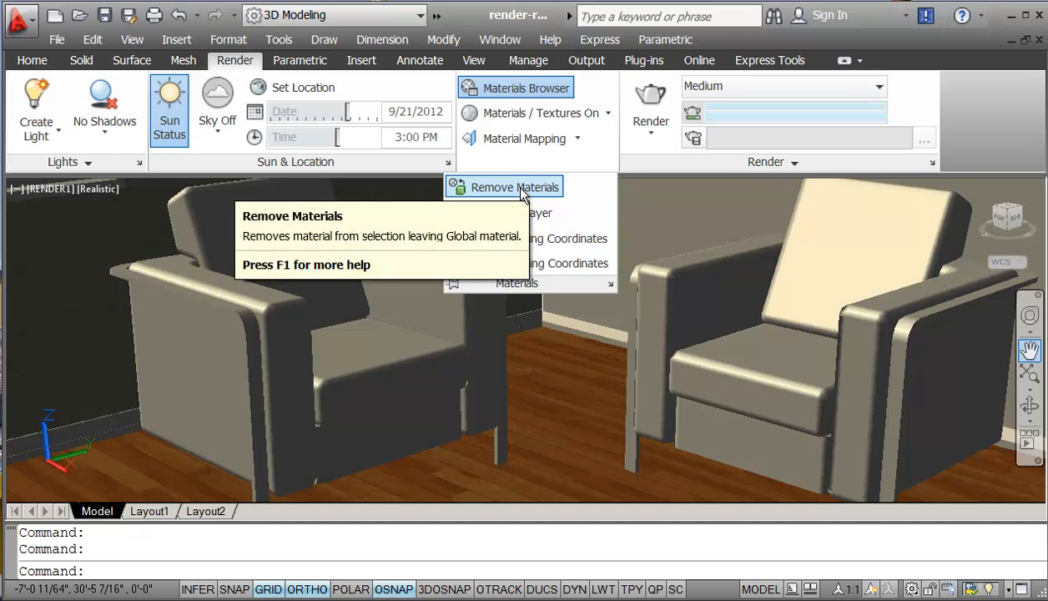
mouse_move(513, 213)
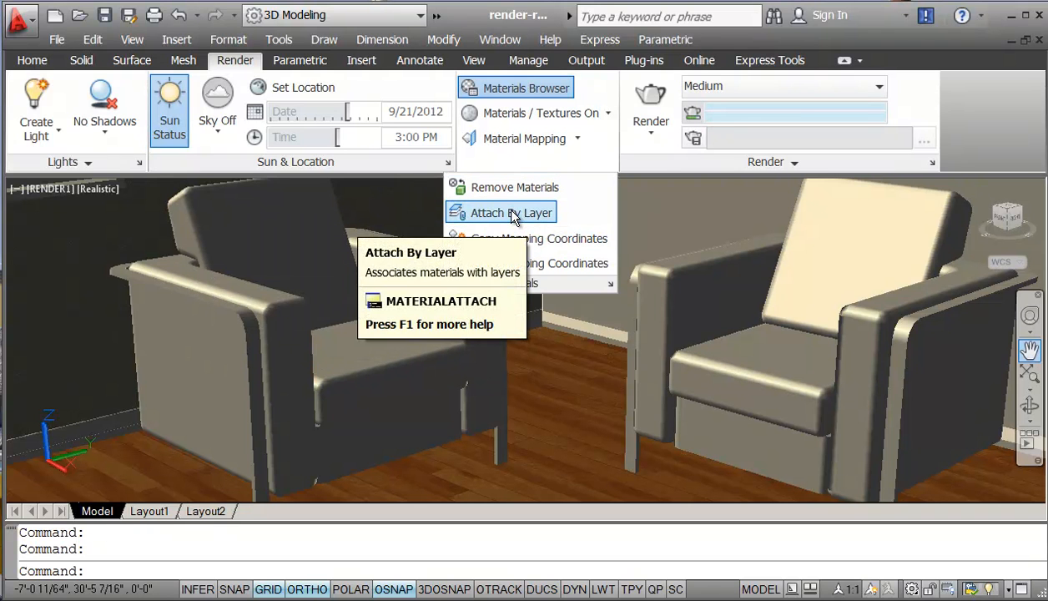
mouse_move(509, 213)
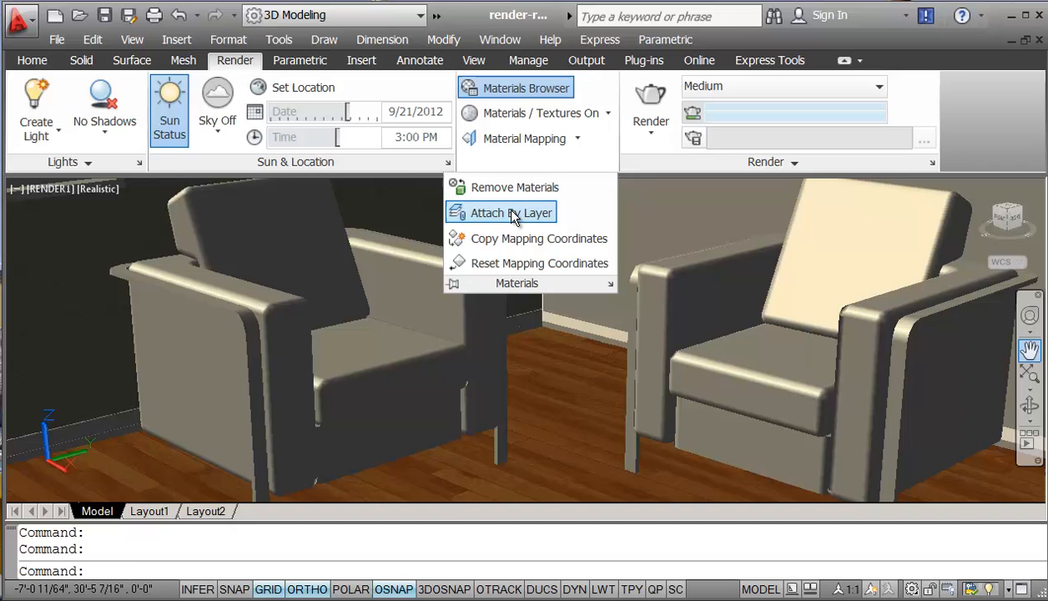
left_click(506, 212)
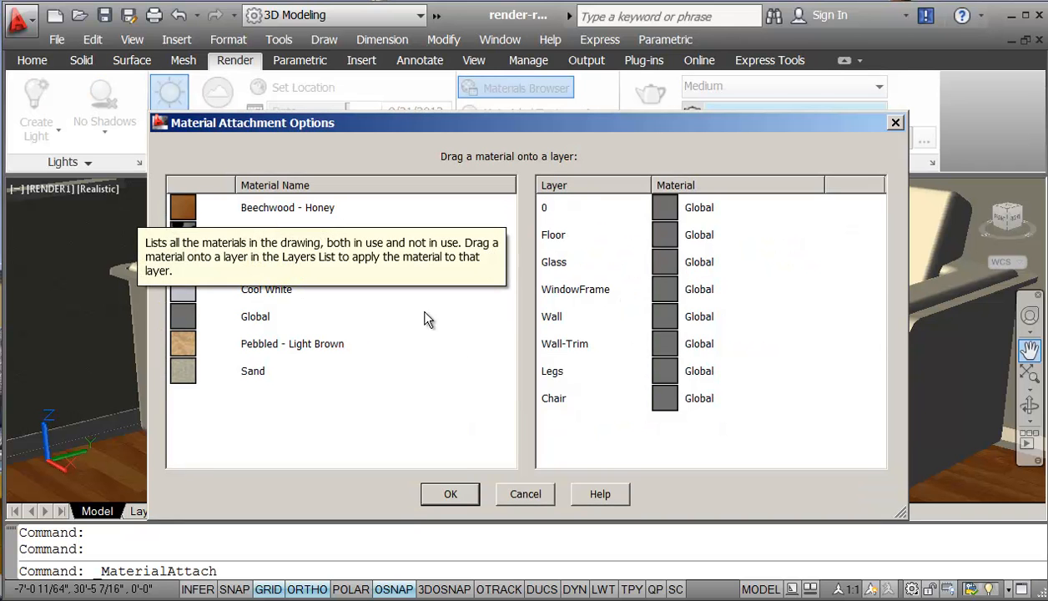
mouse_move(680, 245)
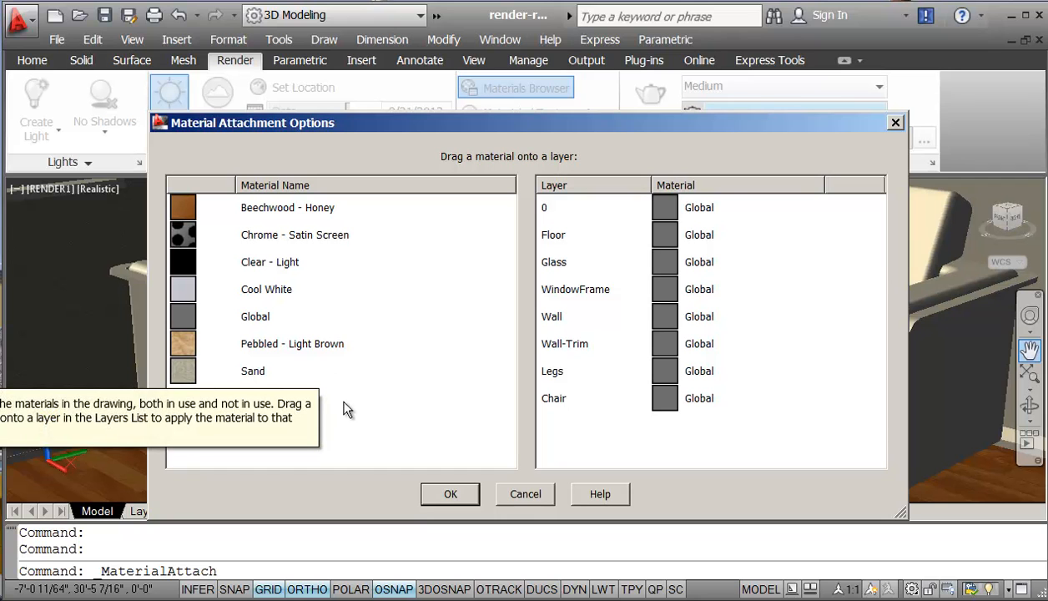
mouse_move(501, 440)
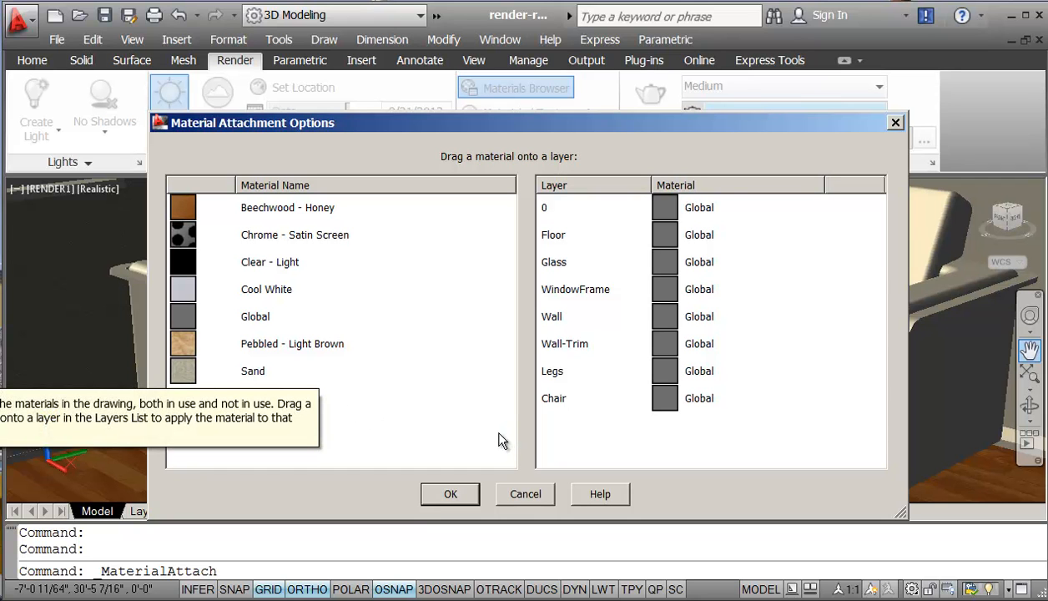
mouse_move(512, 410)
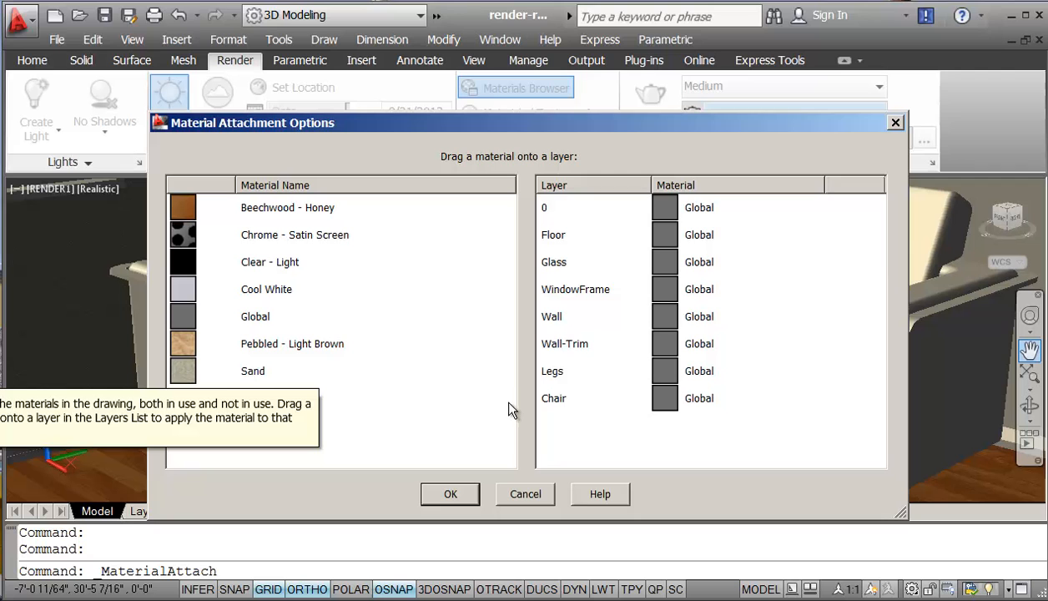
mouse_move(263, 295)
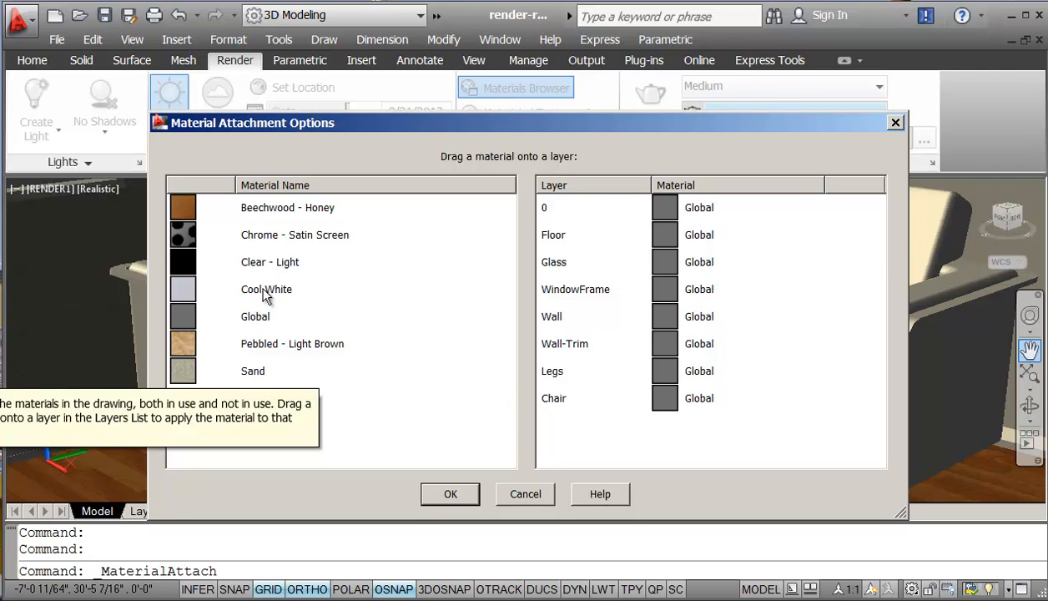
mouse_move(181, 233)
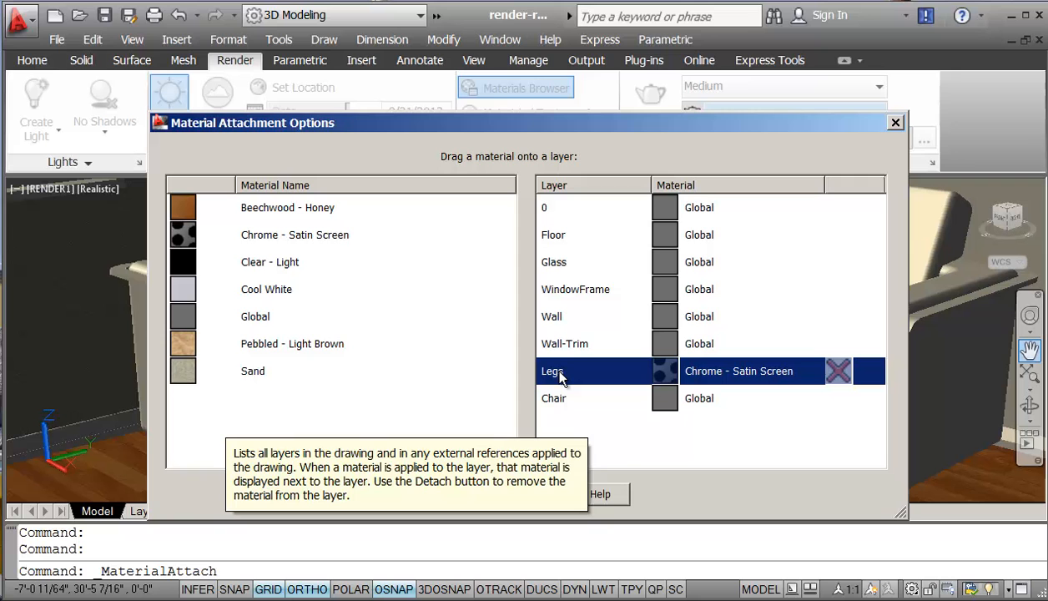
mouse_move(207, 358)
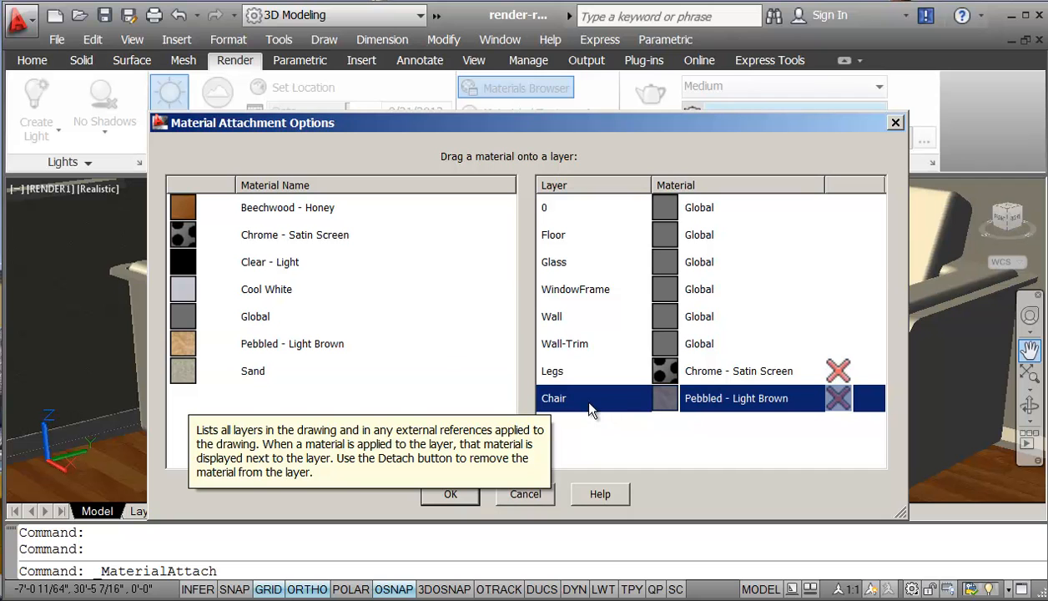
mouse_move(353, 344)
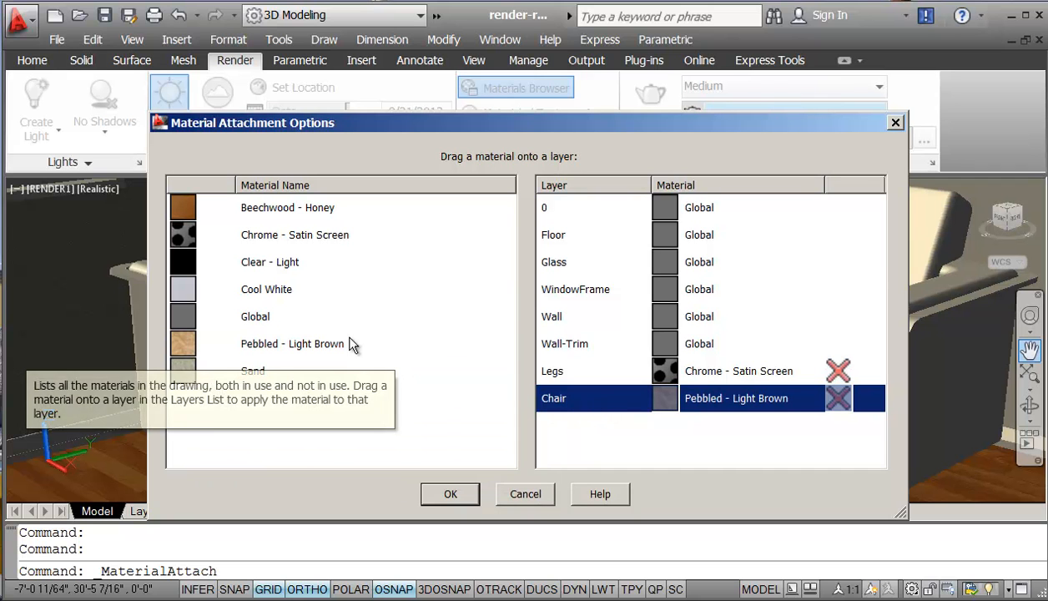
mouse_move(278, 299)
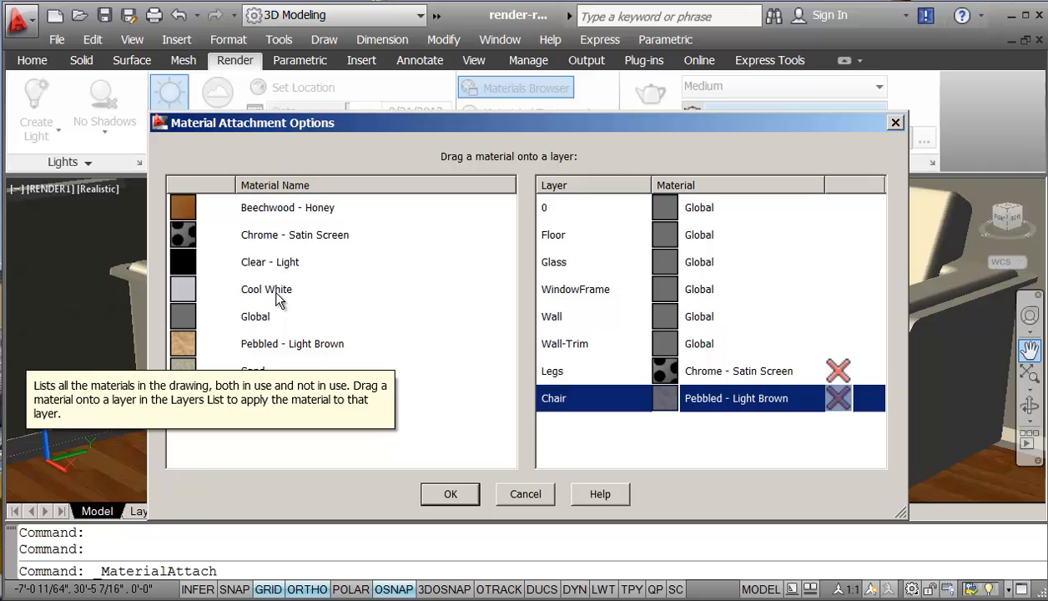
mouse_move(267, 270)
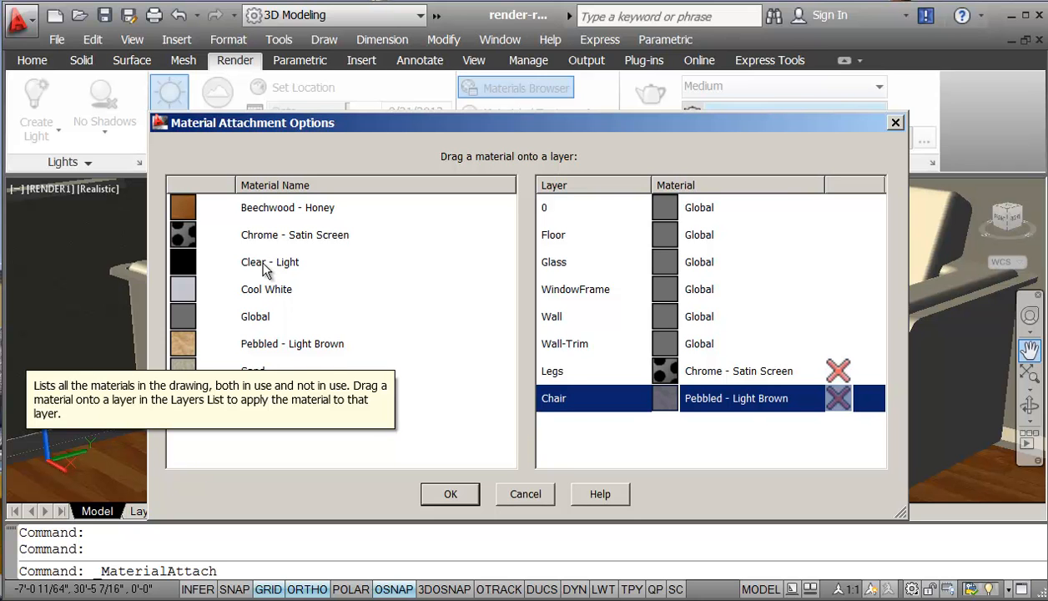
Assign Clear - Light to Glass and Cool White to WindowFrame and Wall-Trim, then confirm.
left_click(270, 261)
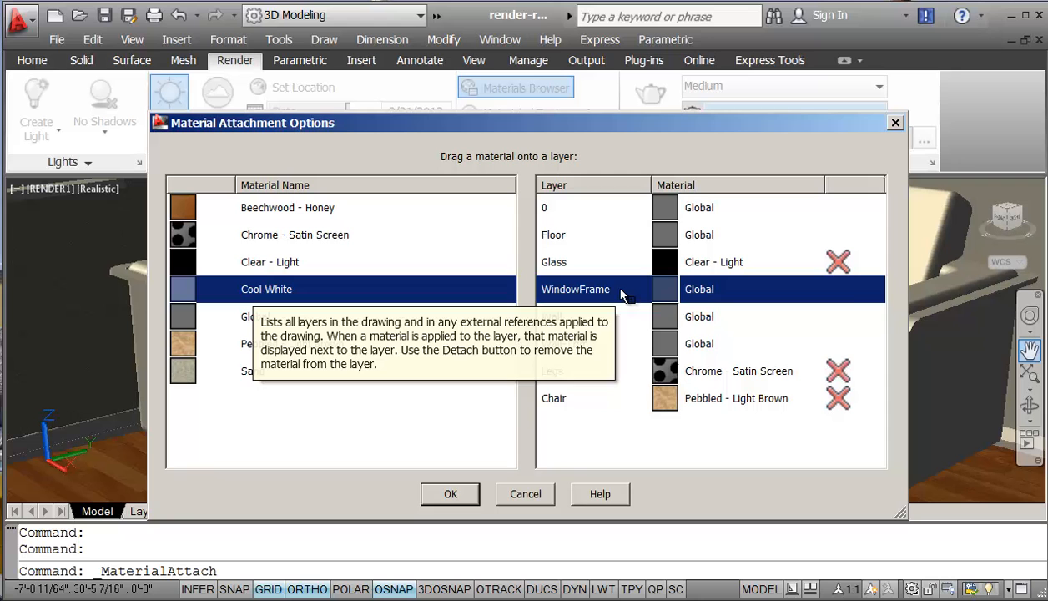
left_click_drag(267, 288, 575, 288)
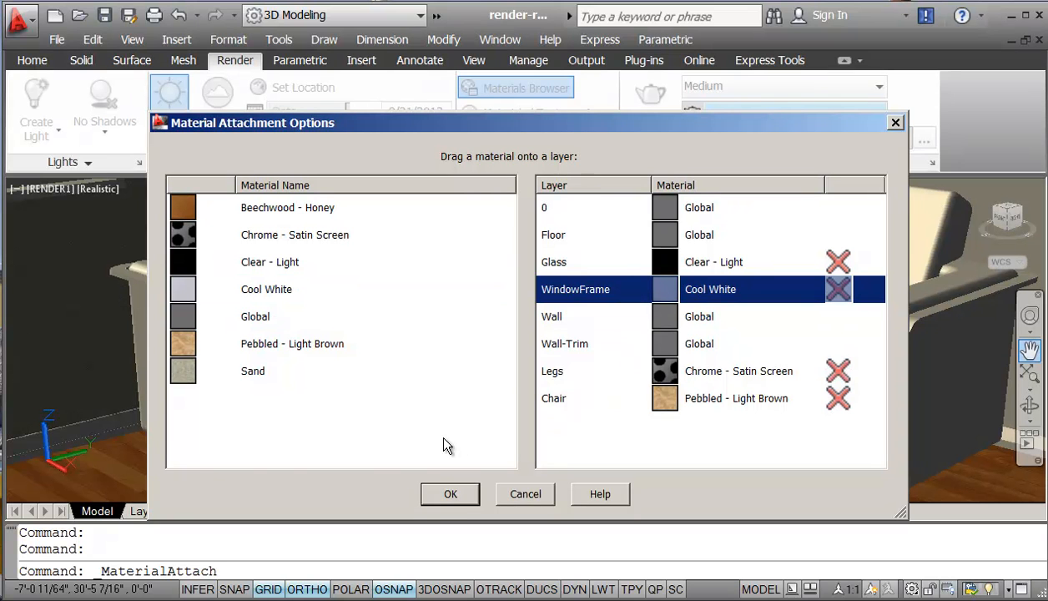
mouse_move(271, 284)
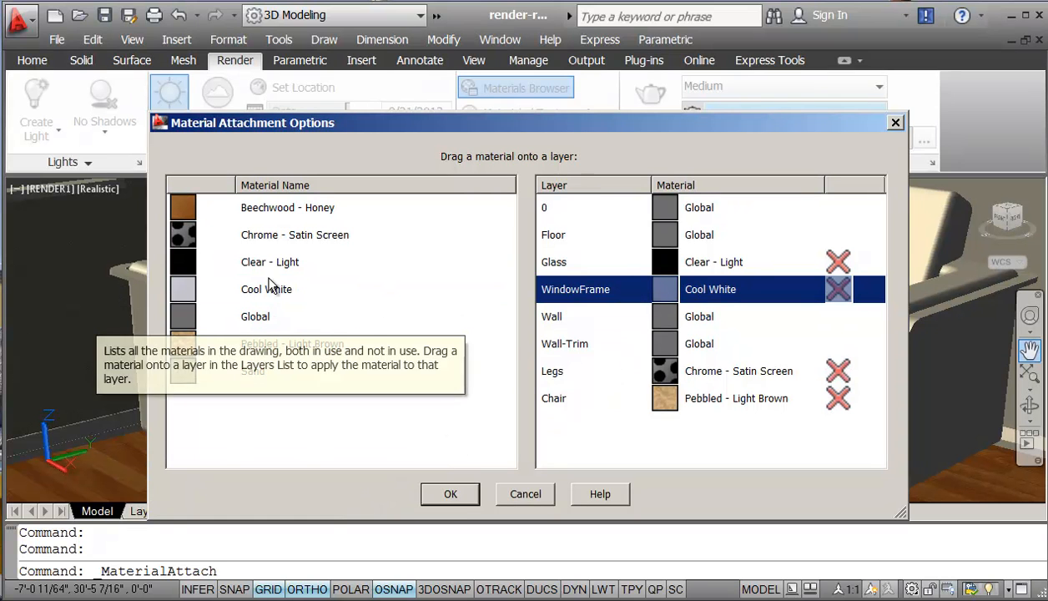
left_click(565, 343)
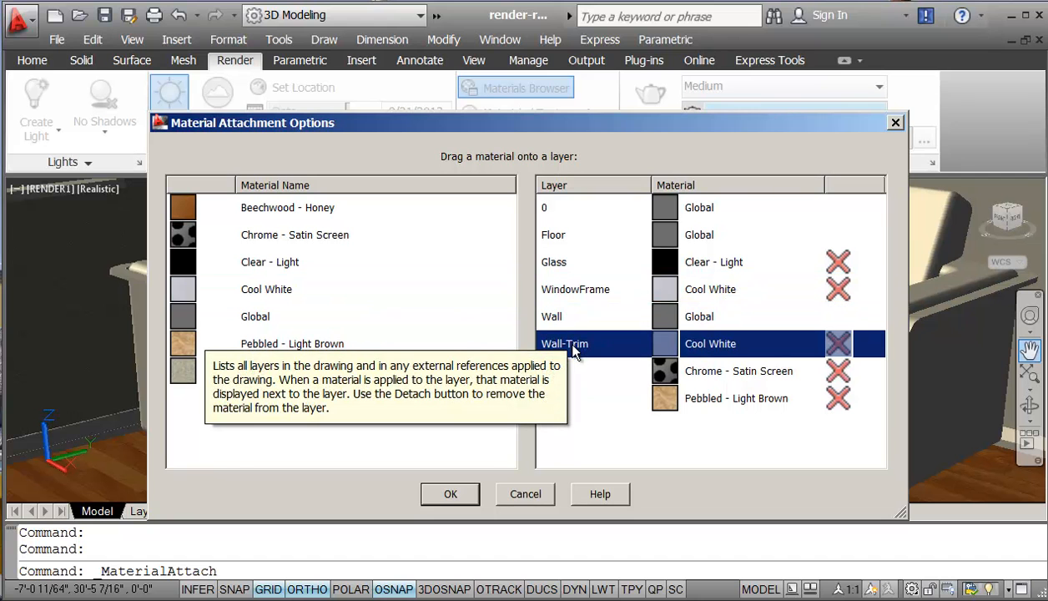
mouse_move(848, 426)
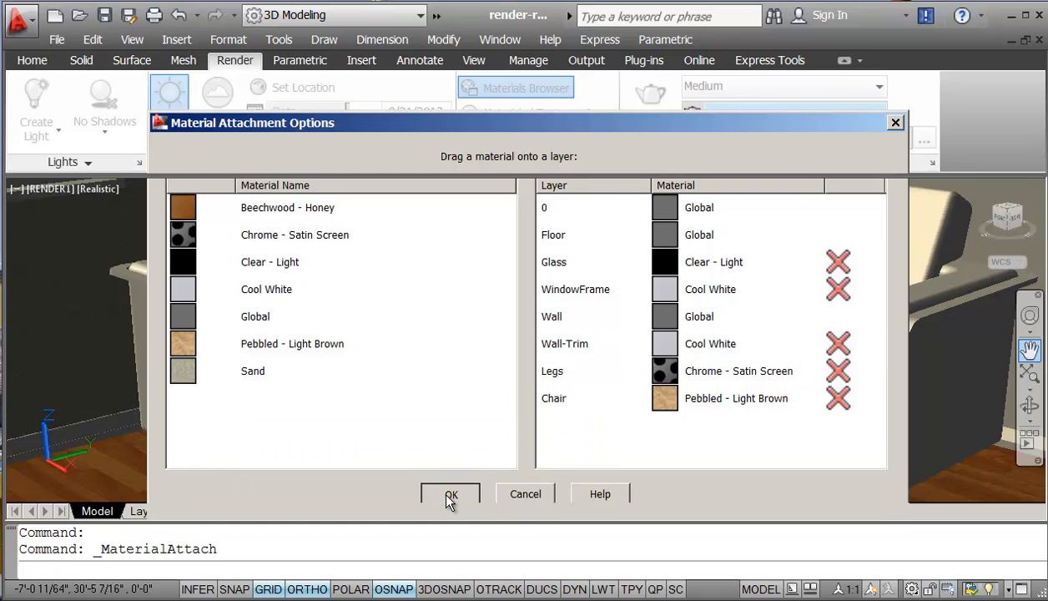
left_click(449, 493)
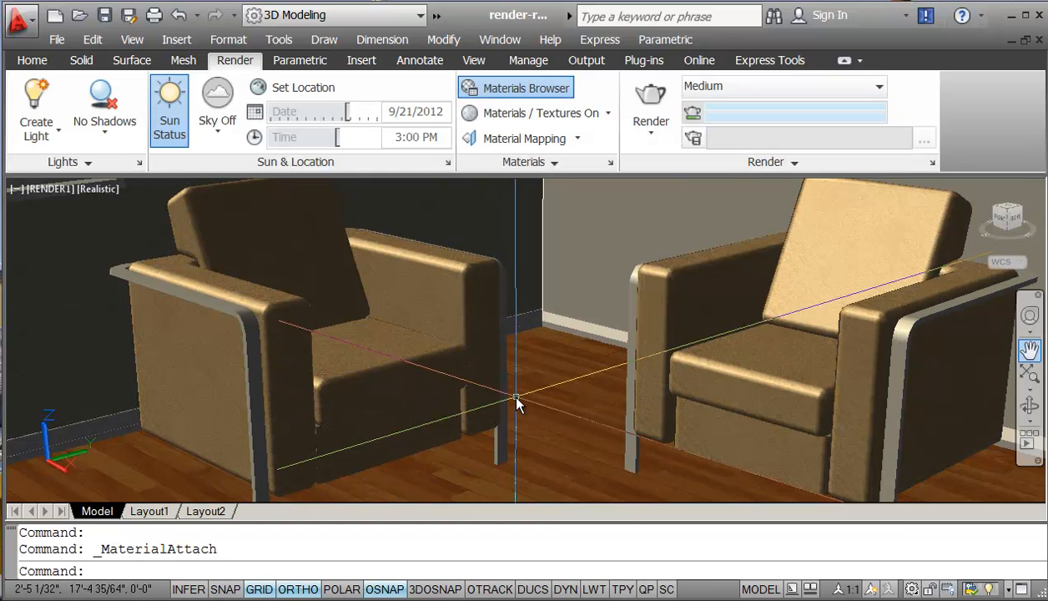
mouse_move(651, 99)
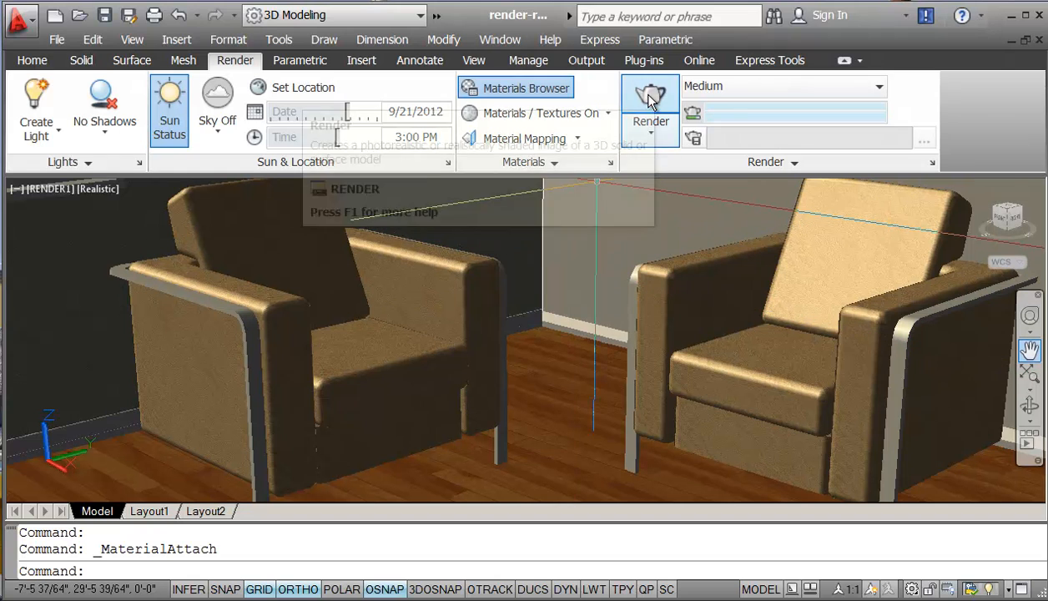
Test-render the room, switch Sky to Sky Background and Illumination, and render again.
left_click(650, 100)
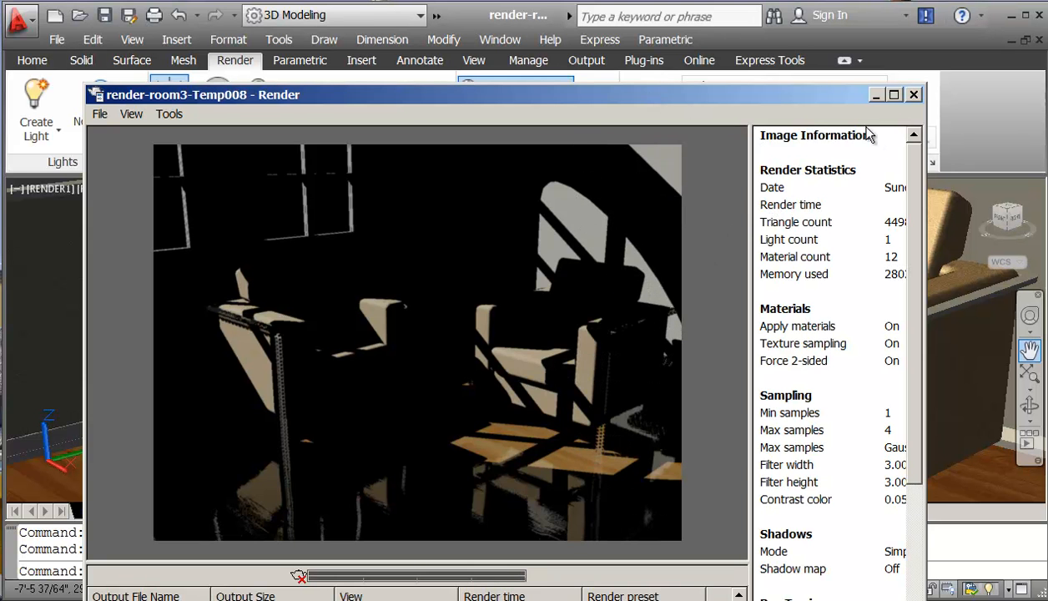
left_click(913, 94)
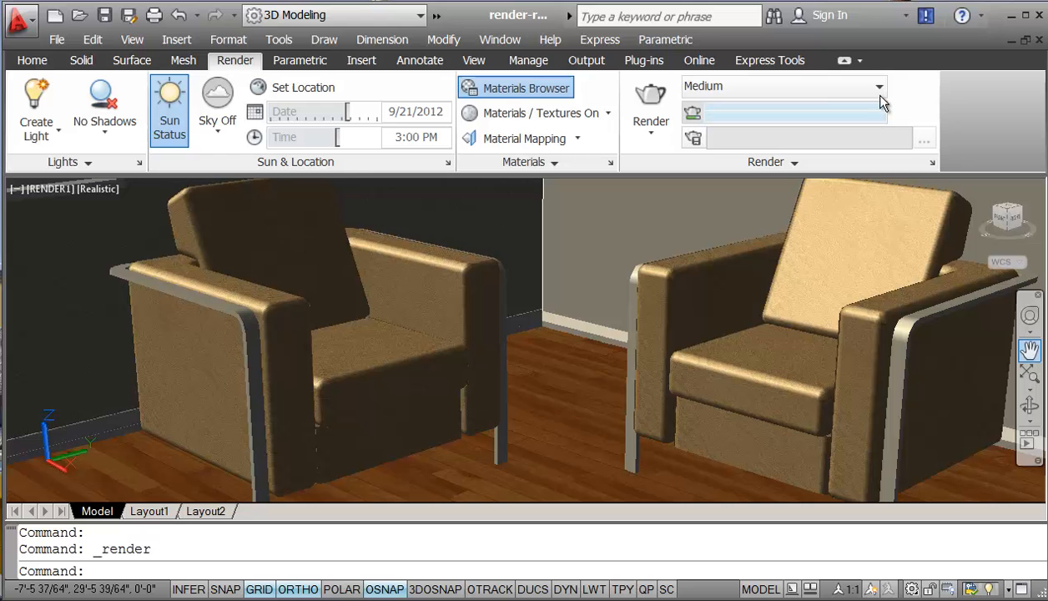
left_click(217, 121)
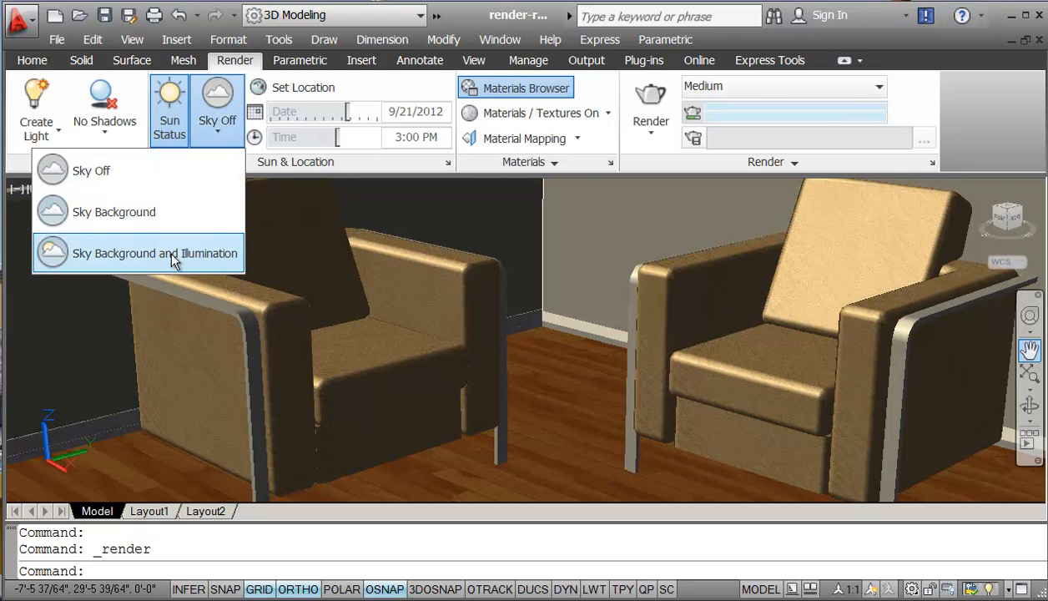
left_click(155, 253)
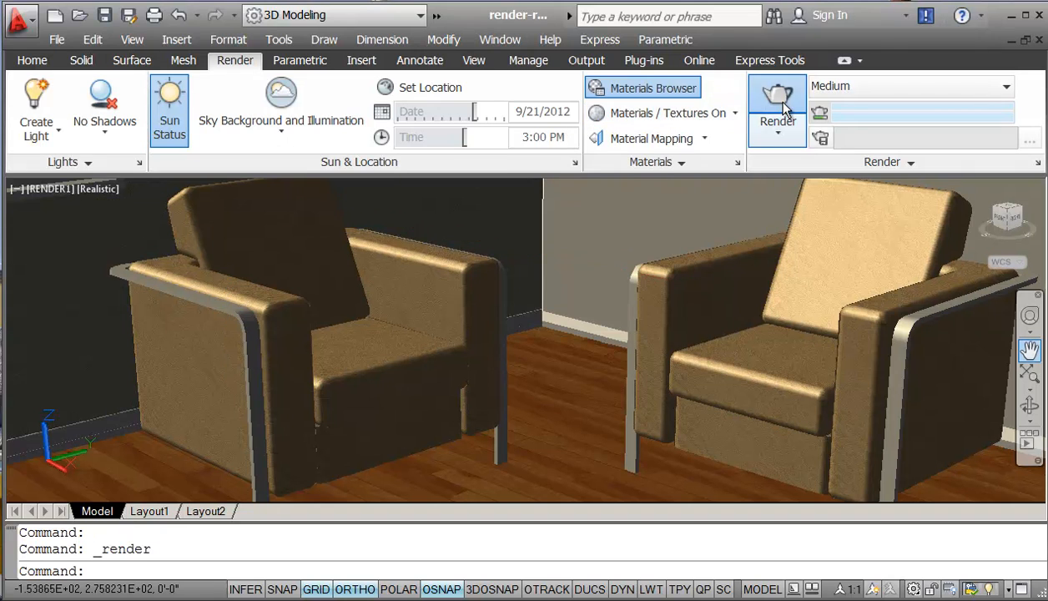
left_click(777, 98)
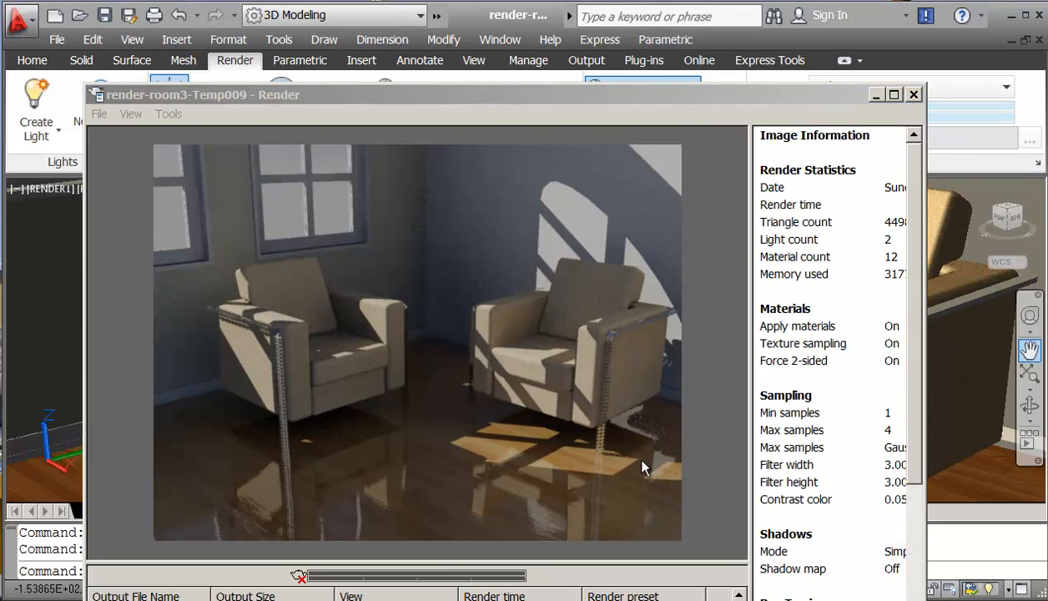
mouse_move(311, 427)
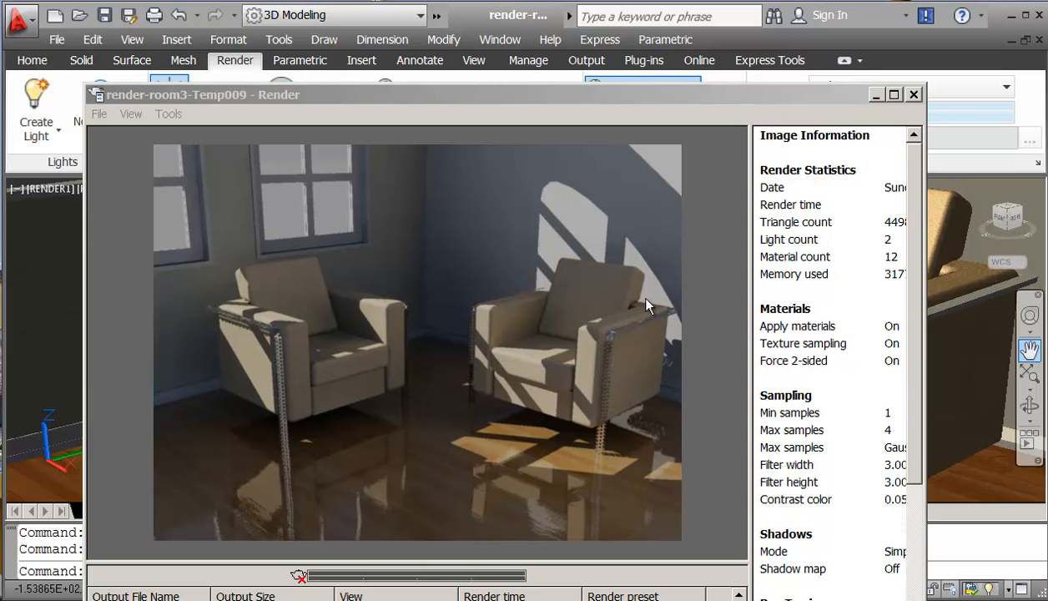
left_click(913, 95)
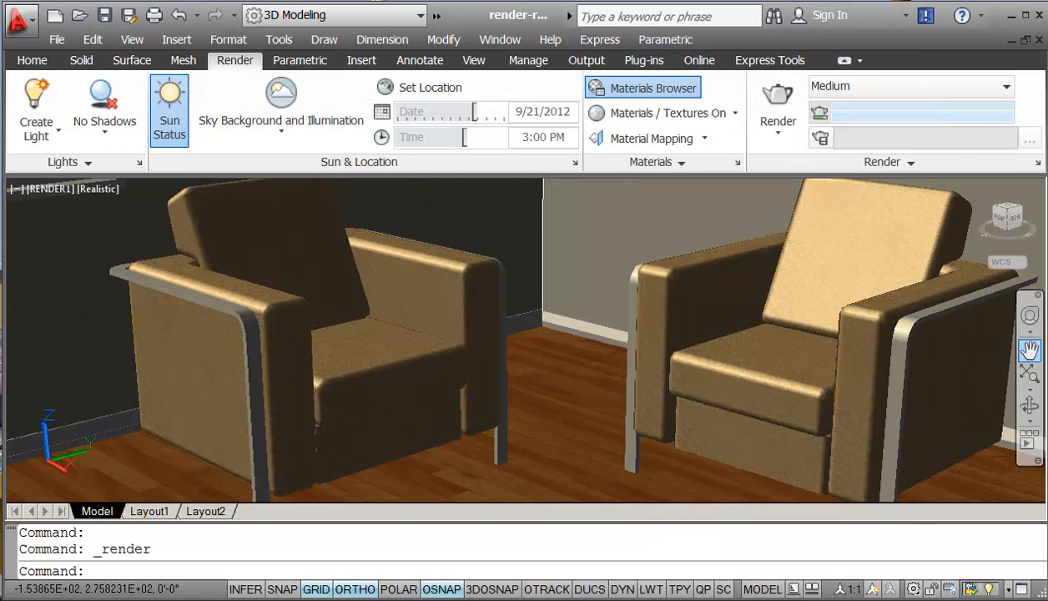
Open Beechwood - Honey from the Materials Browser and set its Finish to Unfinished.
left_click(652, 88)
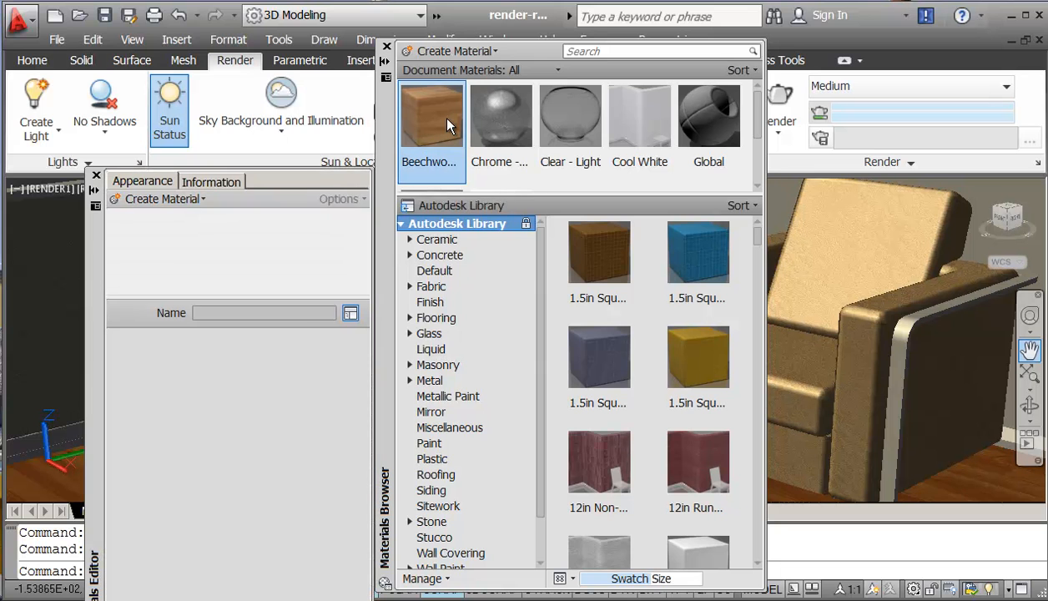
left_click(432, 117)
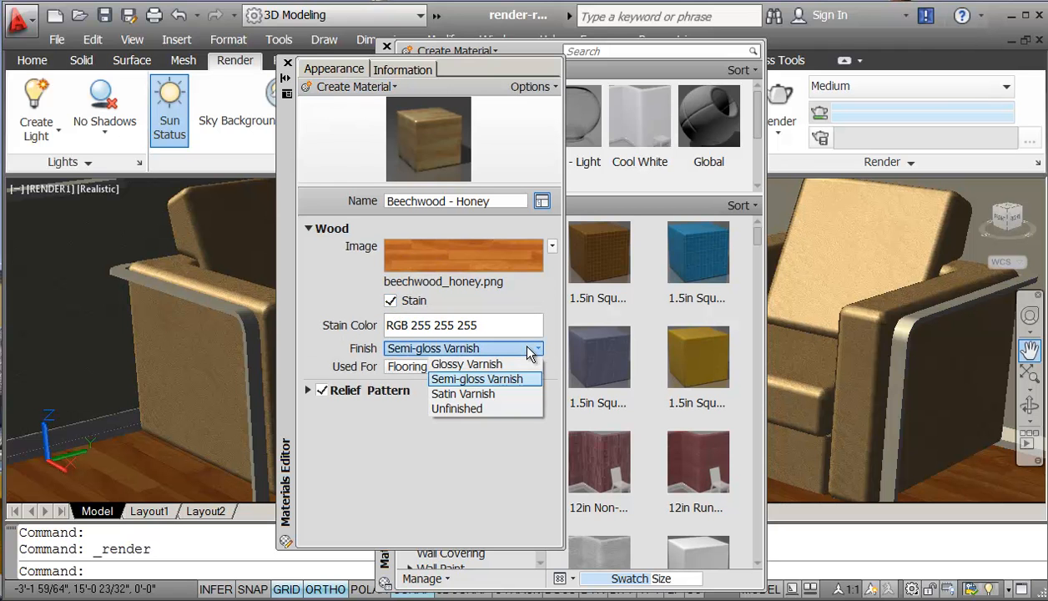
mouse_move(463, 393)
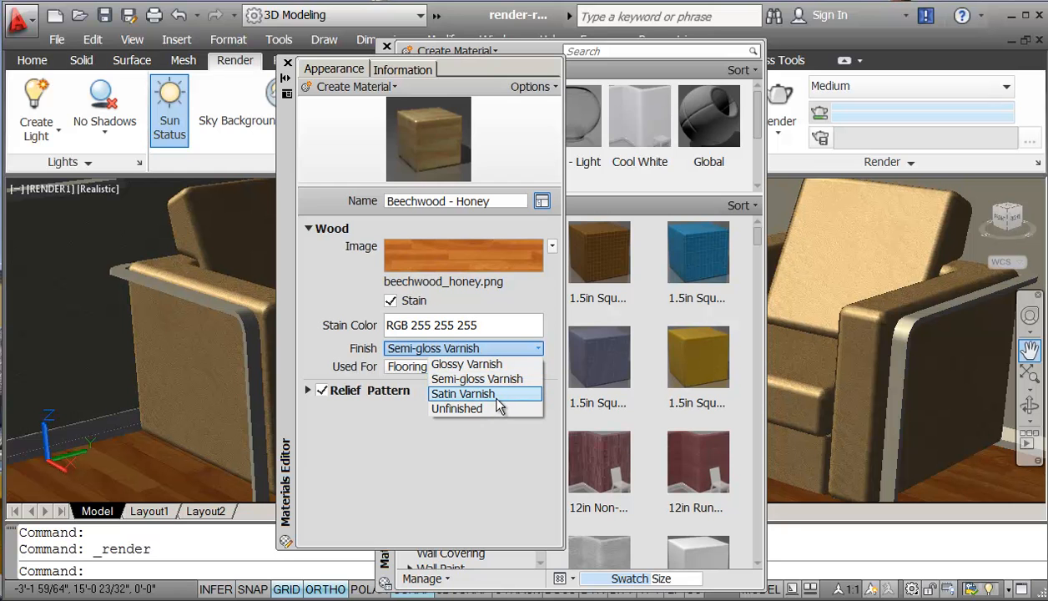
left_click(457, 408)
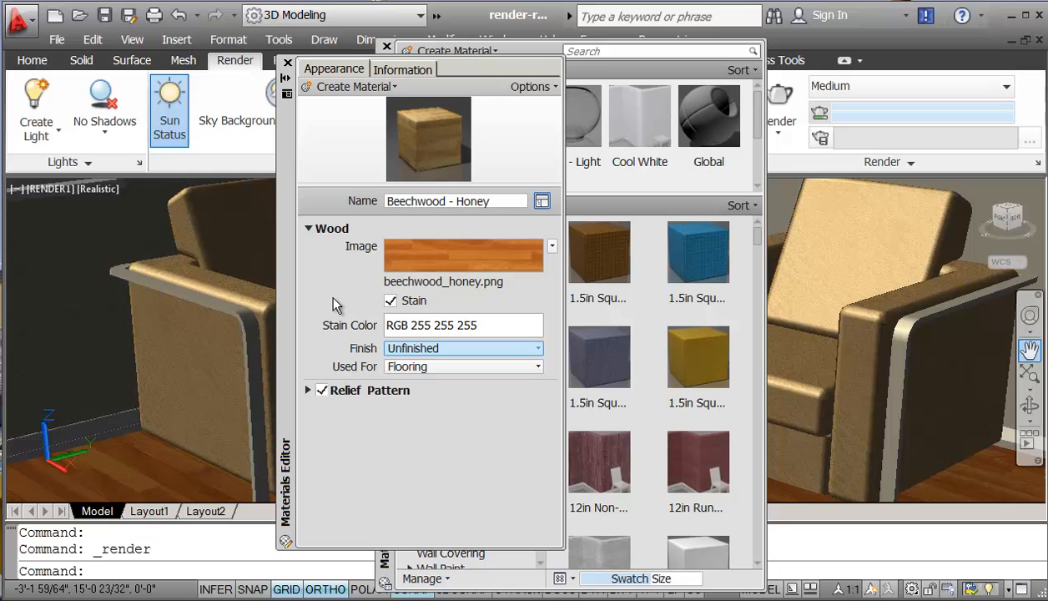
mouse_move(284, 129)
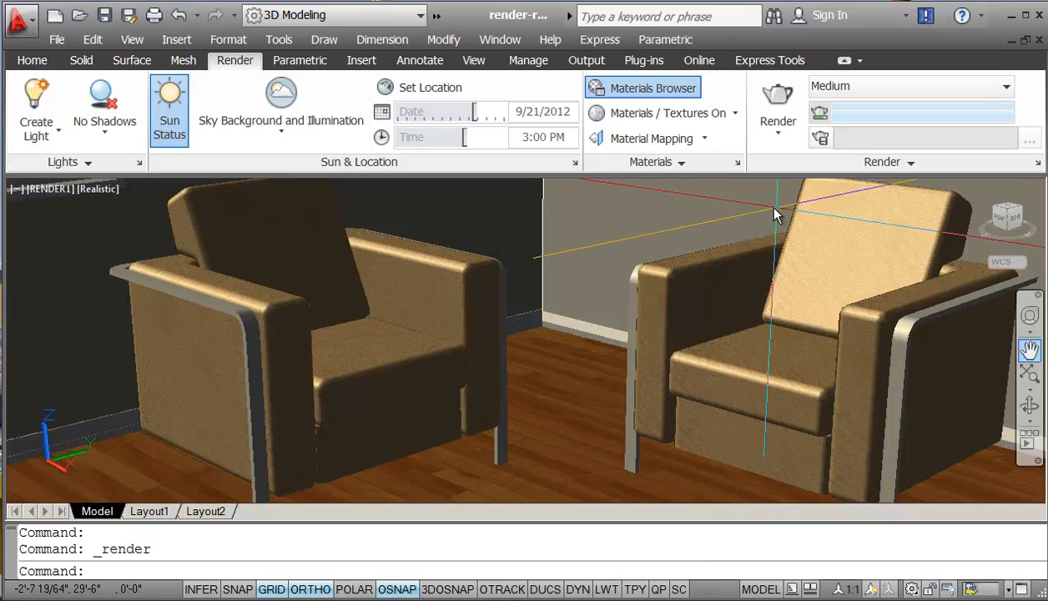
mouse_move(776, 97)
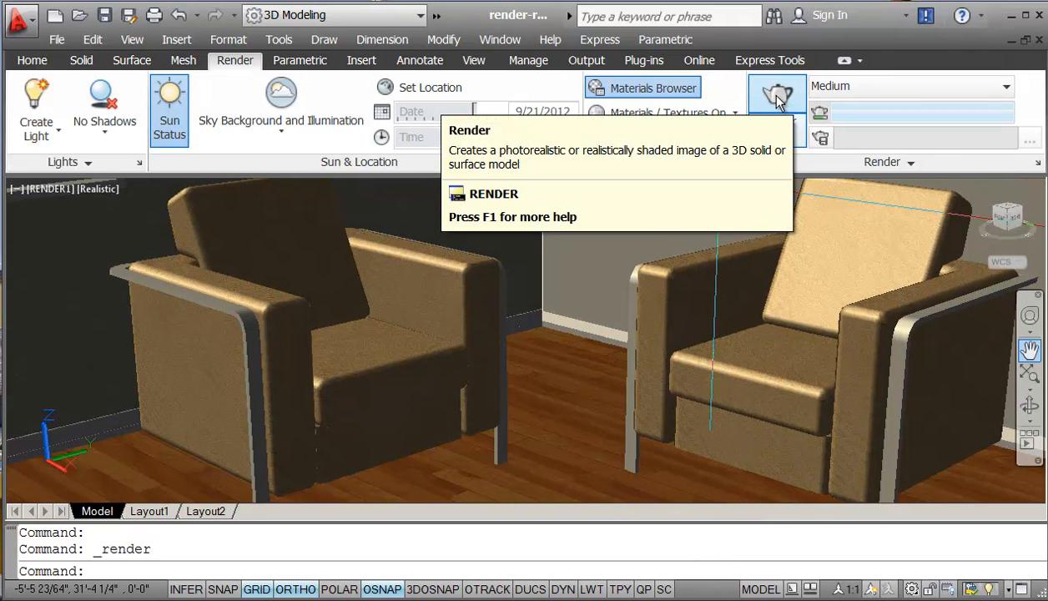
mouse_move(776, 96)
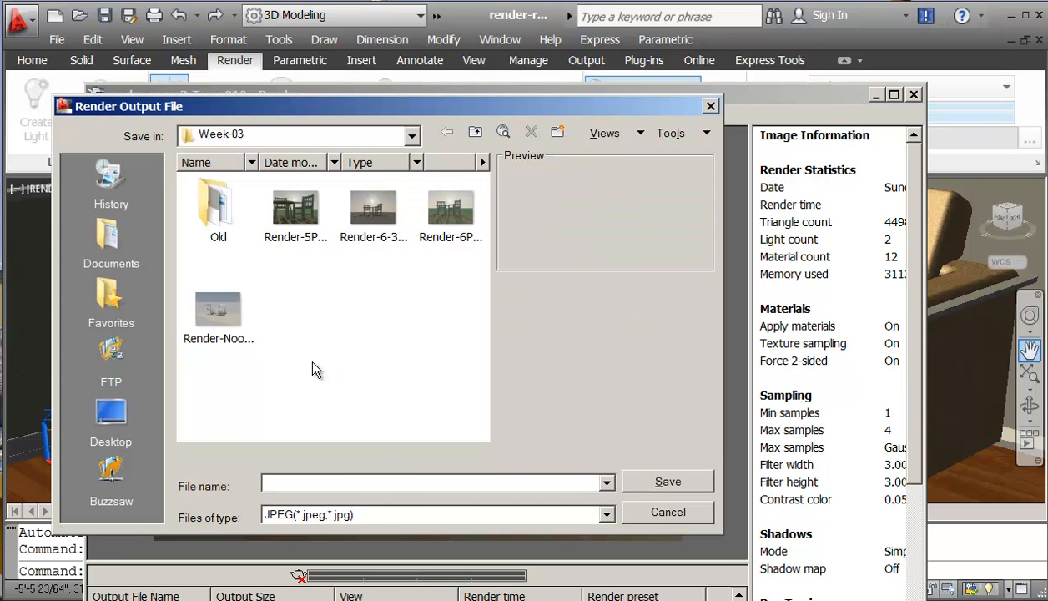
mouse_move(349, 379)
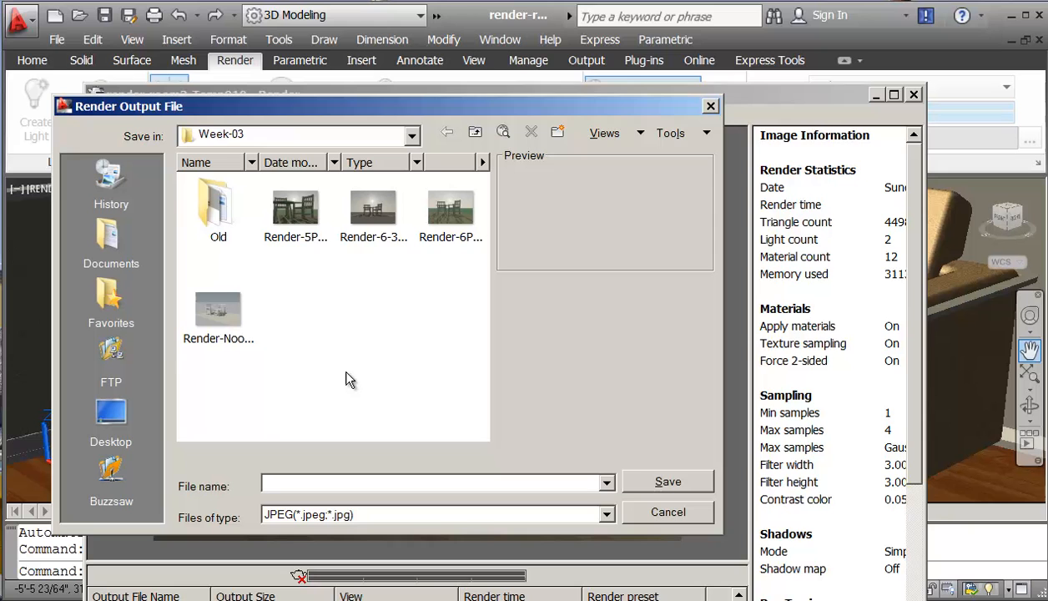
Save the render as the JPEG ROOM-RENDER with default quality, then close the render window.
type("r")
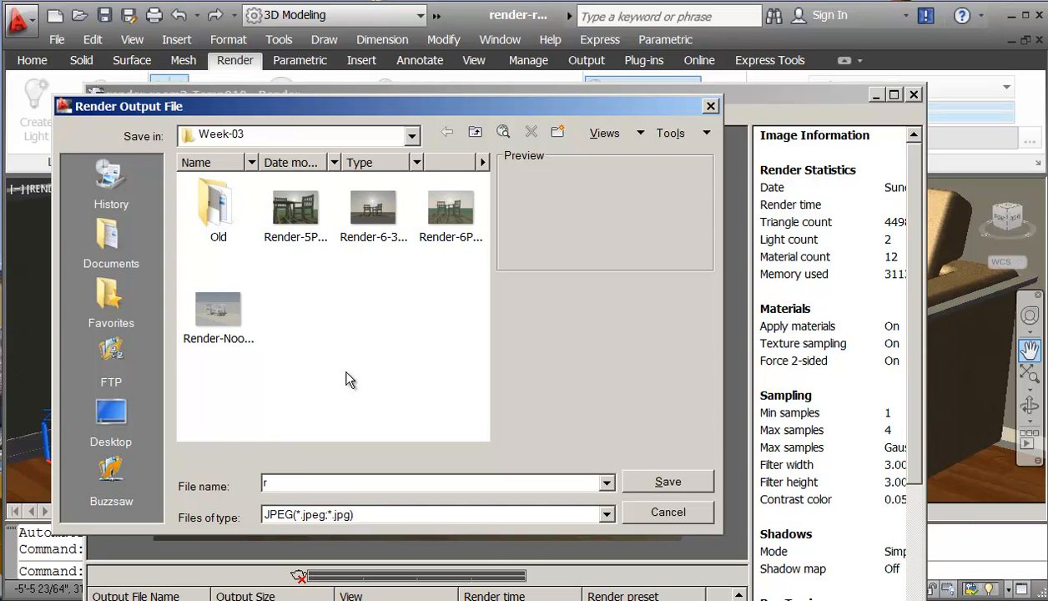
type("OOM")
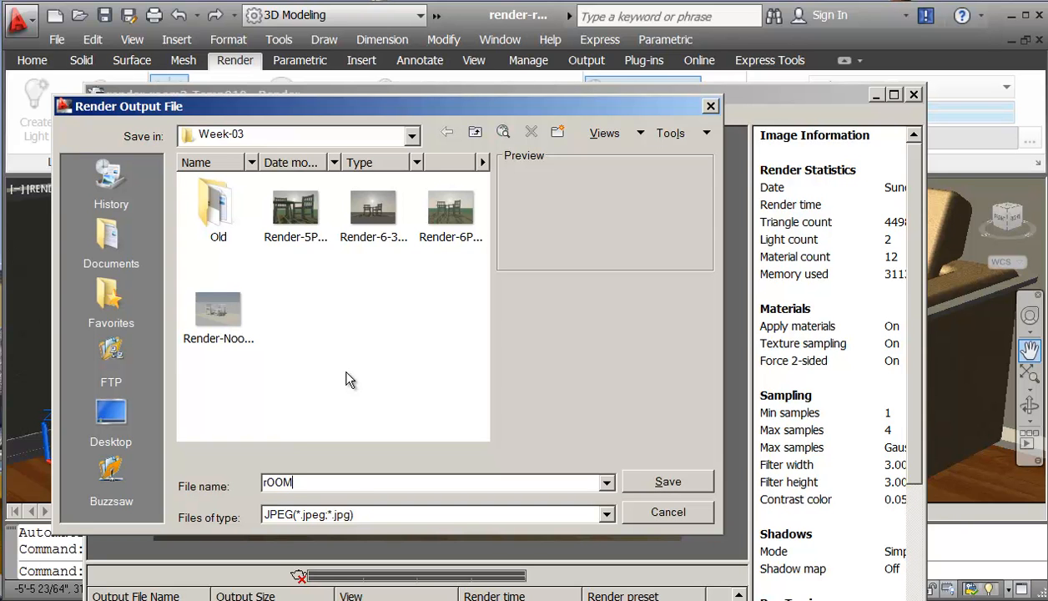
type("-R")
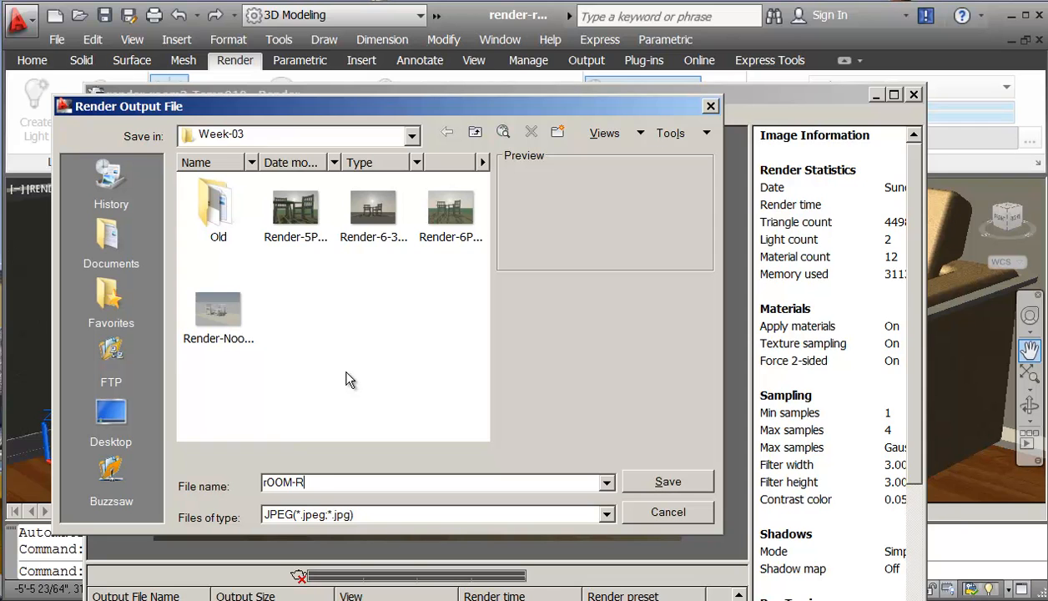
type("ENDER")
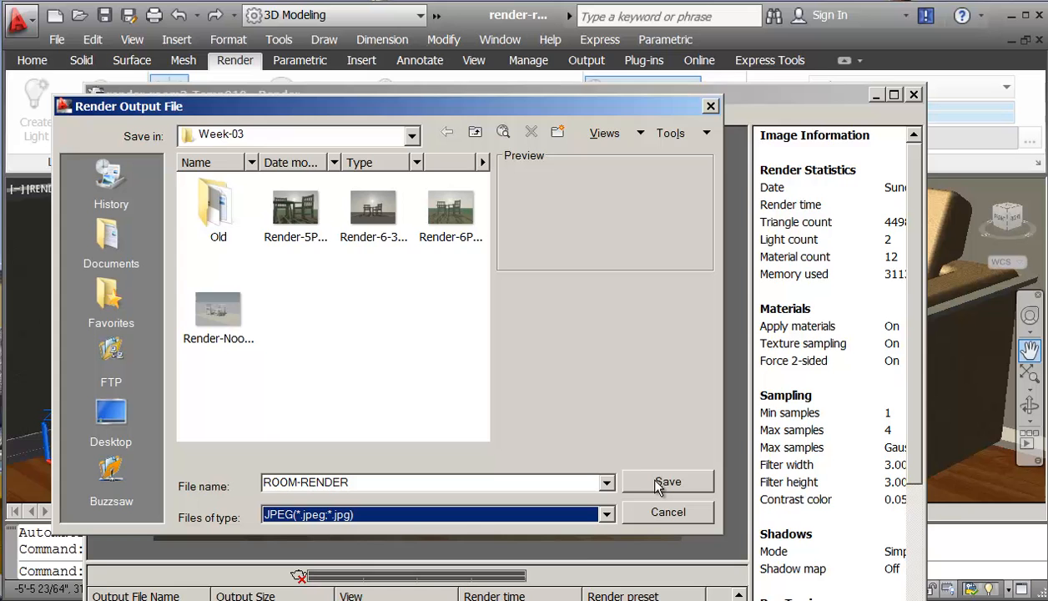
left_click(668, 482)
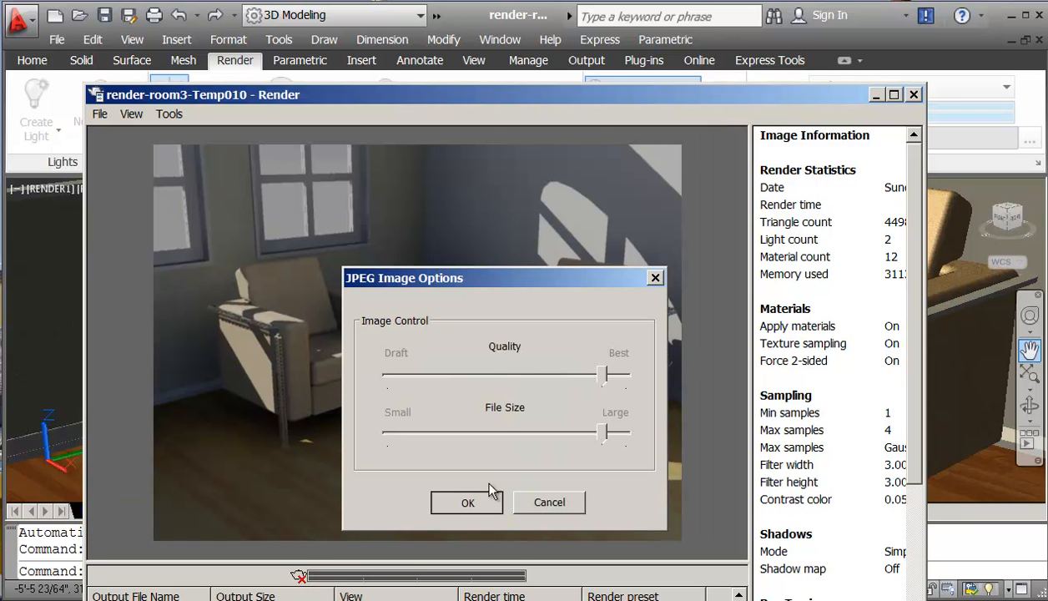
left_click(467, 502)
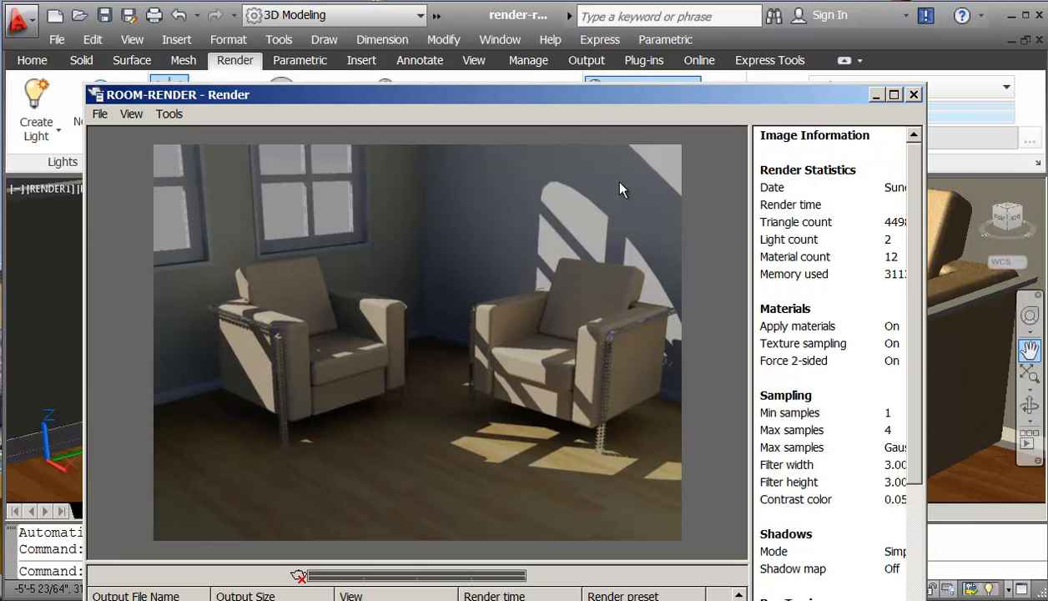
left_click(912, 94)
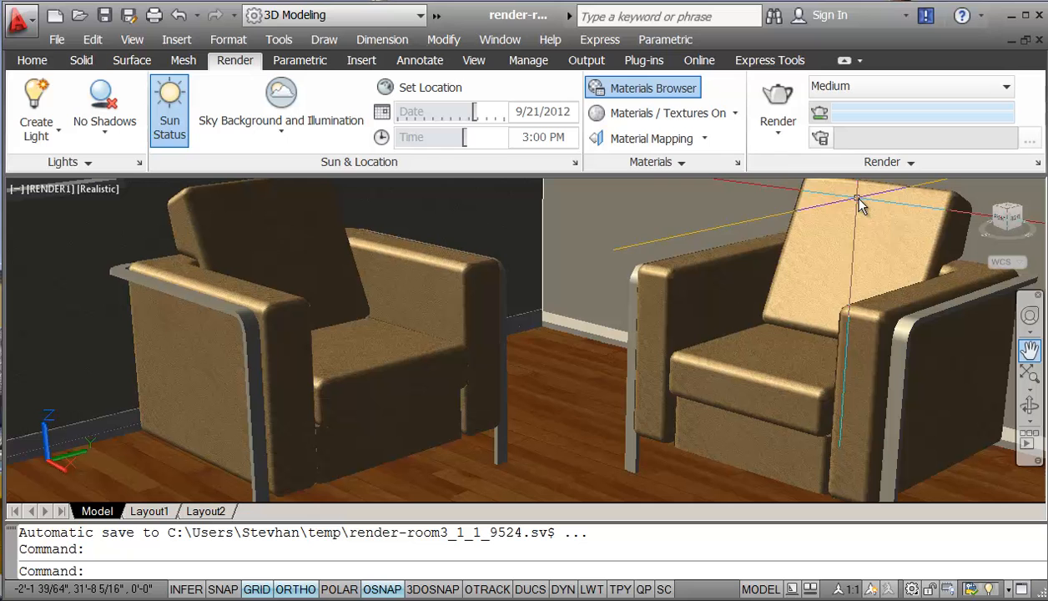
Accept exposure brightness 65 and contrast 50, re-render the room, and close the image.
left_click(911, 161)
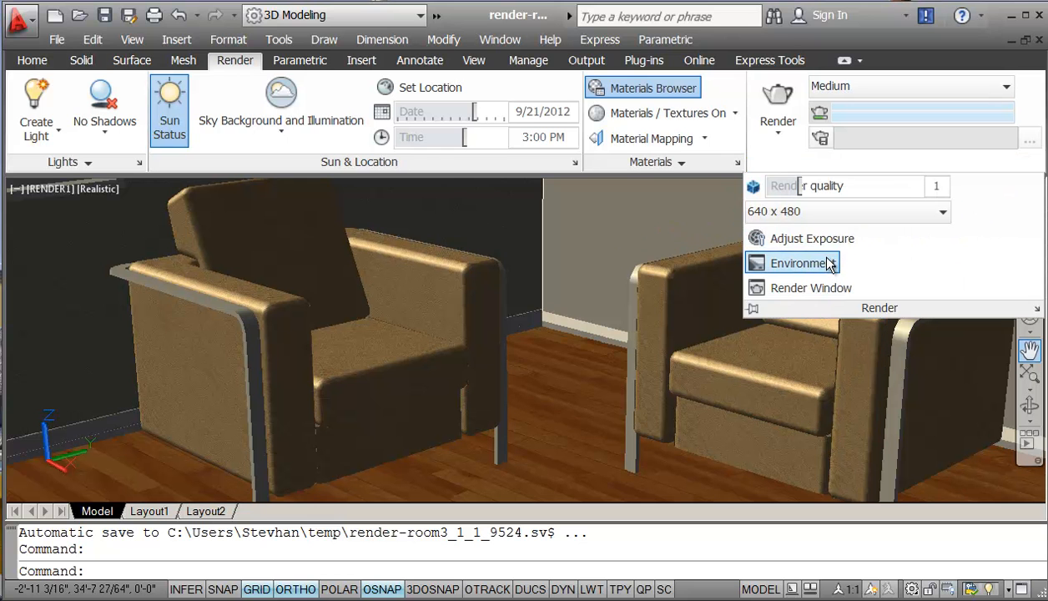
mouse_move(809, 238)
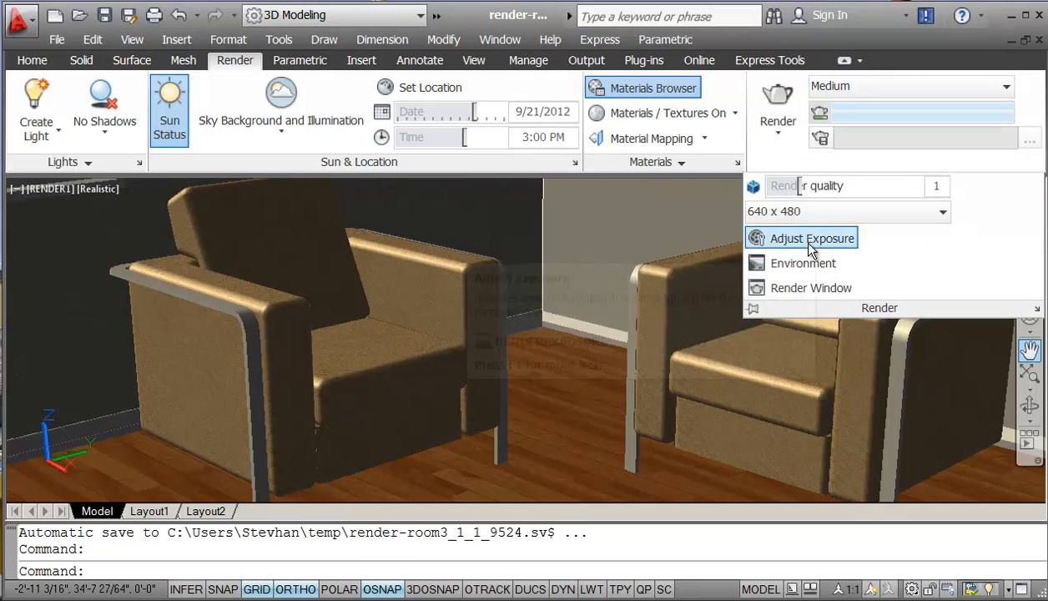
left_click(811, 238)
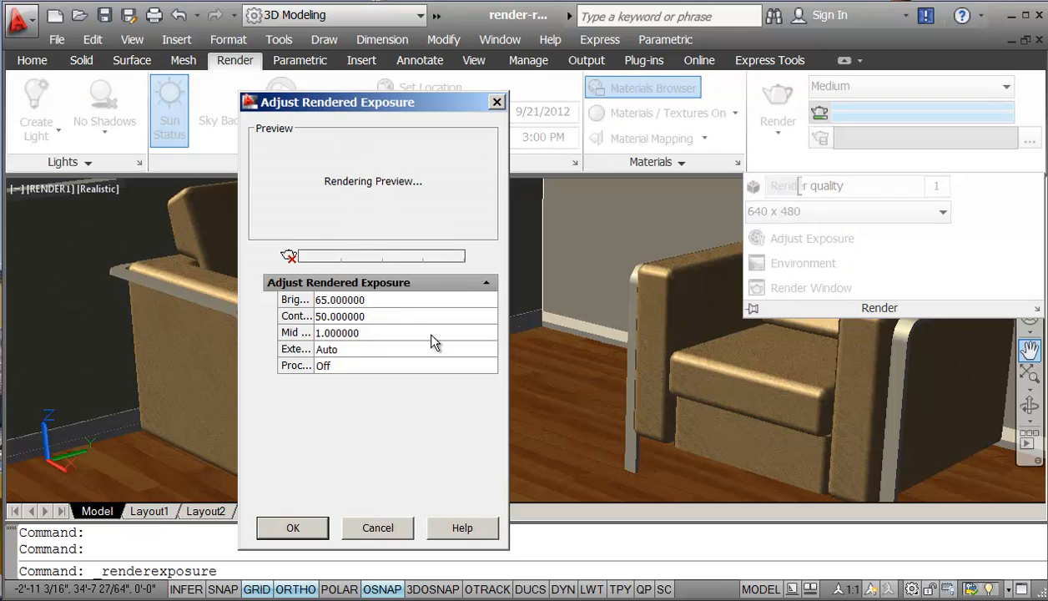
left_click(375, 332)
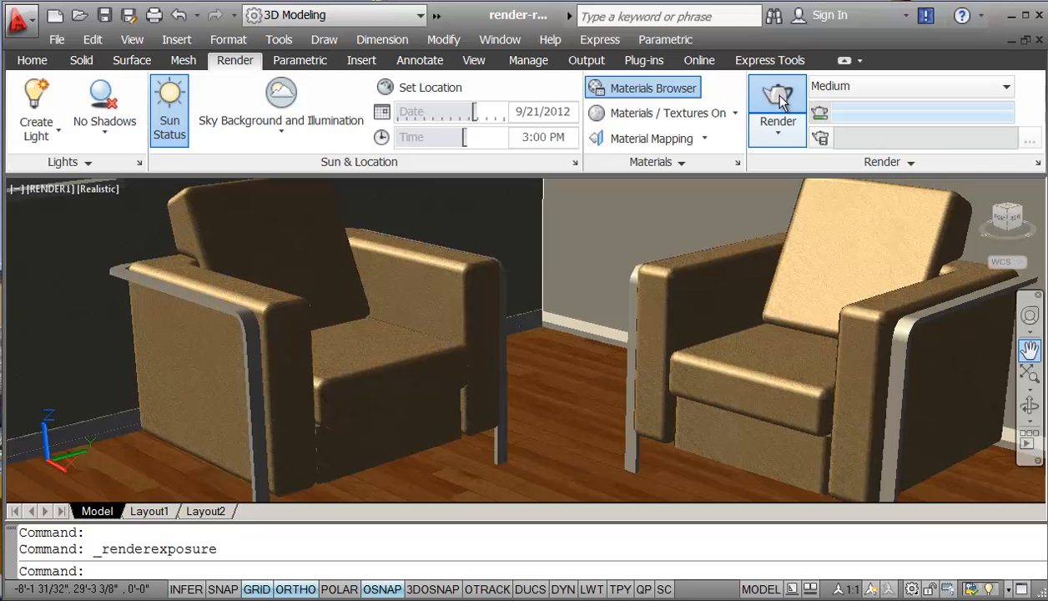
left_click(777, 96)
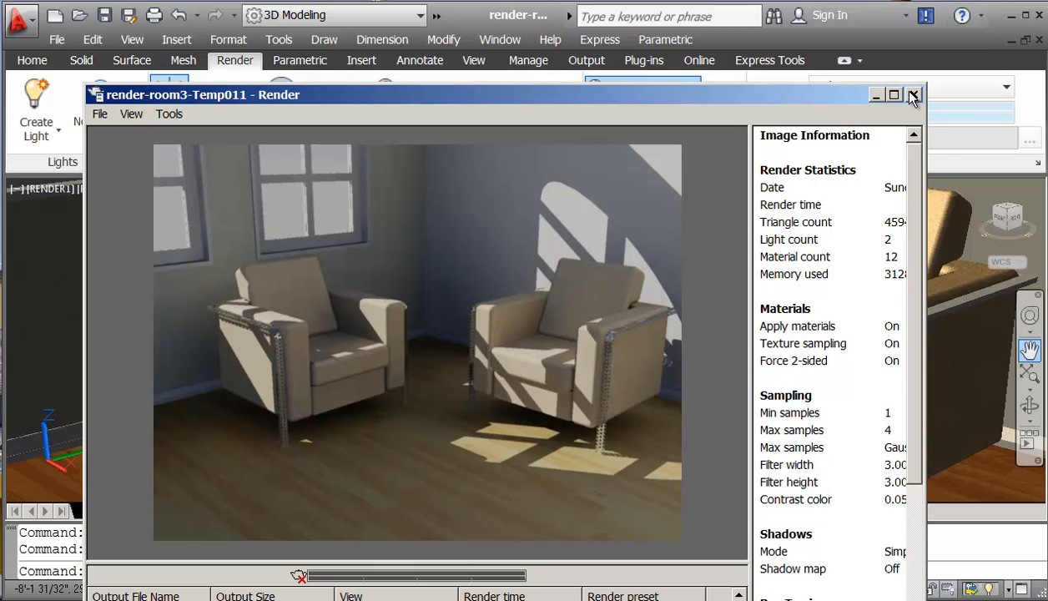
left_click(913, 95)
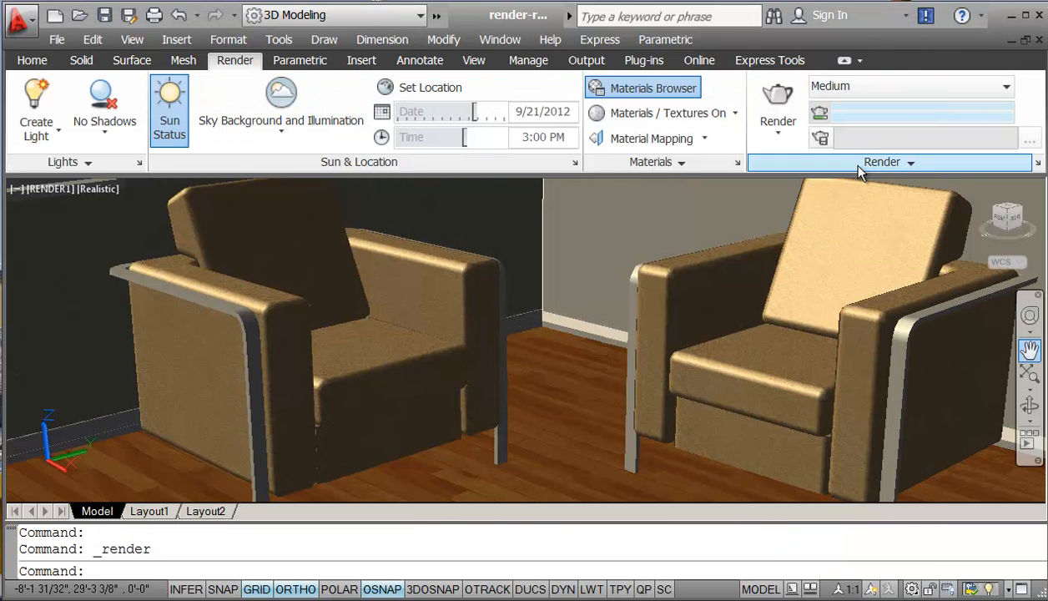
Review the output image sizes in the expanded Render panel, keeping 640 x 480.
left_click(882, 161)
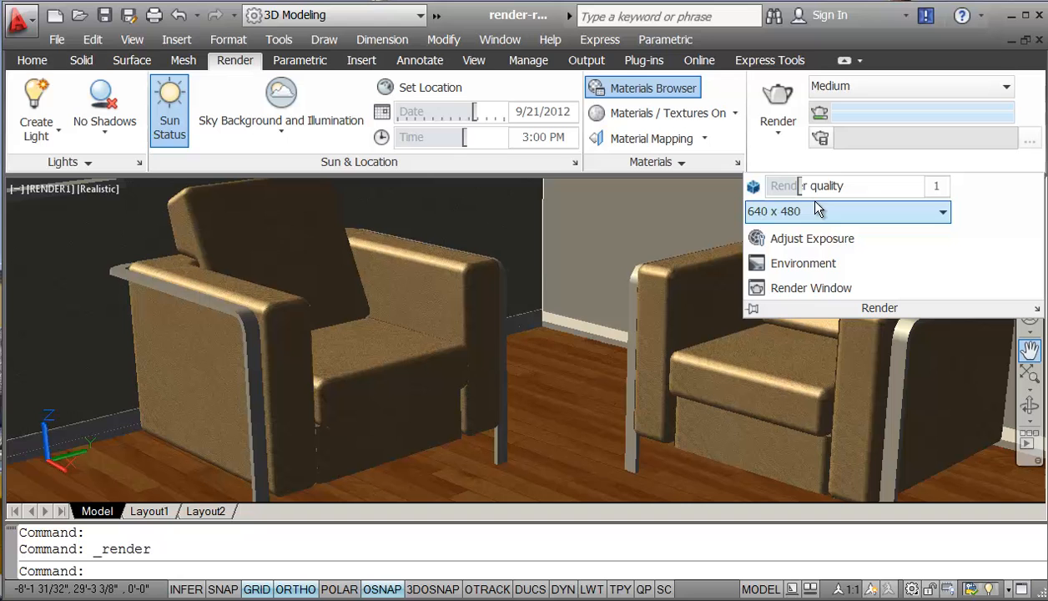
mouse_move(812, 238)
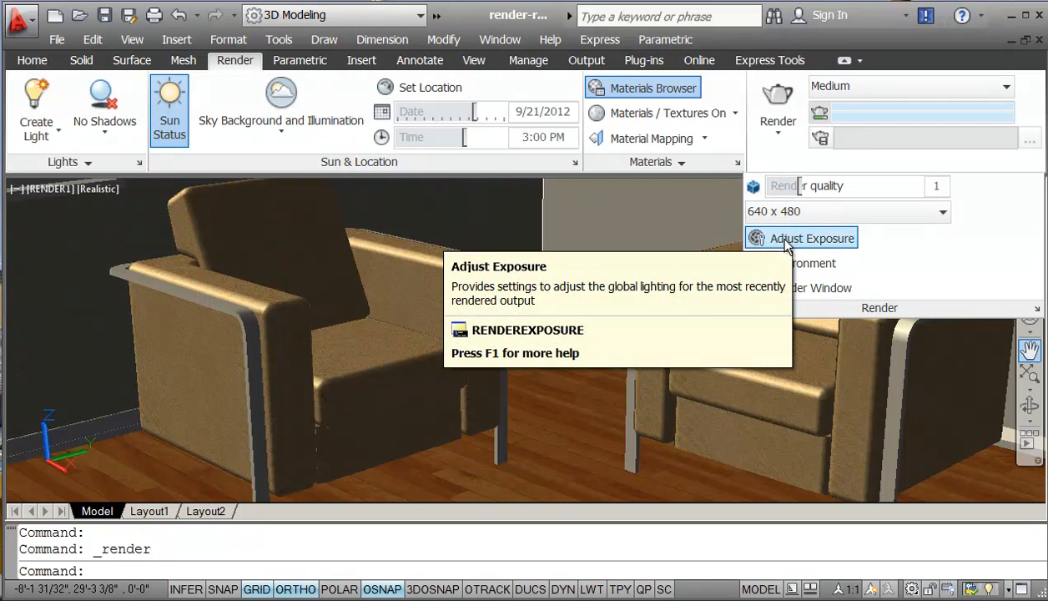
mouse_move(800, 238)
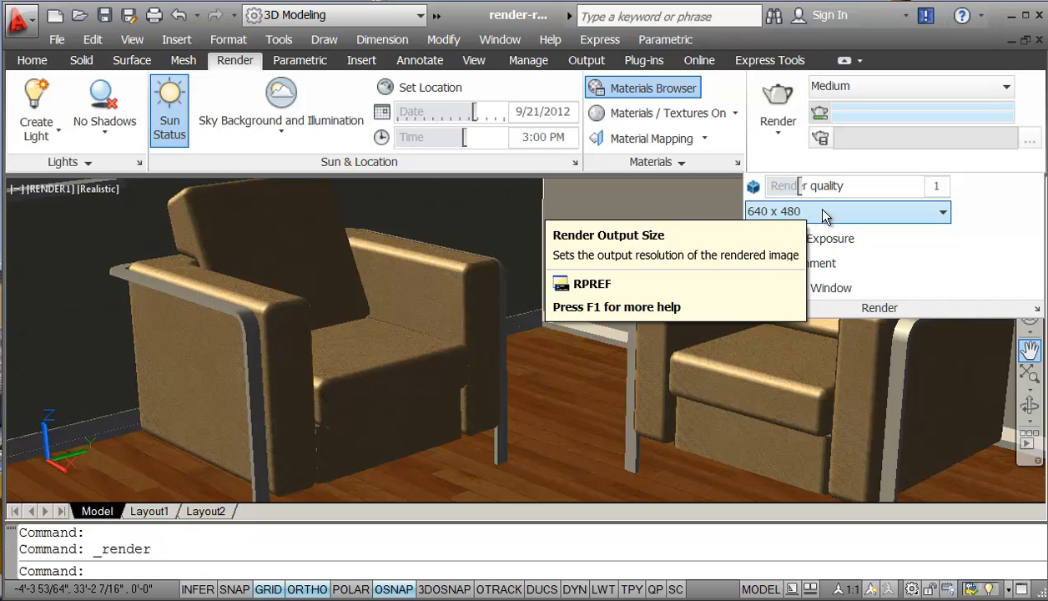
left_click(944, 211)
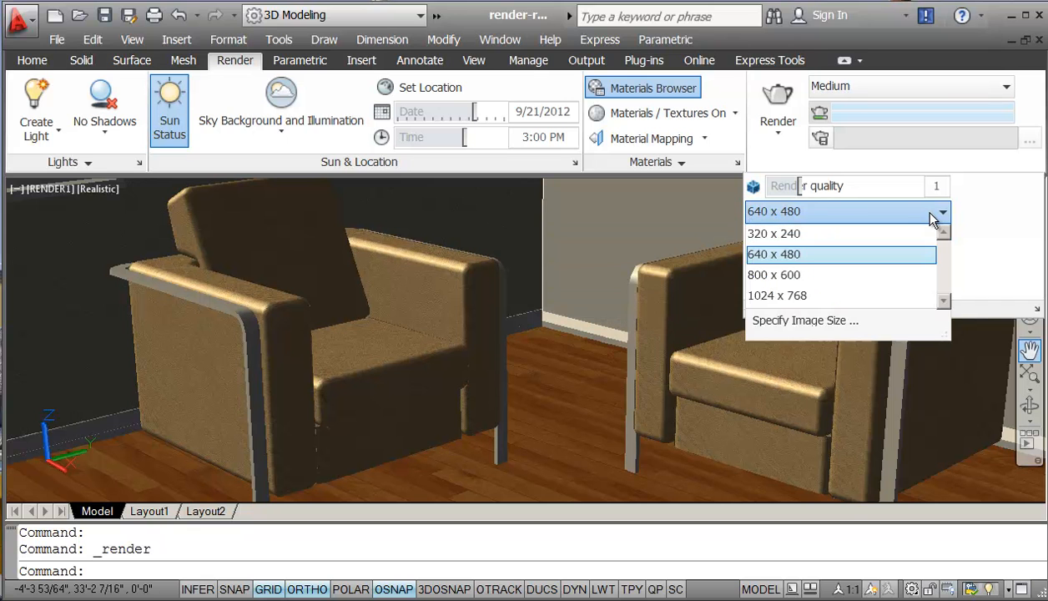
mouse_move(820, 295)
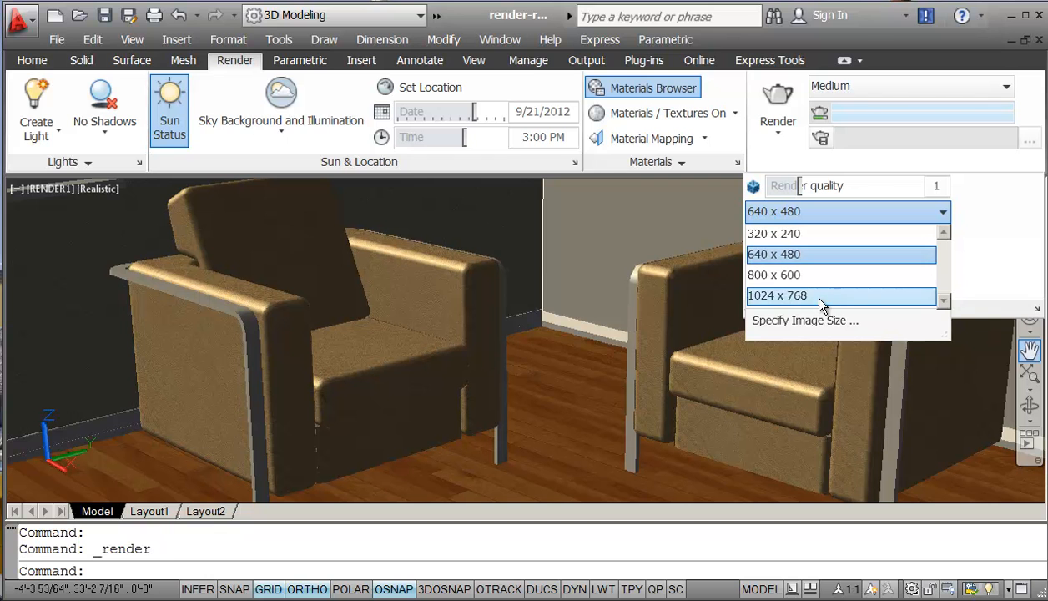
mouse_move(805, 274)
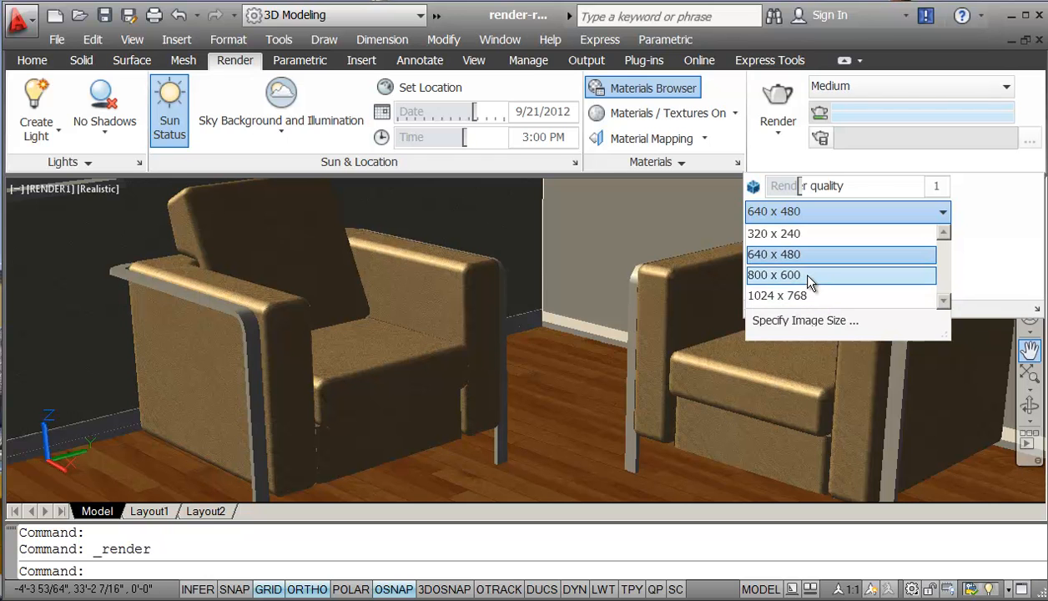
mouse_move(801, 295)
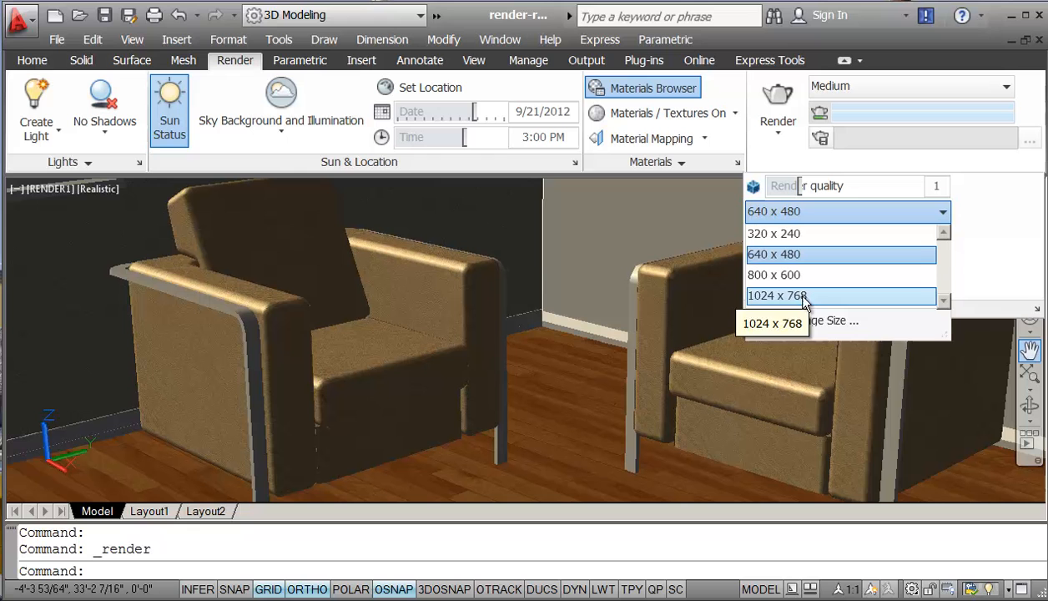
mouse_move(806, 275)
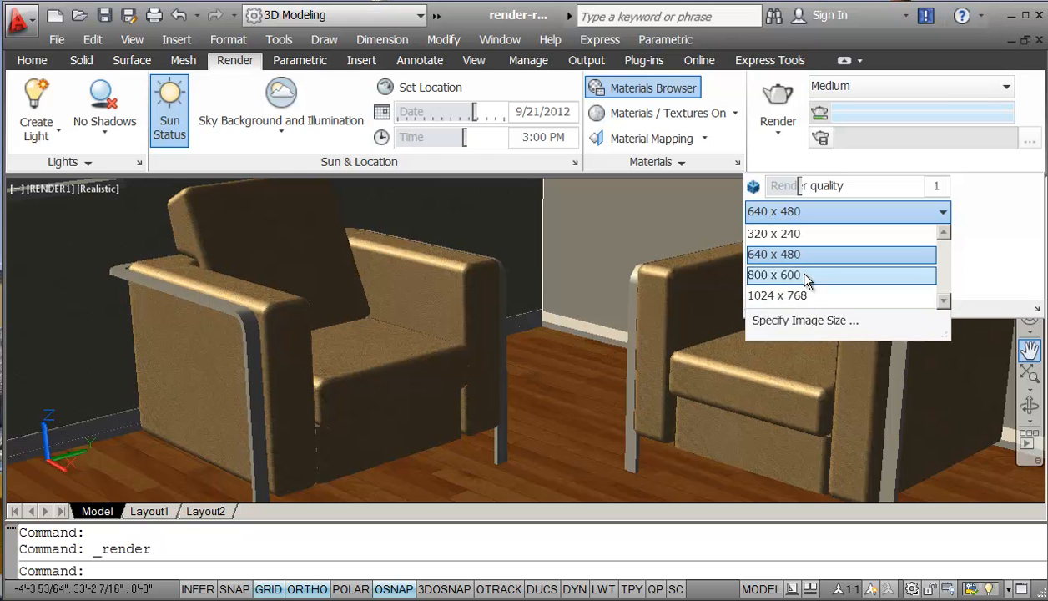
mouse_move(792, 295)
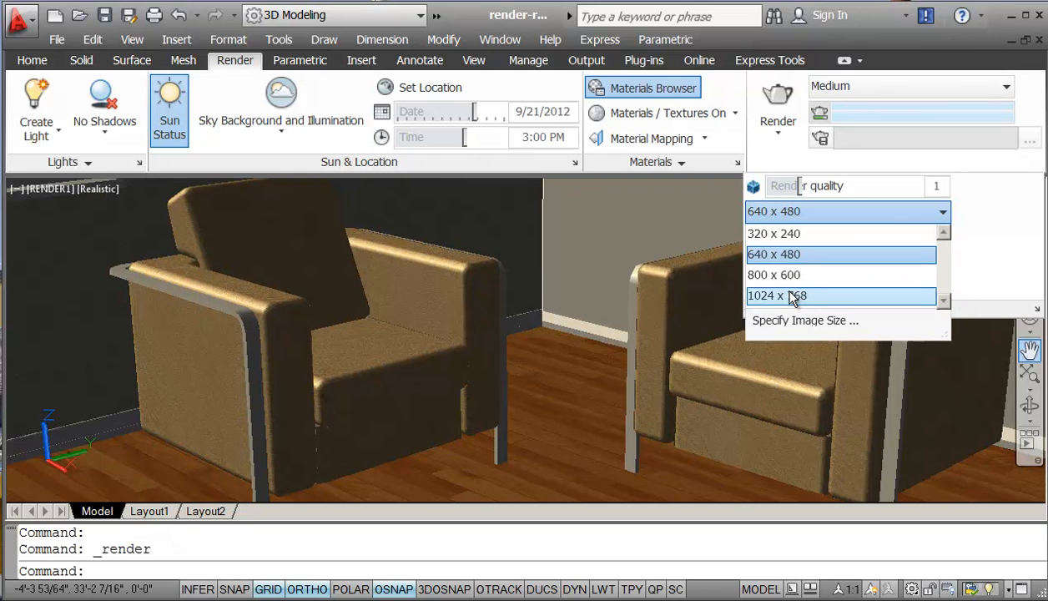
mouse_move(792, 255)
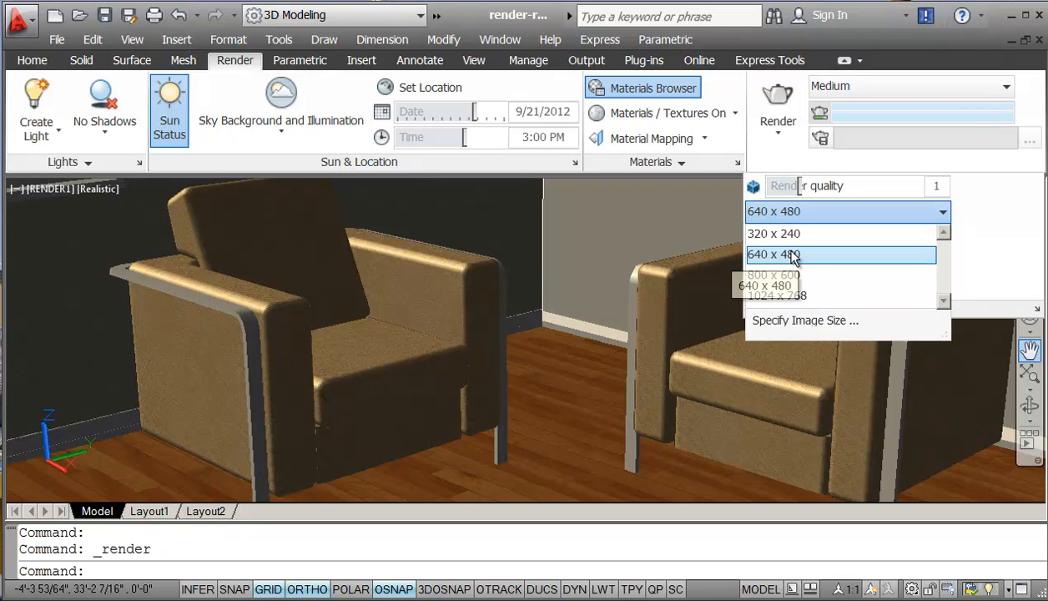
left_click(1005, 91)
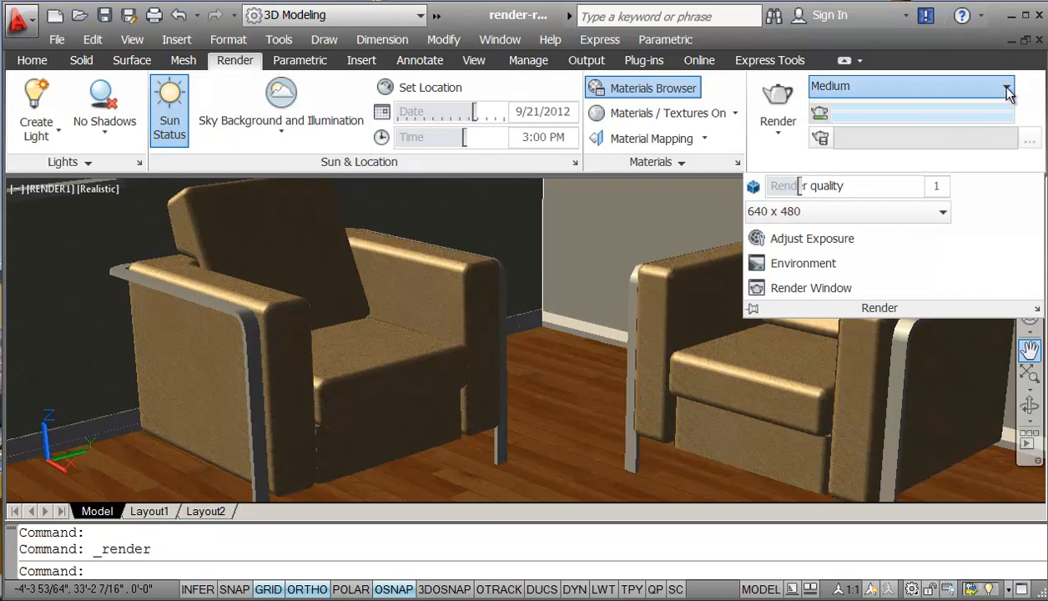
Open the render preset list and dismiss it, keeping the Medium preset.
left_click(1008, 90)
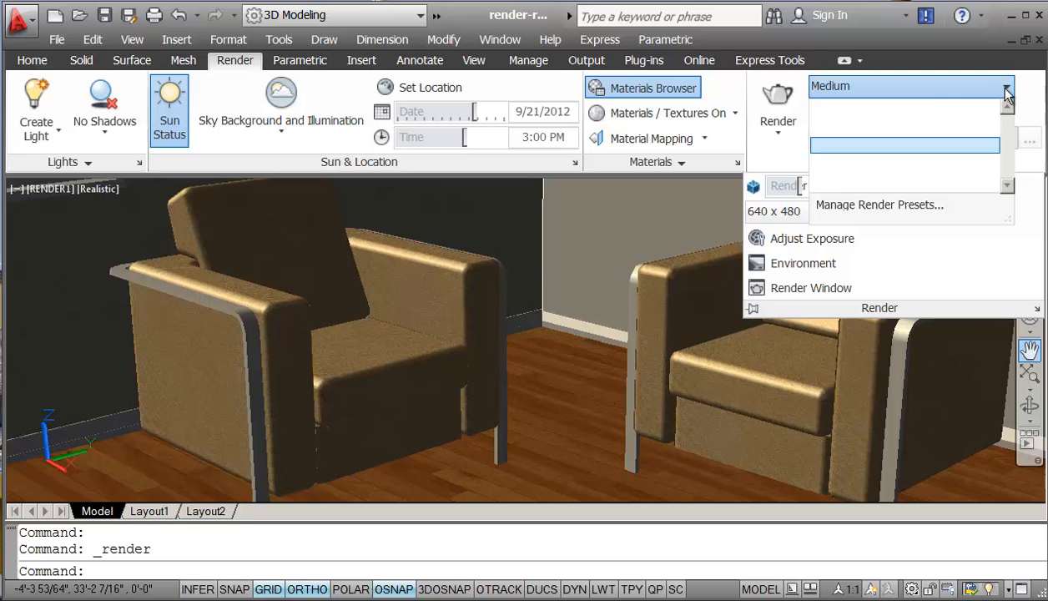
mouse_move(884, 98)
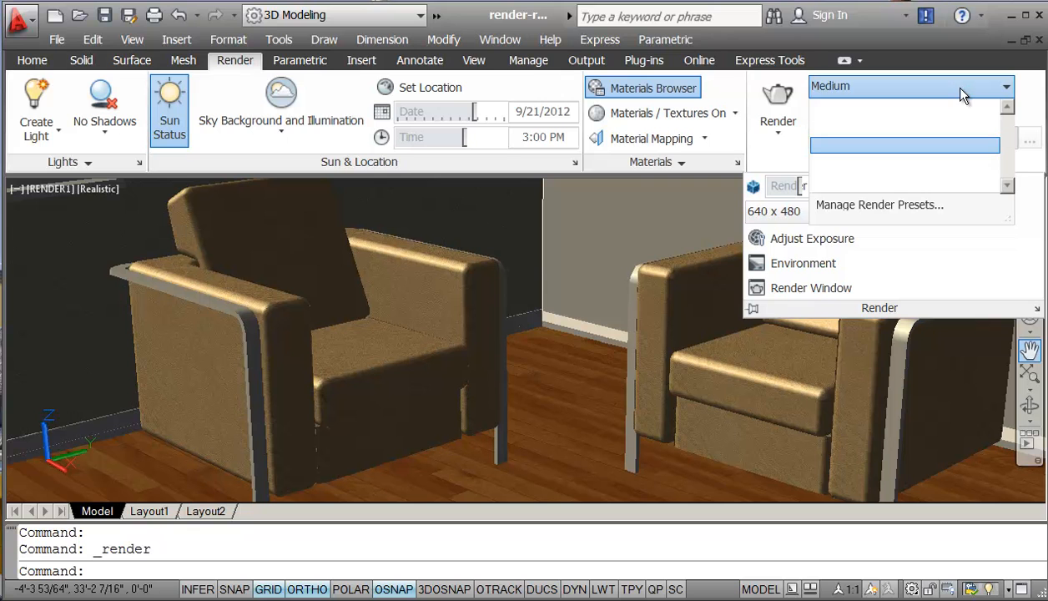
left_click(1008, 86)
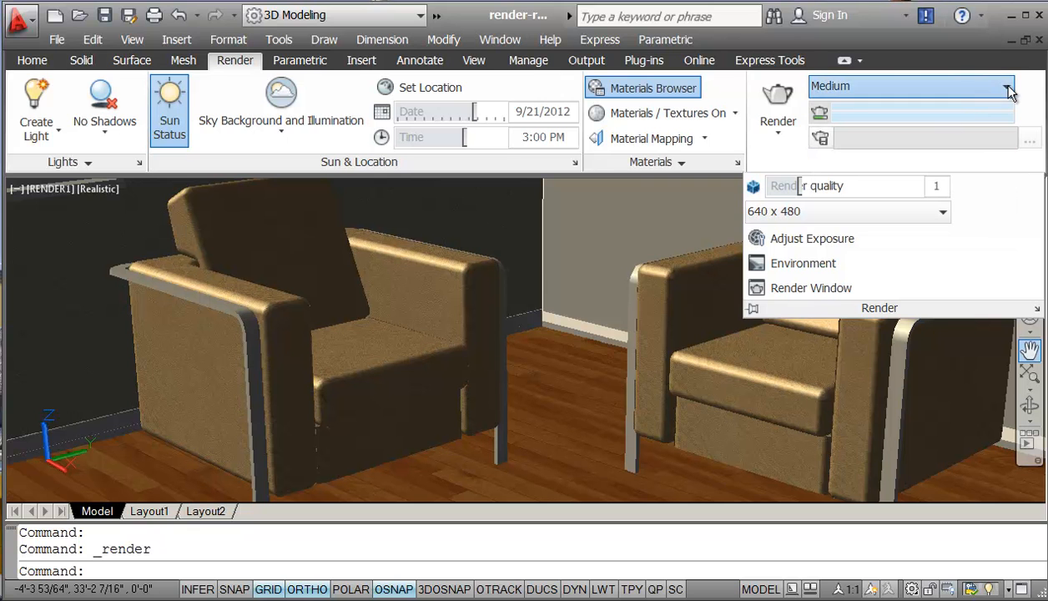
mouse_move(959, 122)
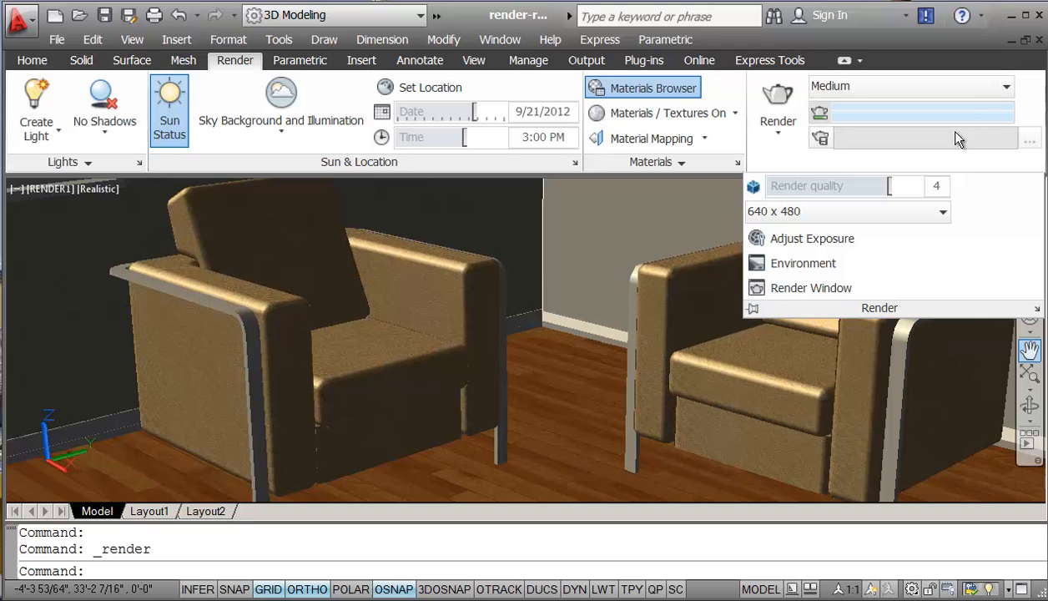
mouse_move(943, 148)
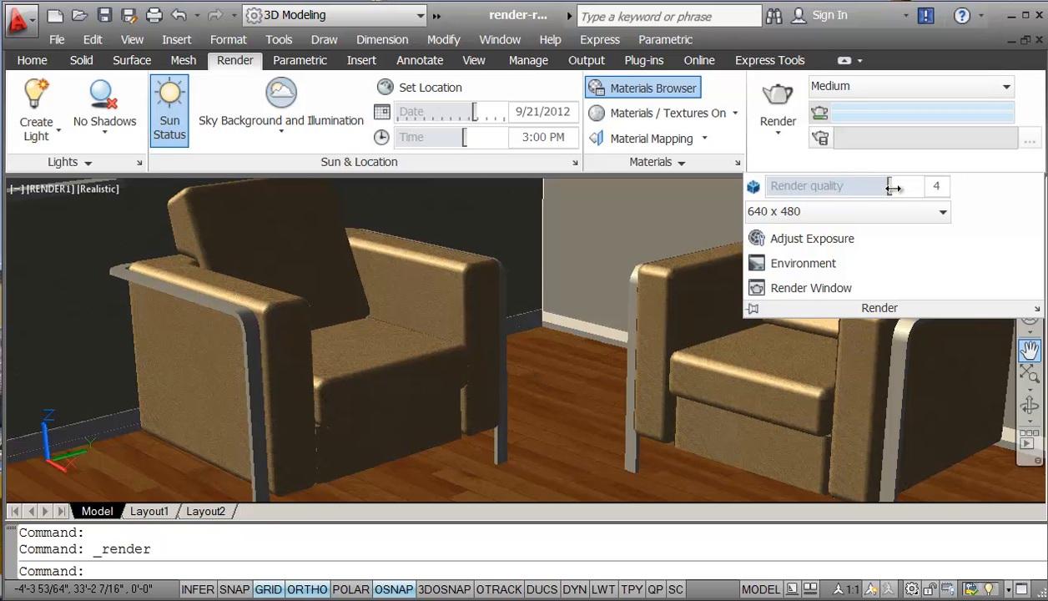
mouse_move(895, 195)
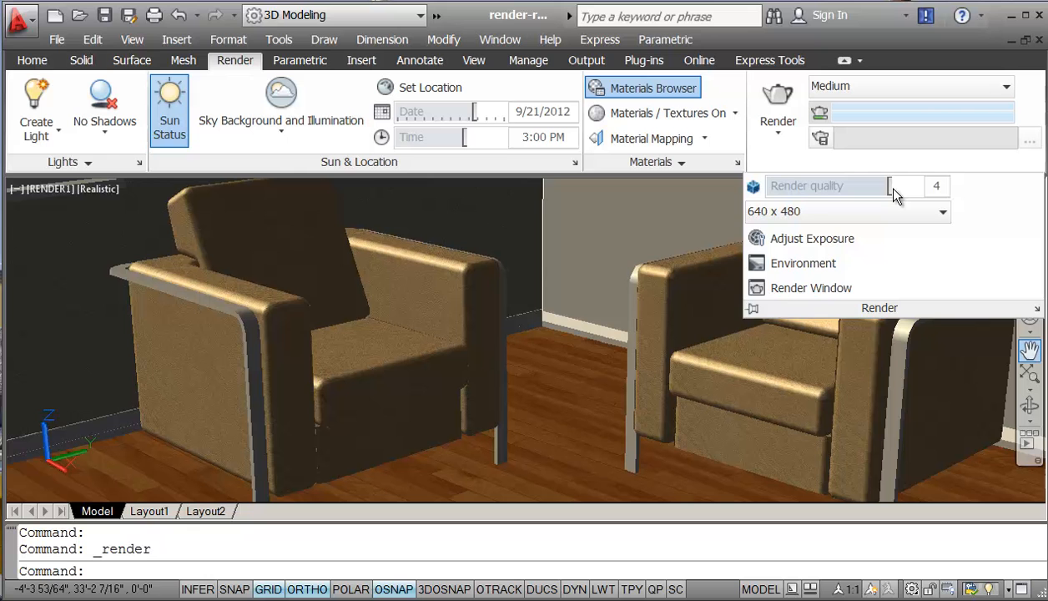